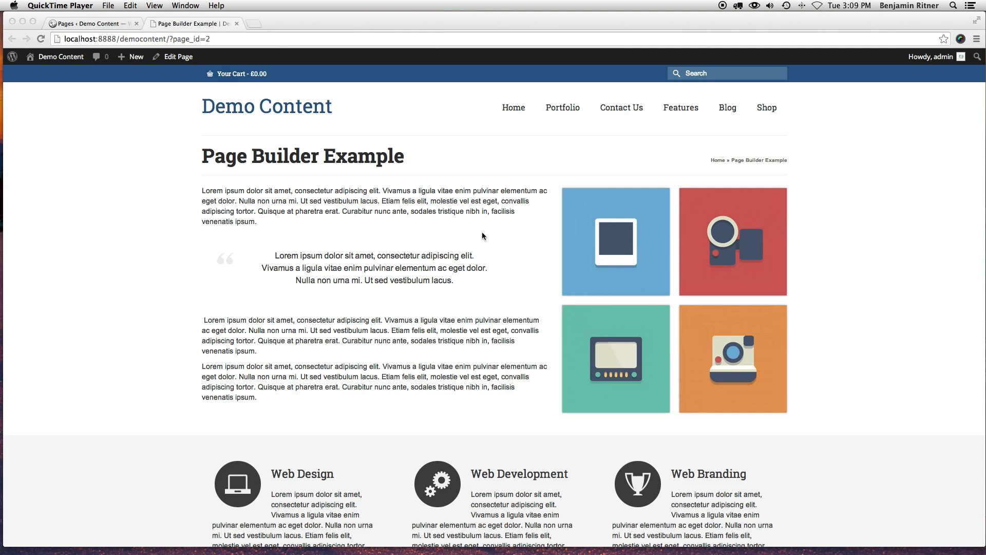
{"action": "mouse_move", "coordinate": [476, 224]}
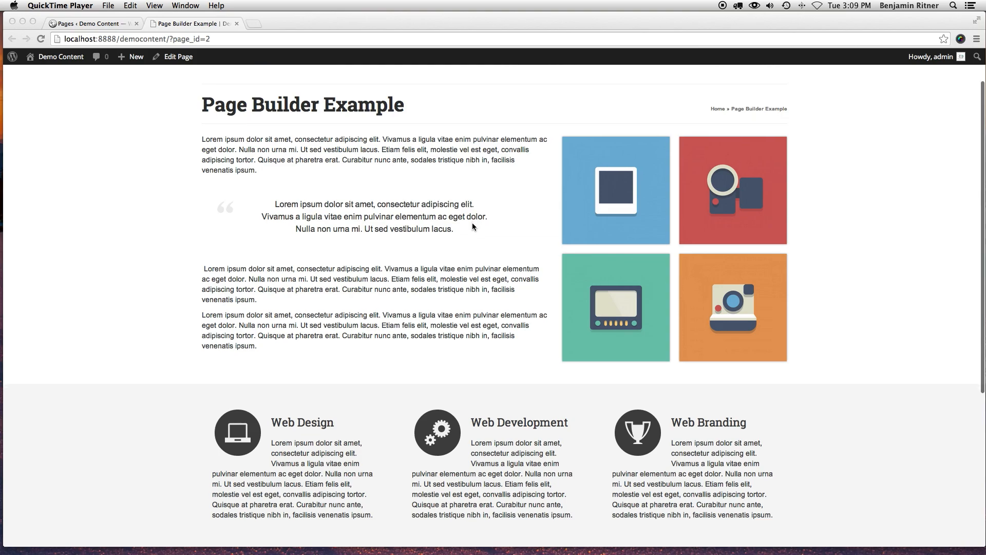
Start a new page from the admin's Pages > Add New screen
{"action": "scroll", "scroll_direction": "down", "scroll_amount": 3}
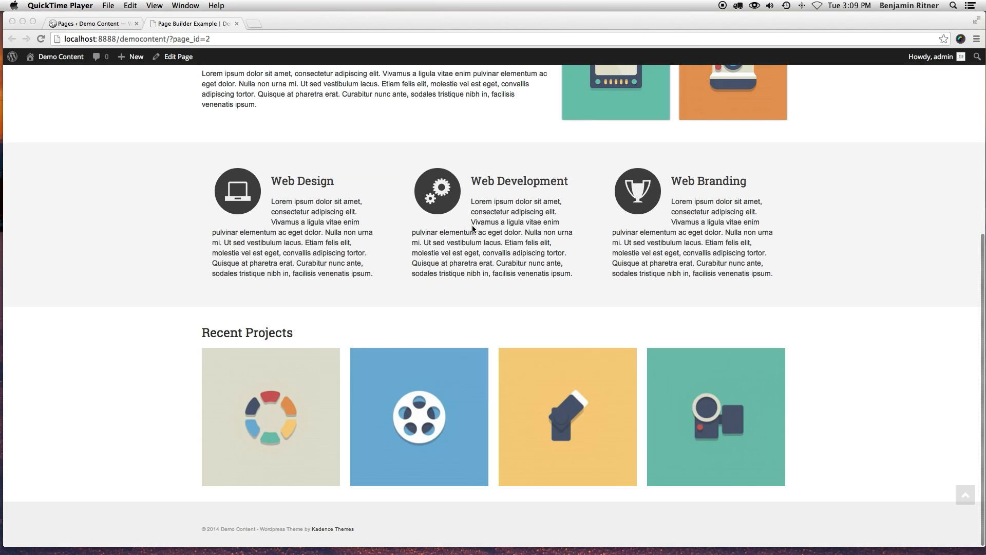
{"action": "scroll", "scroll_direction": "up", "scroll_amount": 3}
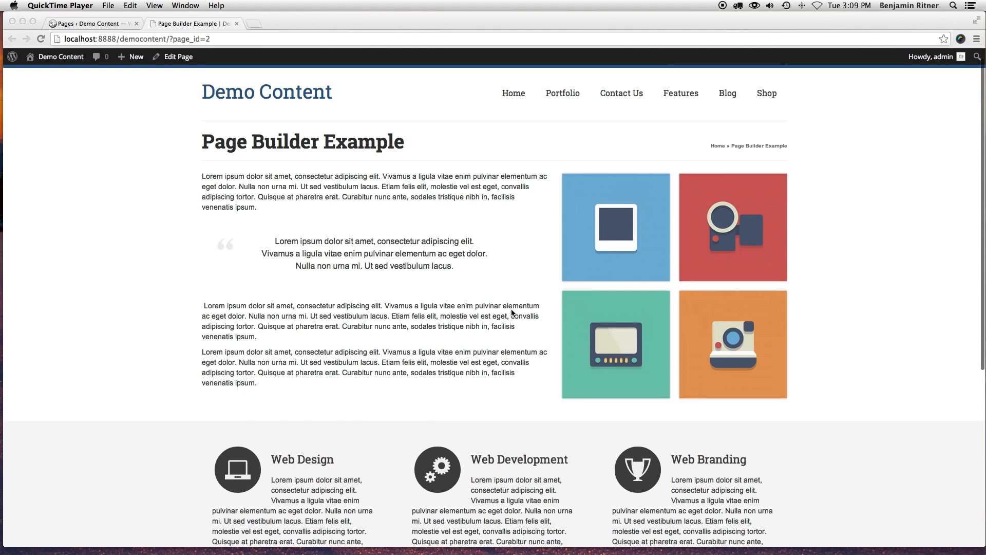
{"action": "scroll", "scroll_direction": "down", "scroll_amount": 3}
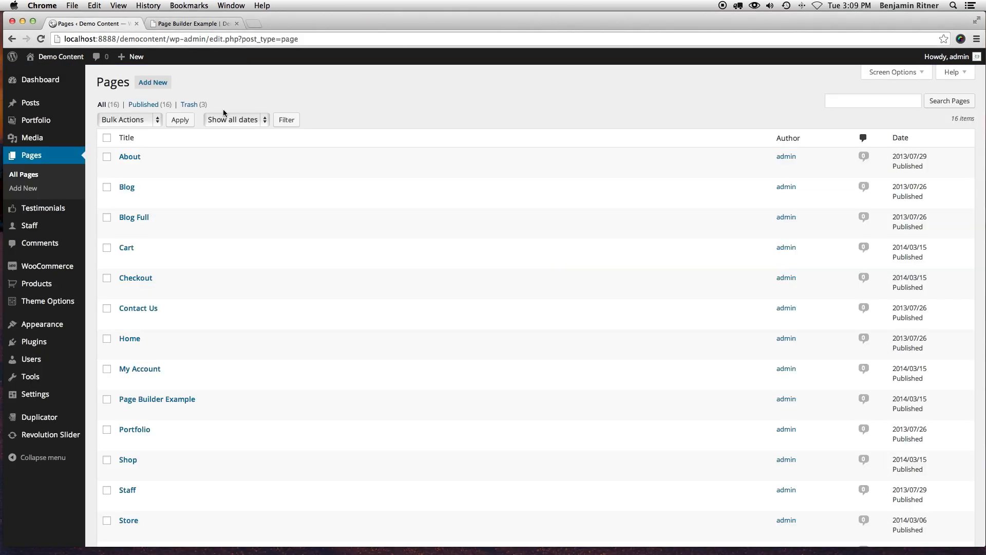
{"action": "mouse_move", "coordinate": [126, 248]}
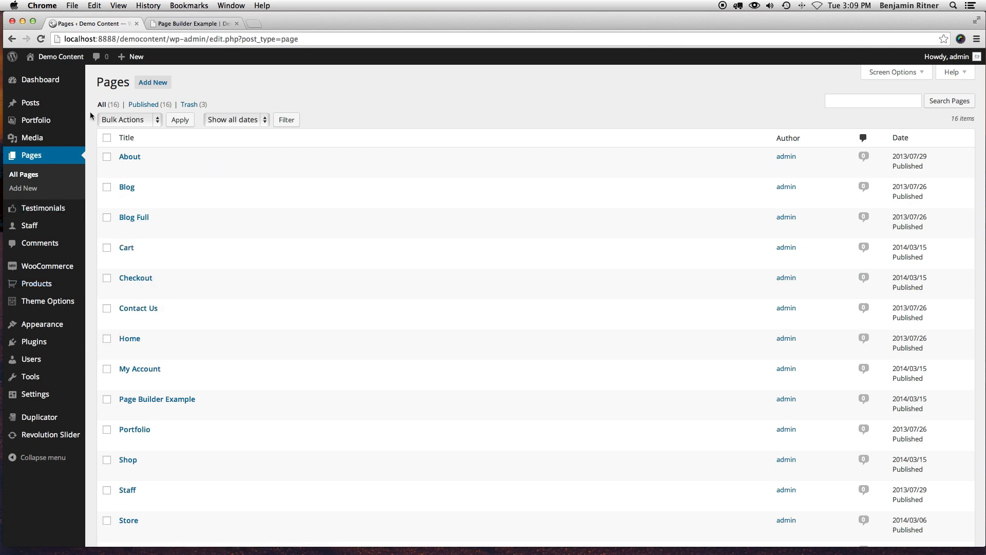
{"action": "left_click", "coordinate": [23, 188]}
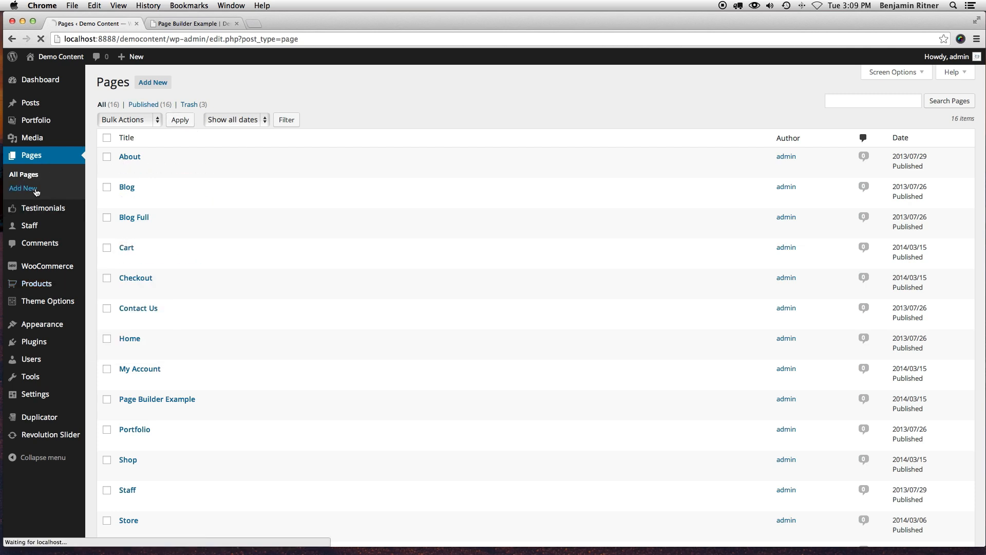
{"action": "left_click", "coordinate": [24, 188]}
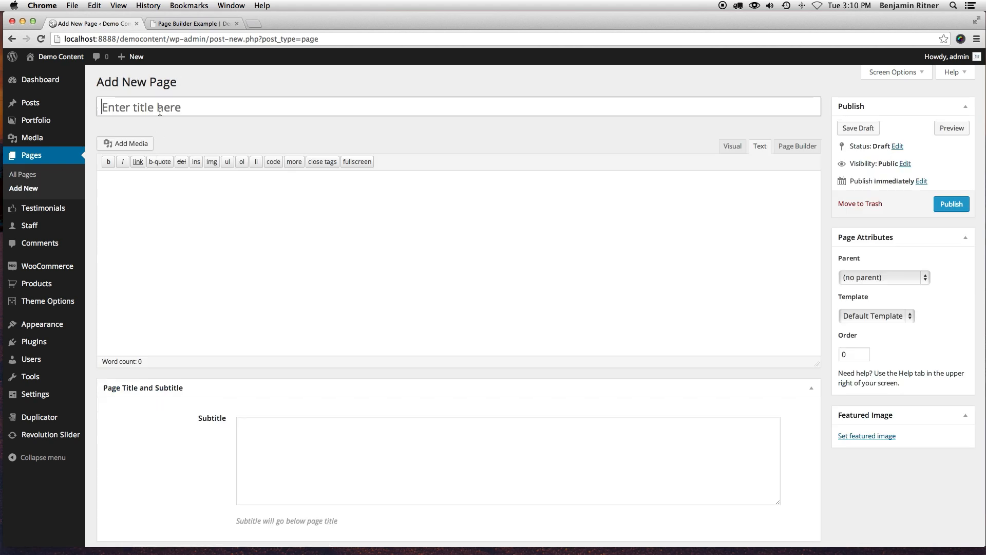
Title the new page 'Page Builder'
{"action": "type", "text": "Page"}
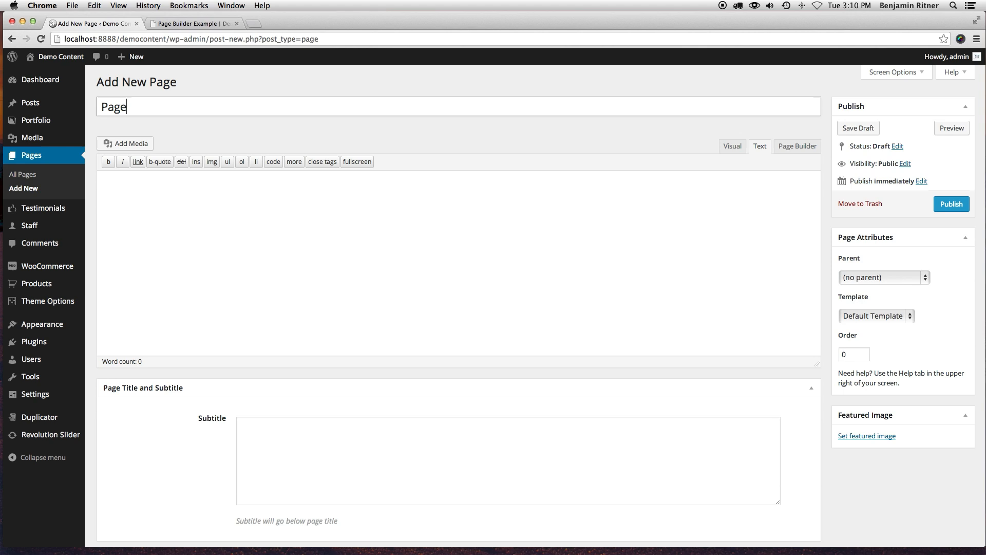
{"action": "type", "text": "Buil"}
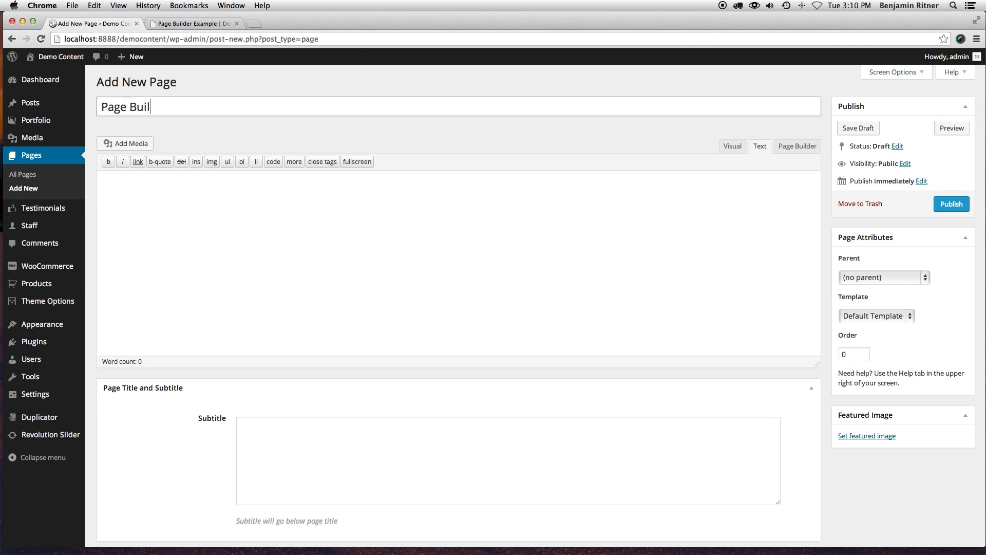
{"action": "type", "text": "der"}
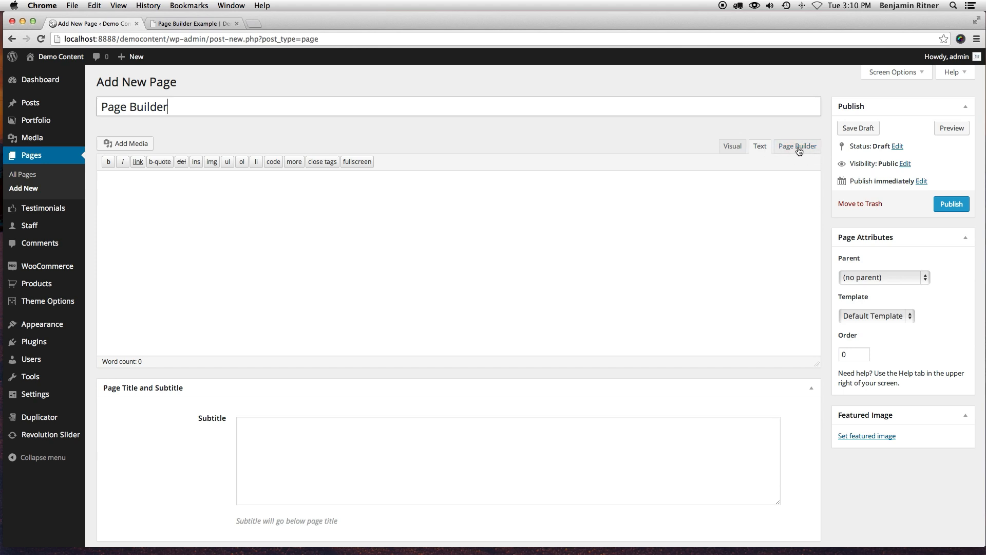
Switch the page to Page Builder editing and set its template to Fullwidth
{"action": "left_click", "coordinate": [798, 146]}
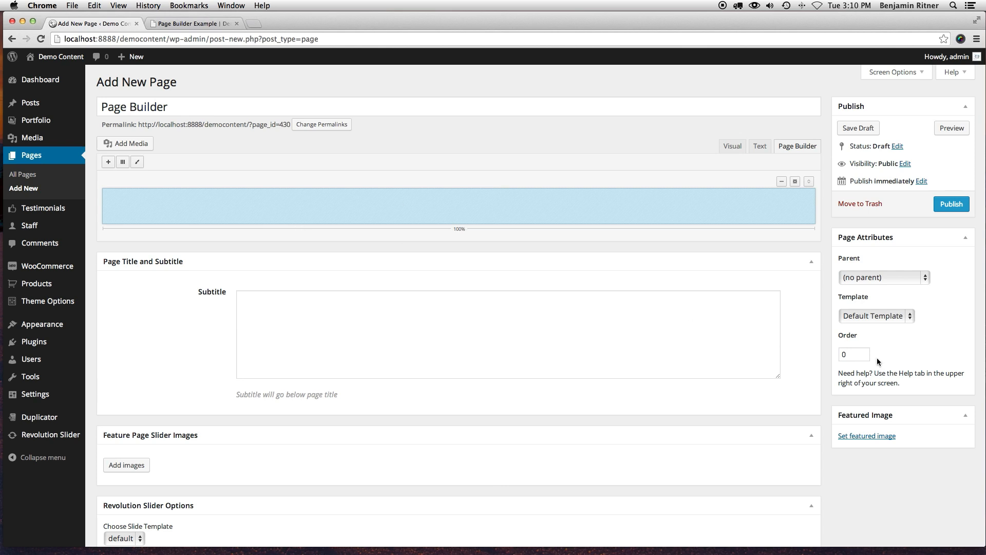
{"action": "mouse_move", "coordinate": [870, 305]}
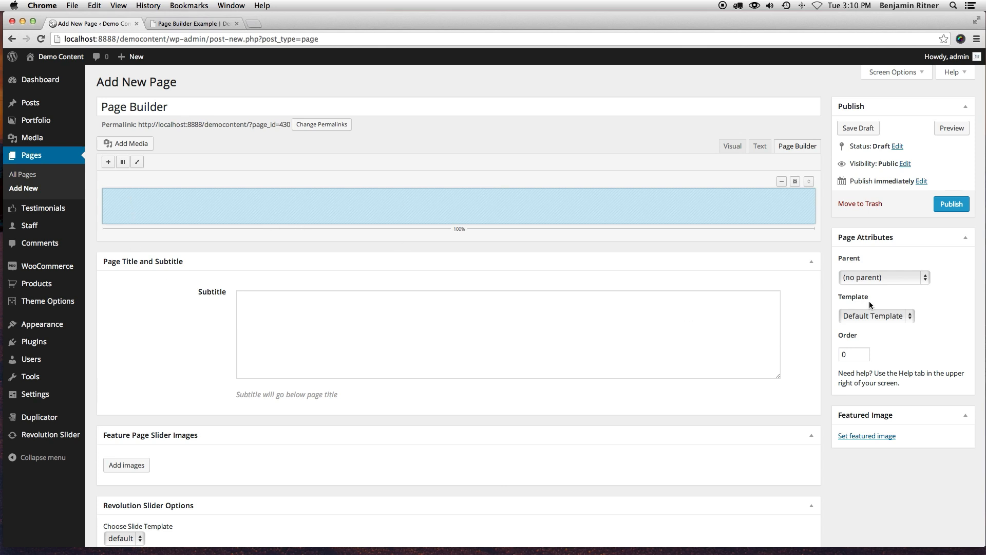
{"action": "mouse_move", "coordinate": [857, 251]}
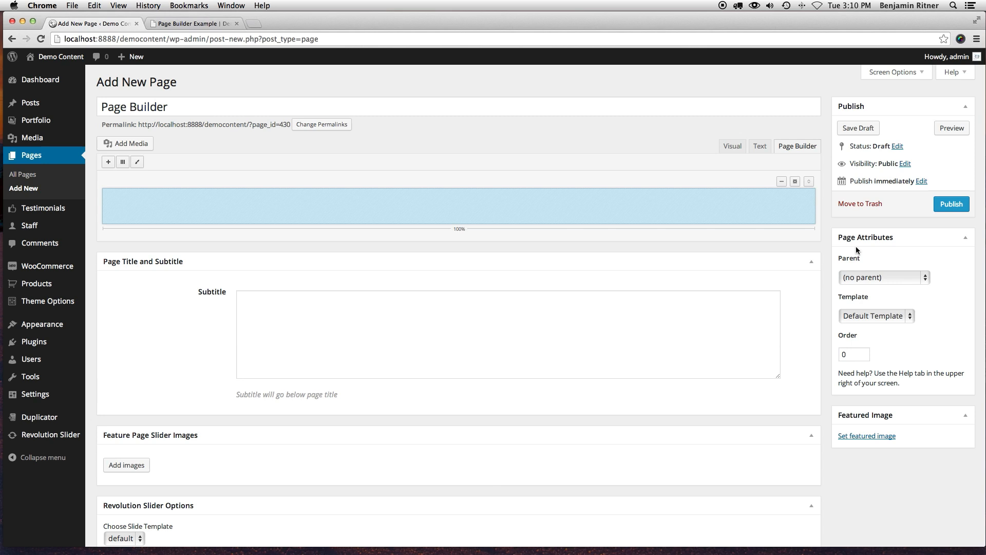
{"action": "mouse_move", "coordinate": [867, 321]}
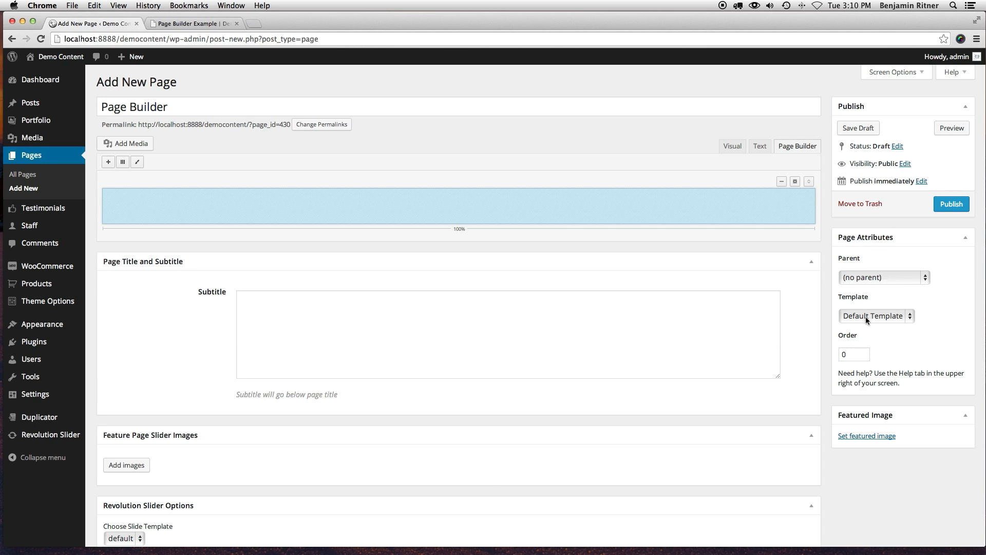
{"action": "left_click", "coordinate": [876, 315]}
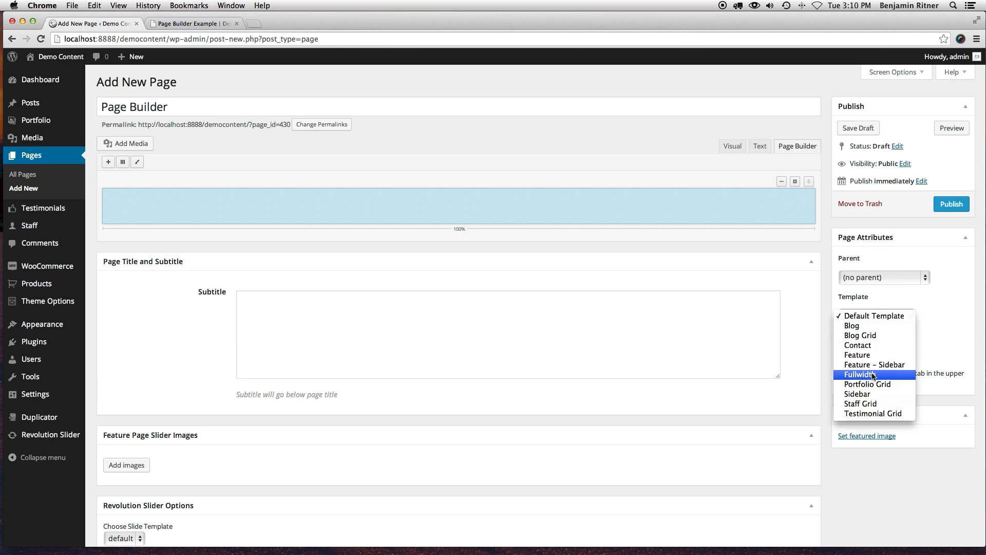
{"action": "left_click", "coordinate": [859, 374]}
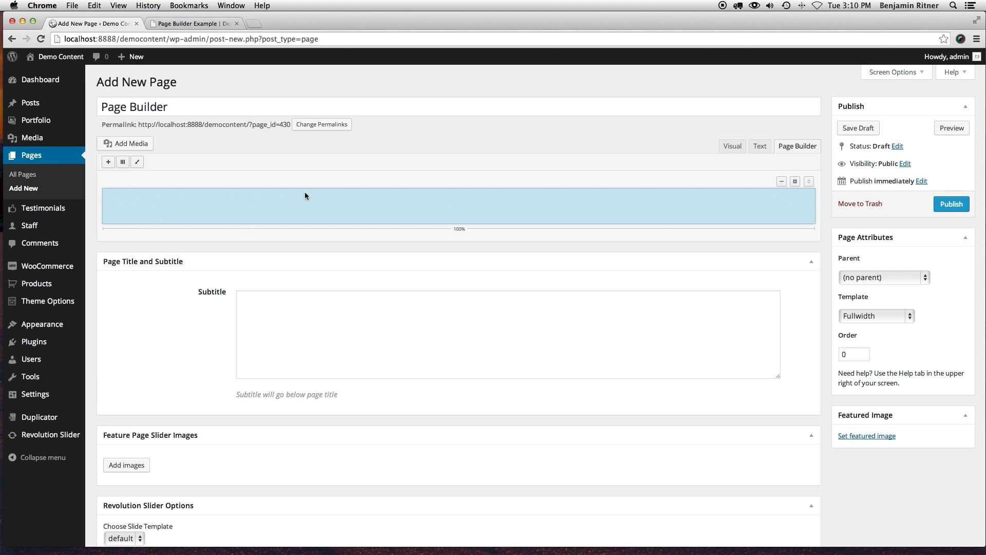
{"action": "mouse_move", "coordinate": [349, 204]}
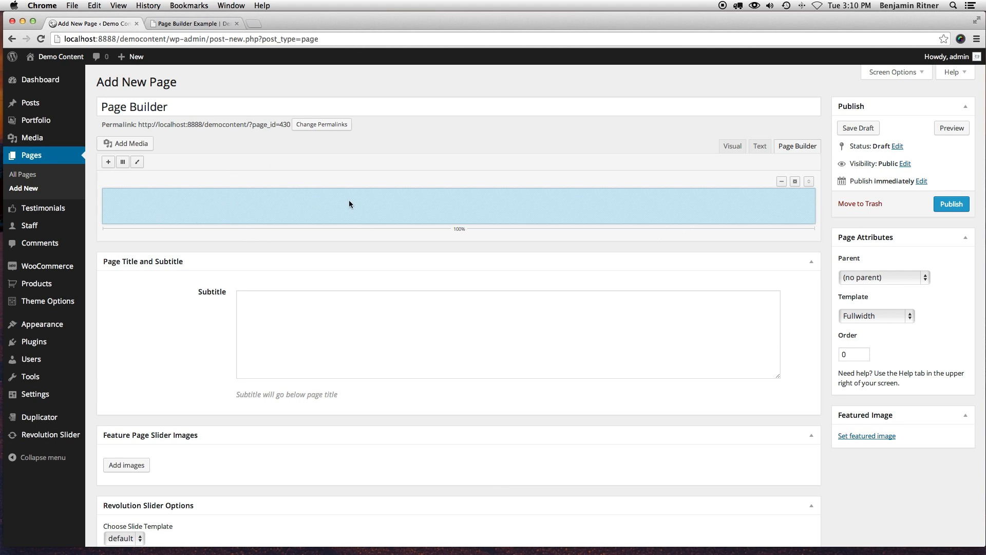
{"action": "mouse_move", "coordinate": [98, 167]}
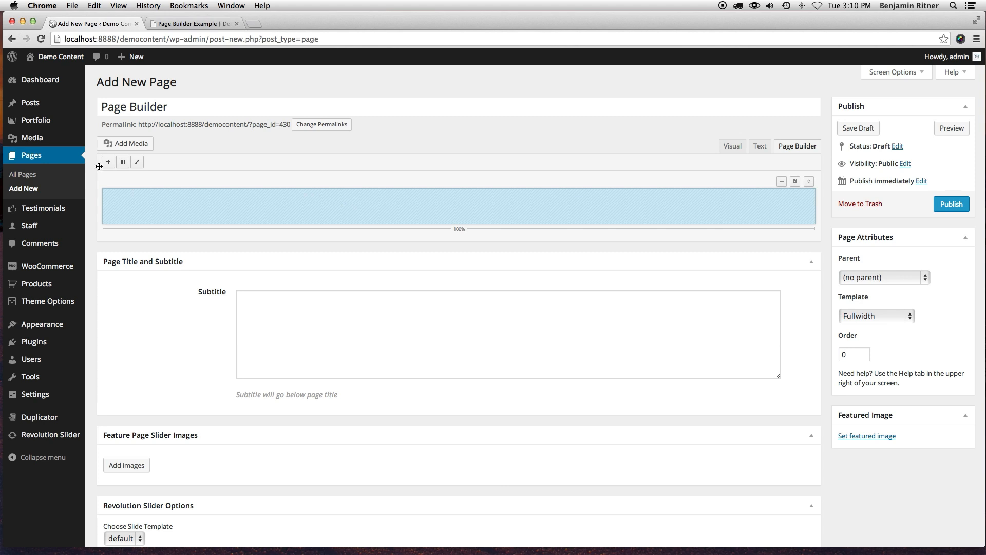
{"action": "mouse_move", "coordinate": [136, 163]}
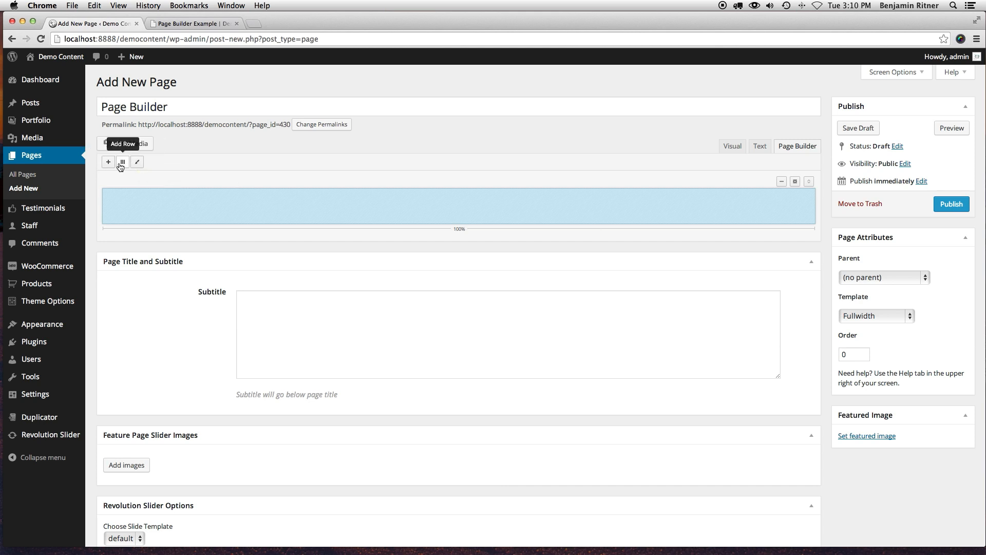
Add a two-column row to the Page Builder layout
{"action": "left_click", "coordinate": [123, 162]}
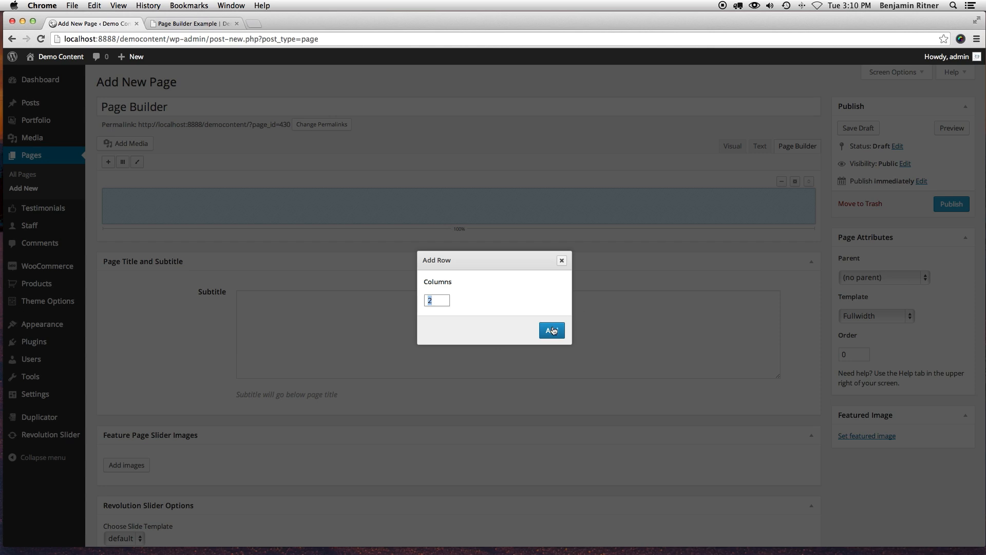
{"action": "left_click", "coordinate": [551, 330]}
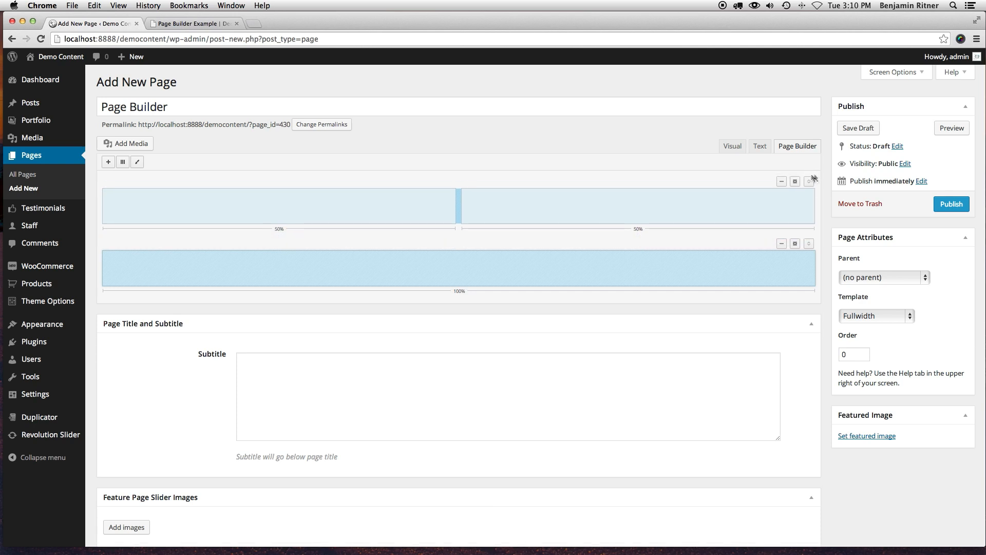
{"action": "mouse_move", "coordinate": [809, 180]}
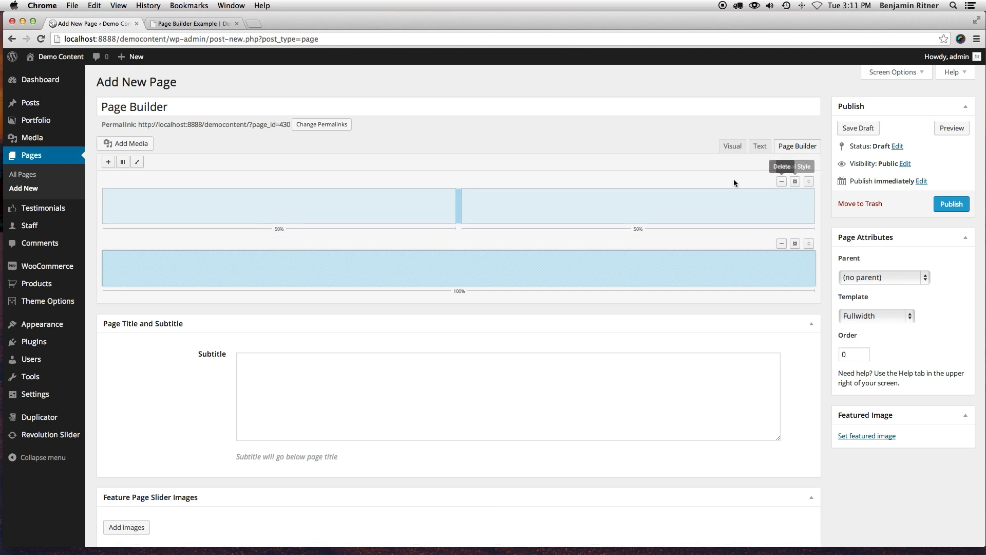
{"action": "mouse_move", "coordinate": [458, 199]}
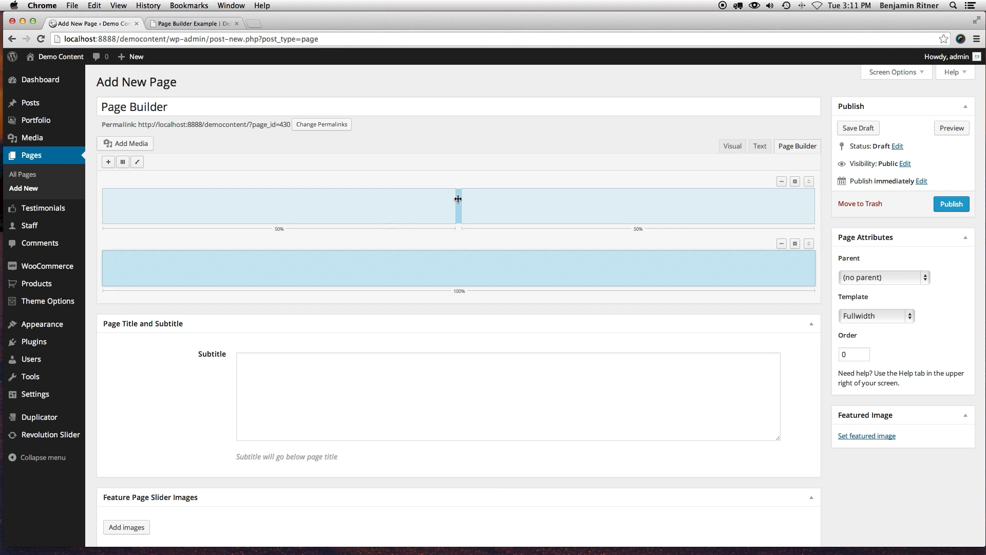
{"action": "mouse_move", "coordinate": [481, 204]}
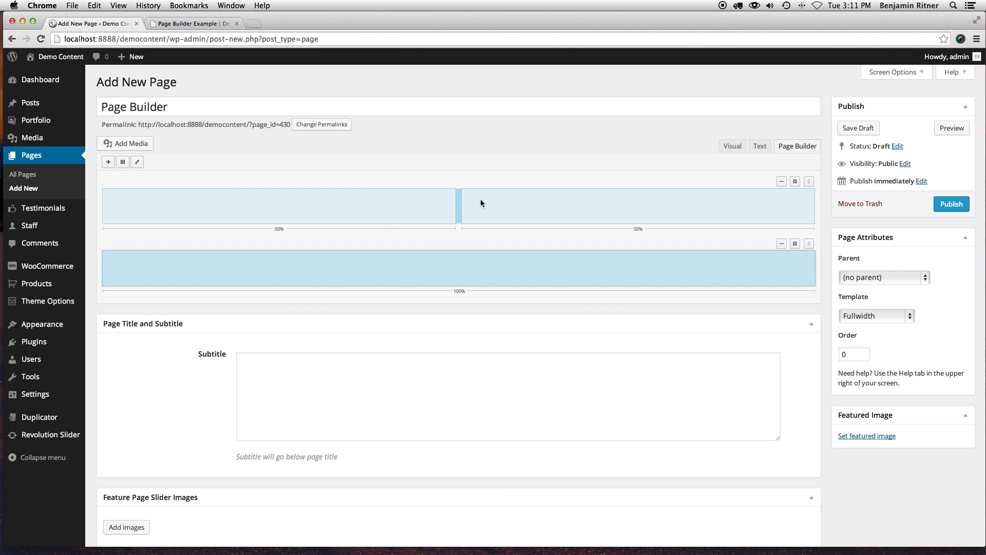
{"action": "mouse_move", "coordinate": [457, 200]}
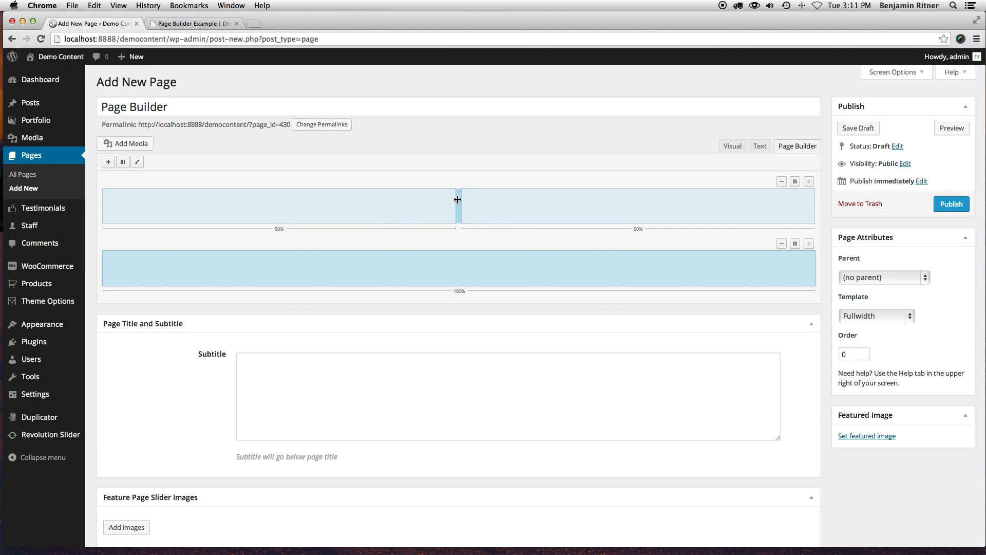
Resize the top row's columns from 50/50 to a 60% / 40% split
{"action": "left_click_drag", "start_coordinate": [457, 199], "coordinate": [480, 202]}
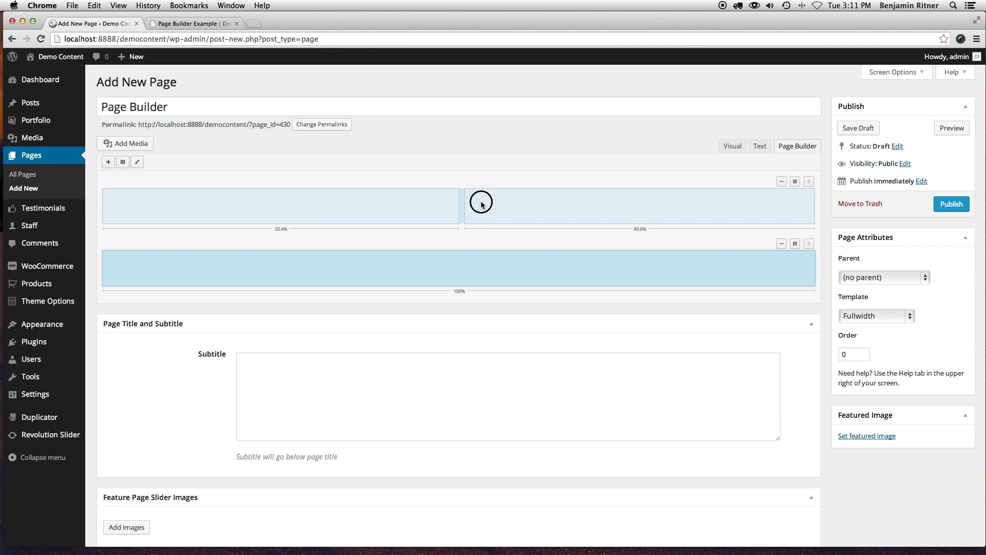
{"action": "left_click_drag", "start_coordinate": [481, 202], "coordinate": [503, 203]}
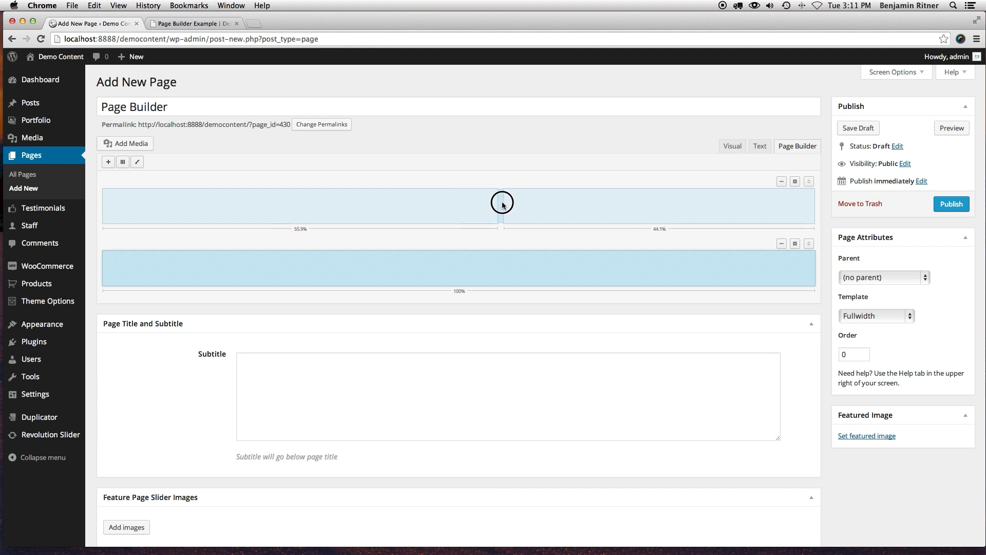
{"action": "left_click_drag", "start_coordinate": [502, 202], "coordinate": [515, 202]}
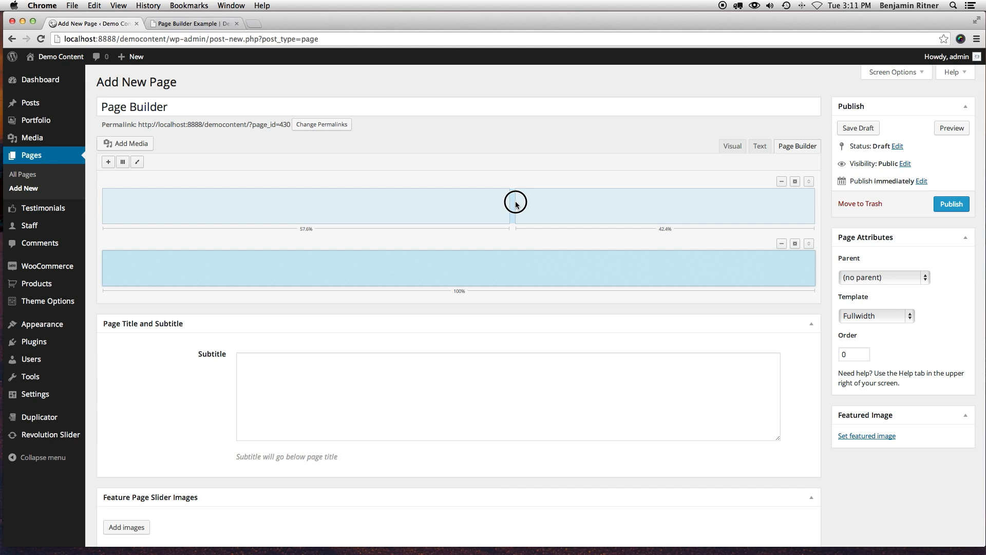
{"action": "left_click_drag", "start_coordinate": [515, 203], "coordinate": [527, 202]}
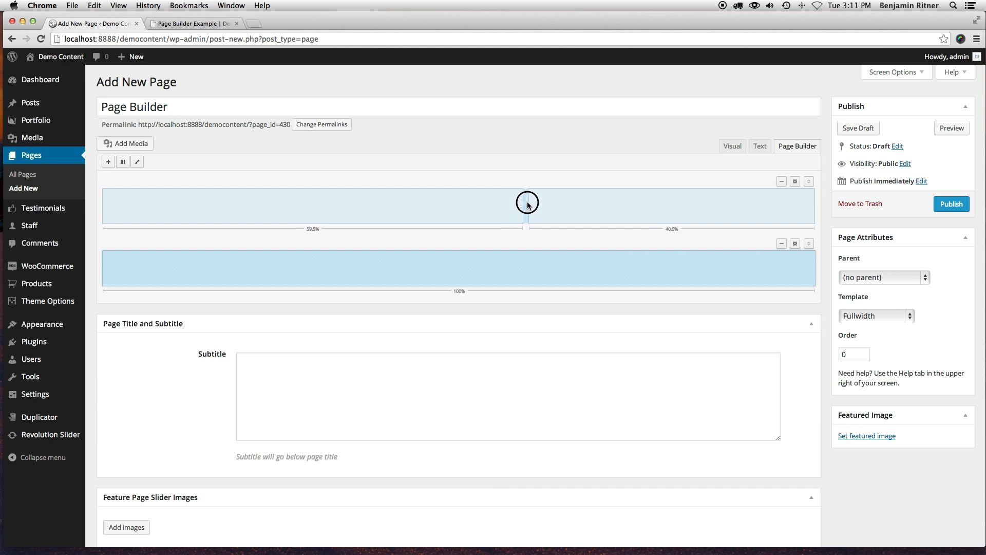
{"action": "left_click_drag", "start_coordinate": [523, 202], "coordinate": [530, 202]}
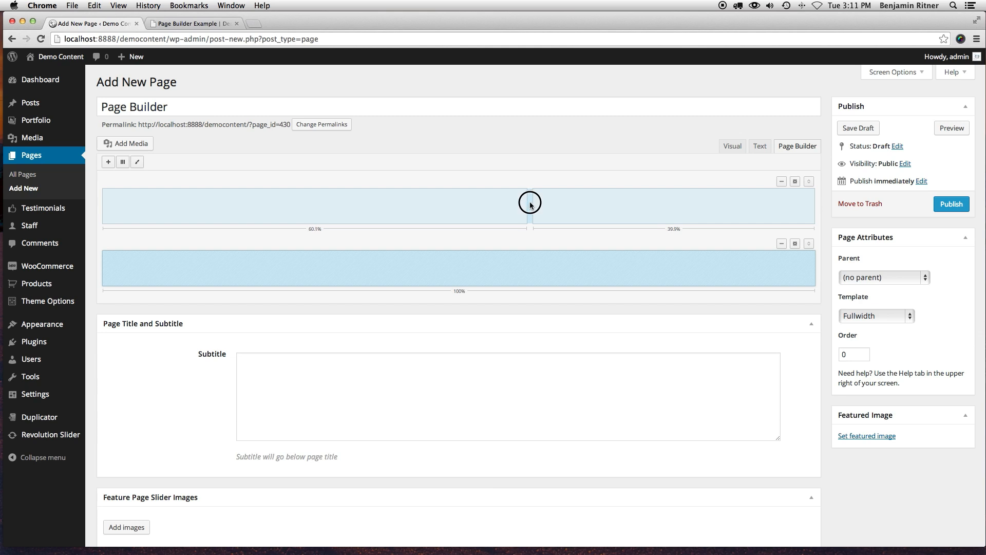
{"action": "left_click_drag", "start_coordinate": [530, 203], "coordinate": [530, 207]}
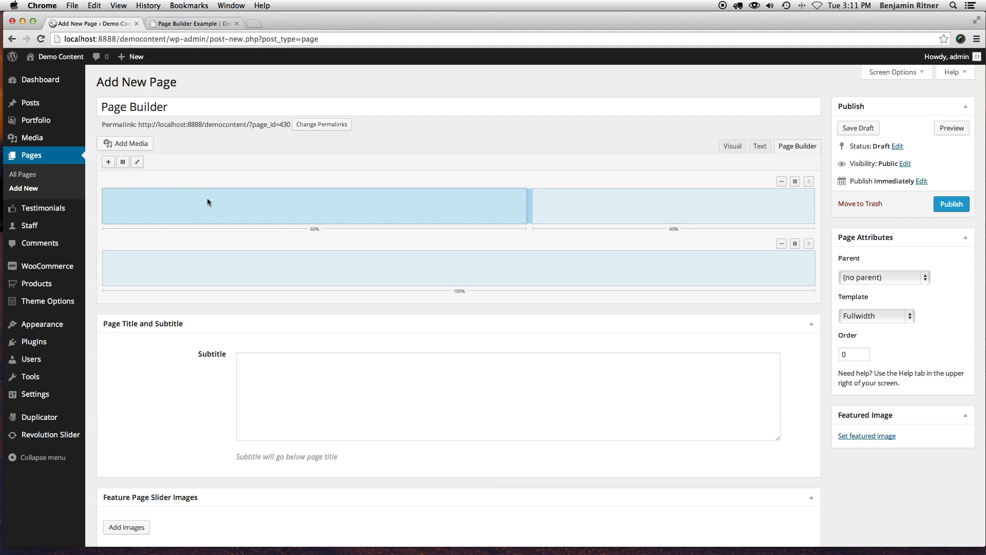
{"action": "mouse_move", "coordinate": [108, 162]}
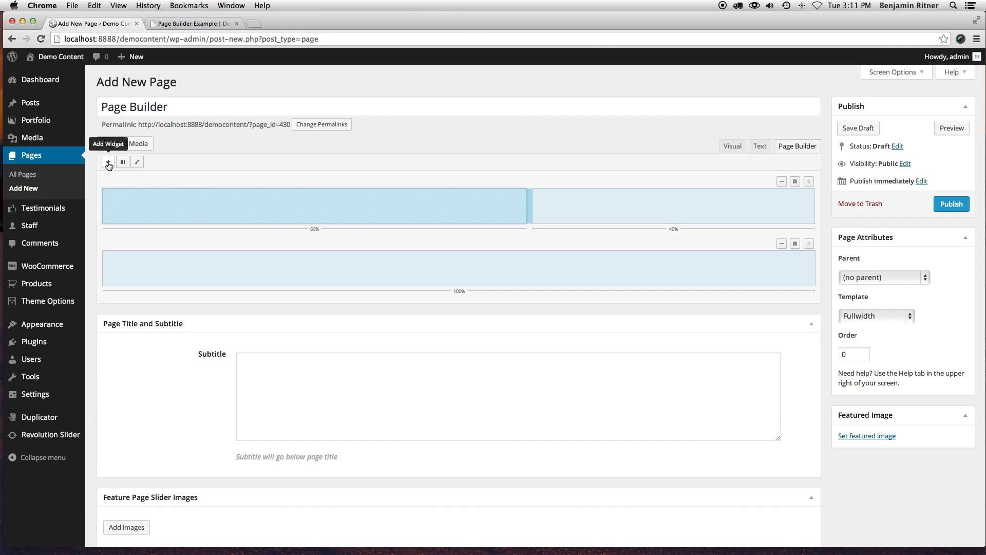
Add a Visual Editor widget to the top row's 60% column
{"action": "left_click", "coordinate": [107, 163]}
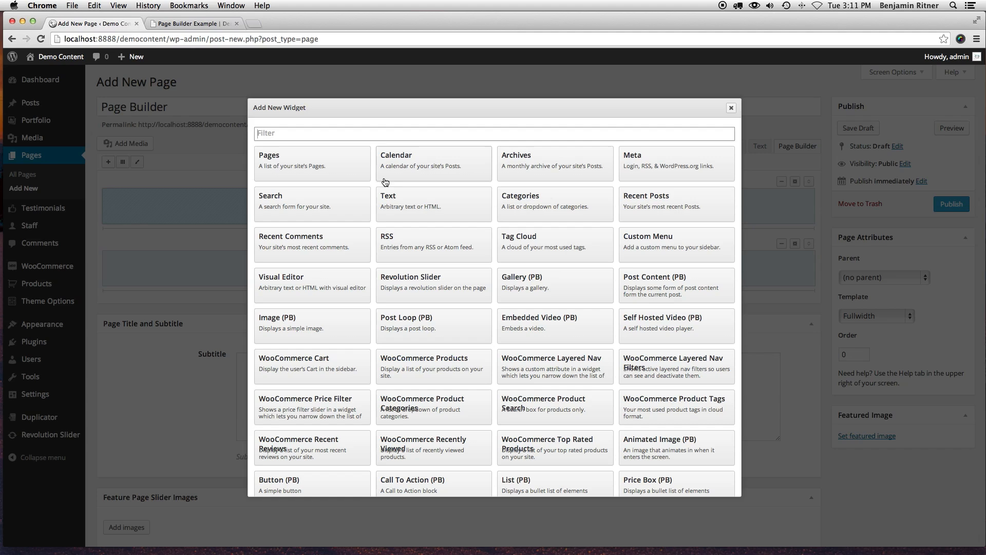
{"action": "mouse_move", "coordinate": [317, 297]}
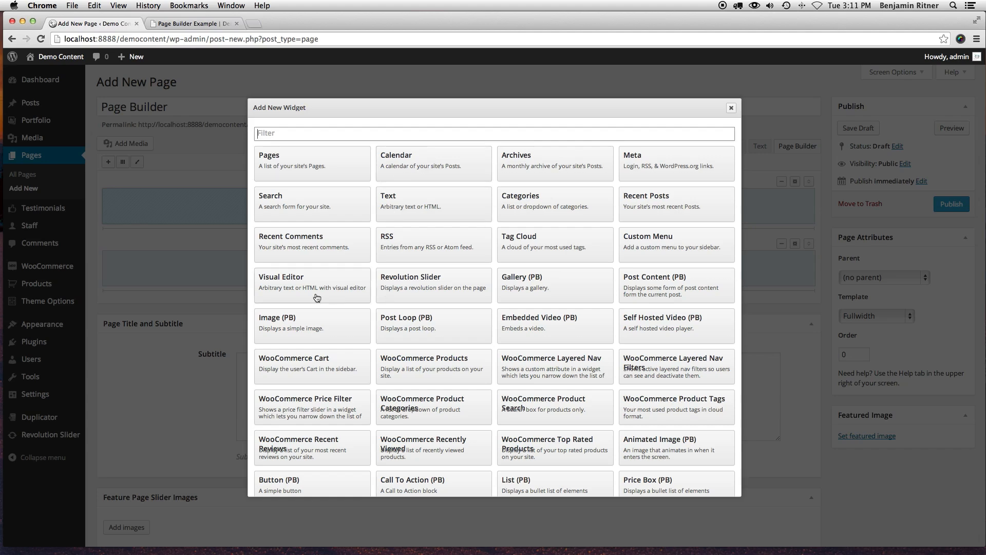
{"action": "left_click", "coordinate": [281, 282]}
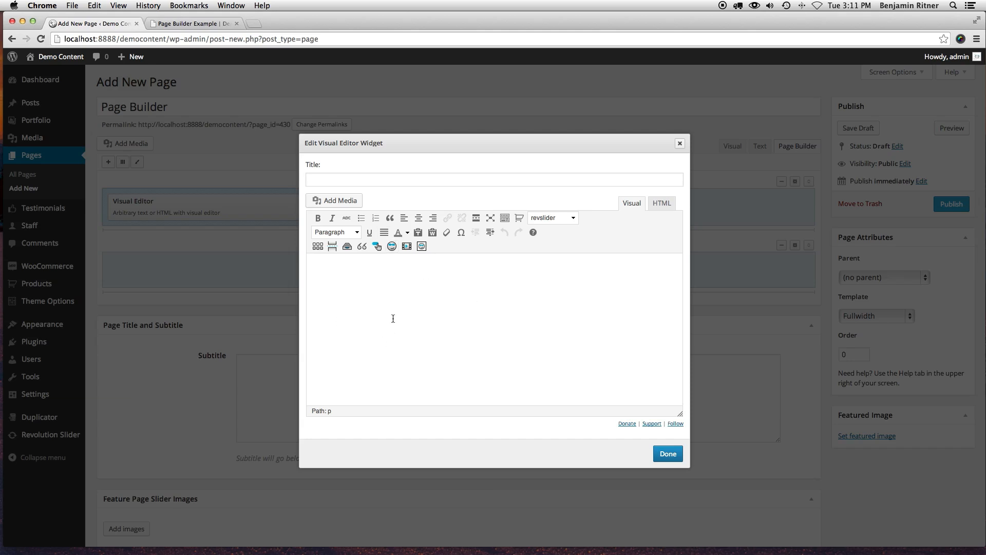
{"action": "mouse_move", "coordinate": [394, 354]}
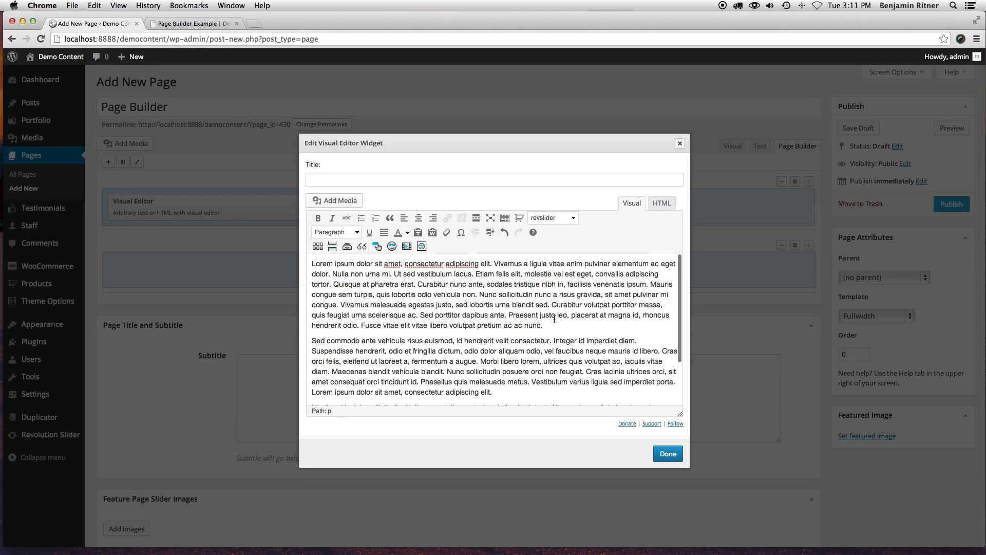
Style the first paragraph's closing sentences as a centered pull-quote and save the widget
{"action": "left_click_drag", "start_coordinate": [507, 314], "coordinate": [542, 326]}
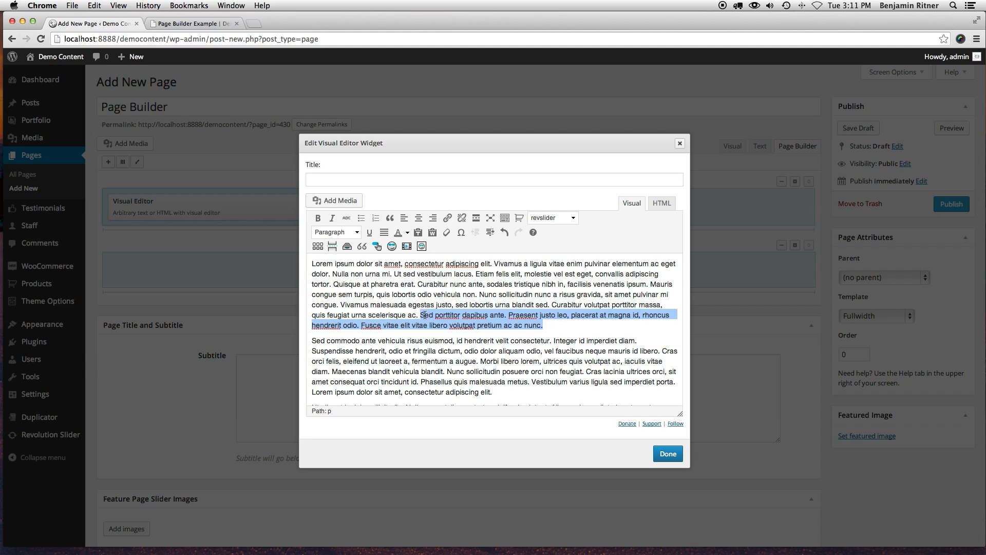
{"action": "left_click", "coordinate": [566, 326]}
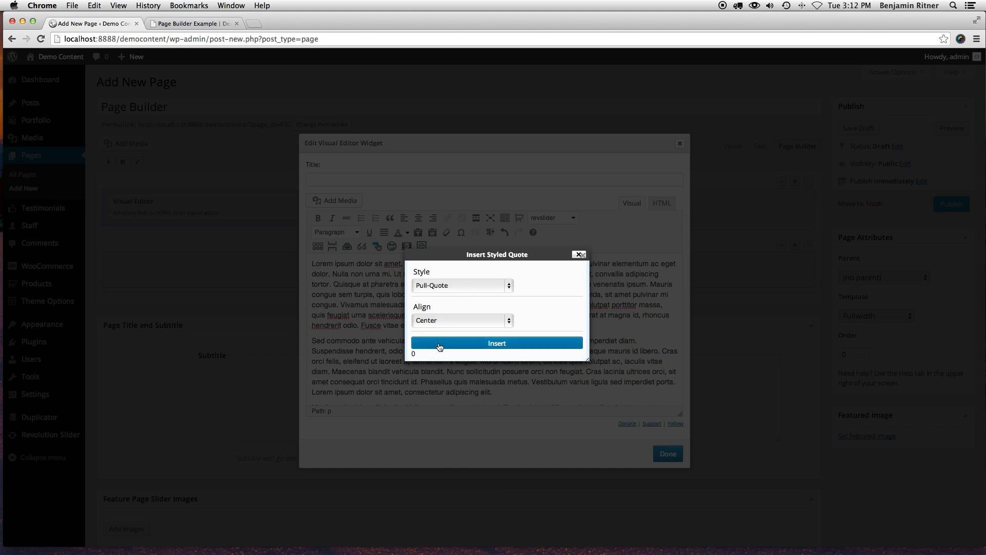
{"action": "left_click", "coordinate": [496, 343]}
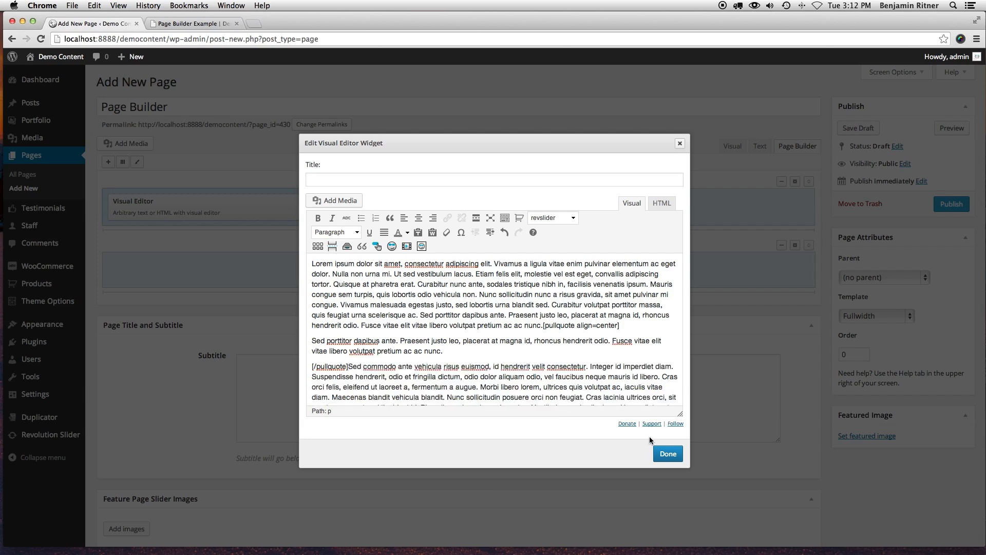
{"action": "left_click", "coordinate": [668, 453]}
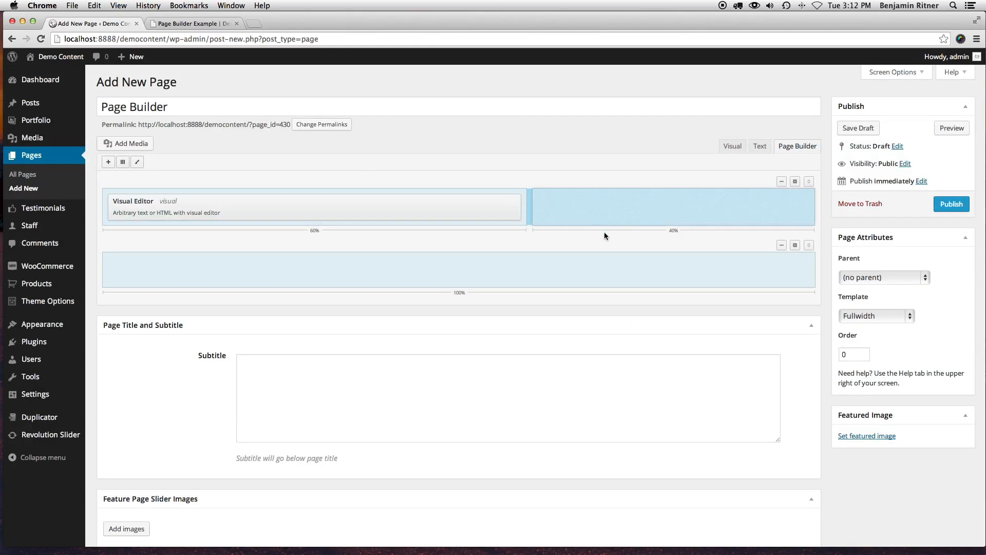
{"action": "mouse_move", "coordinate": [108, 163]}
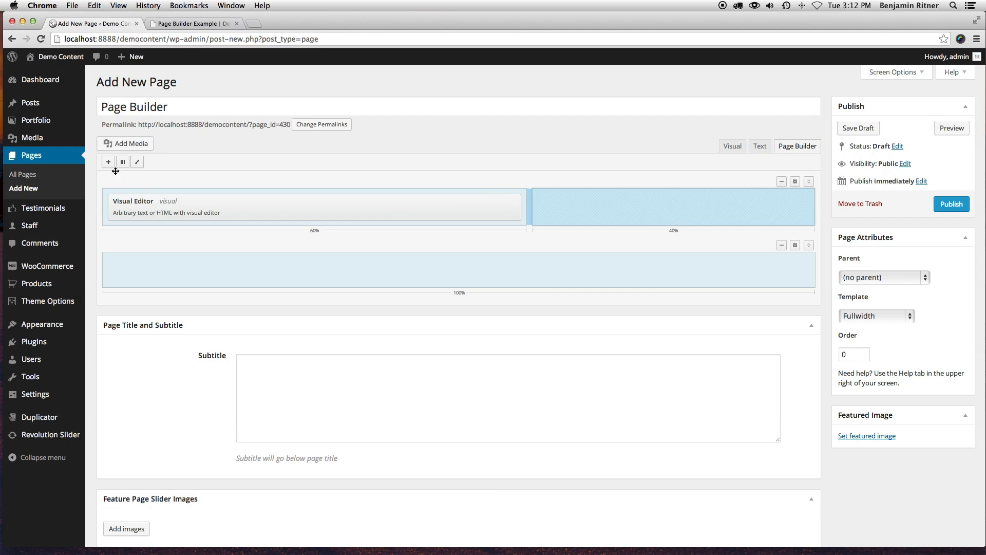
Add a Virtue: Gallery widget to the 40% column, filtering the list by 'vir'
{"action": "left_click", "coordinate": [108, 161]}
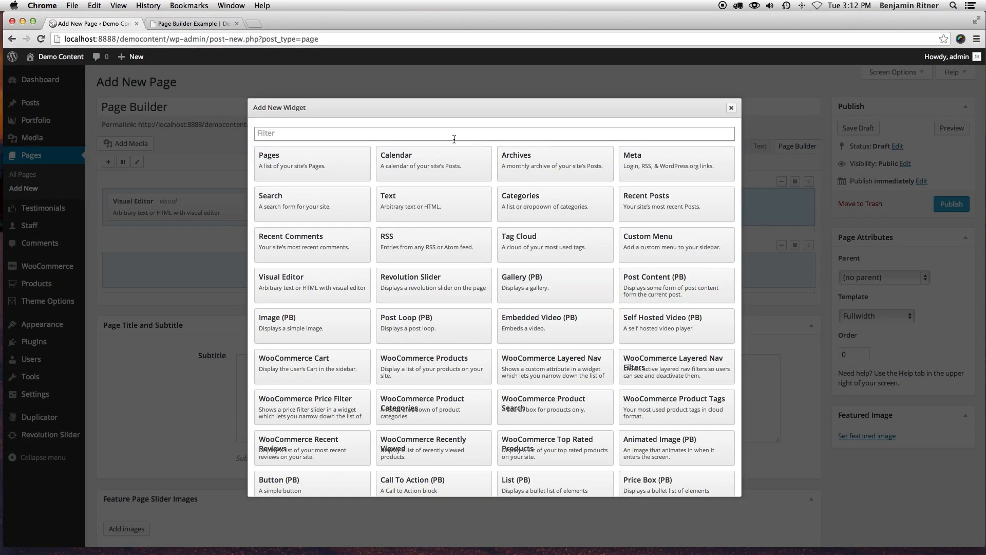
{"action": "type", "text": "v"}
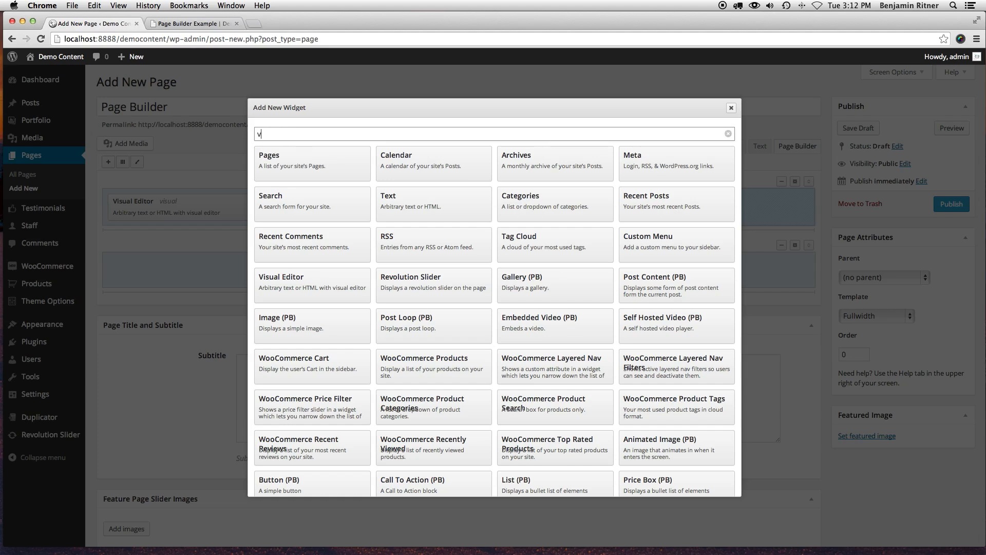
{"action": "type", "text": "ir"}
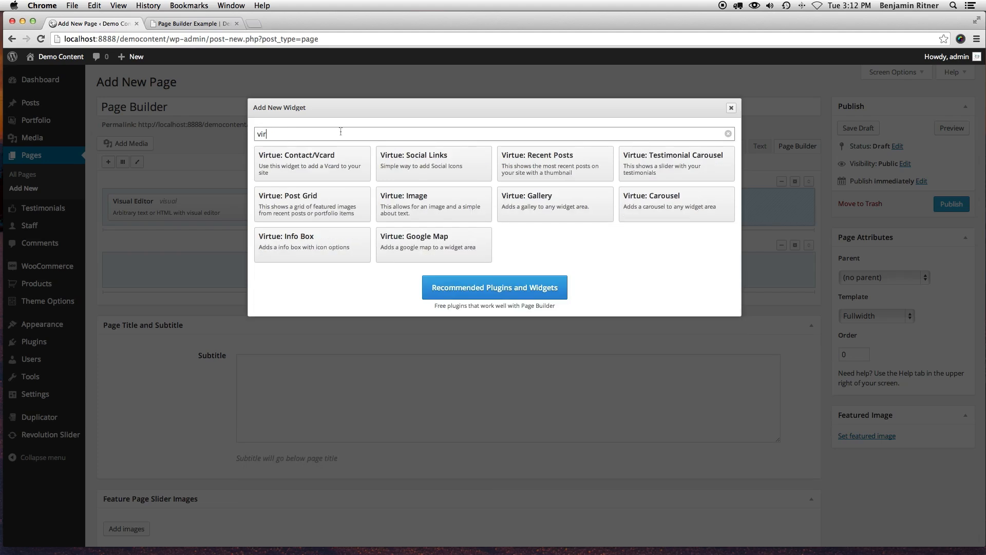
{"action": "mouse_move", "coordinate": [586, 184]}
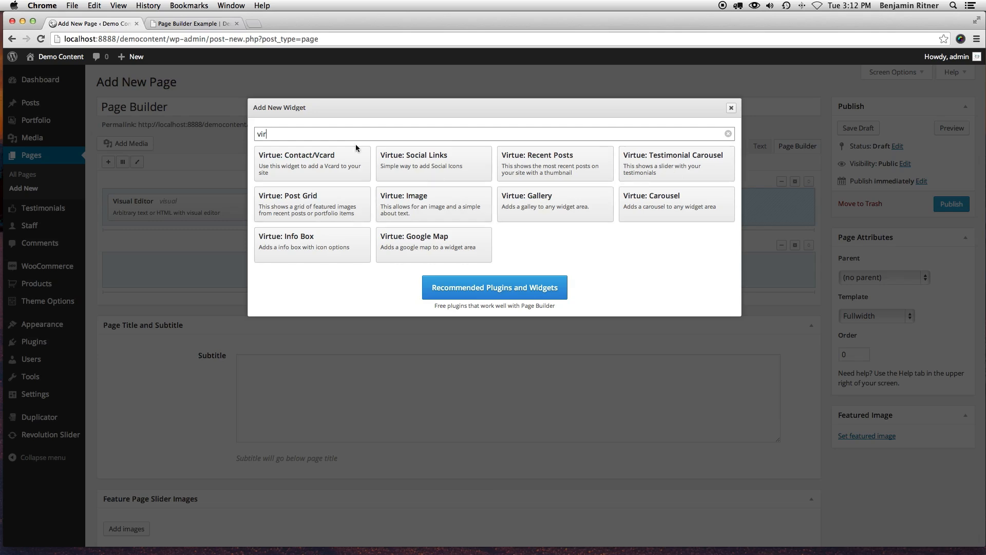
{"action": "mouse_move", "coordinate": [545, 209]}
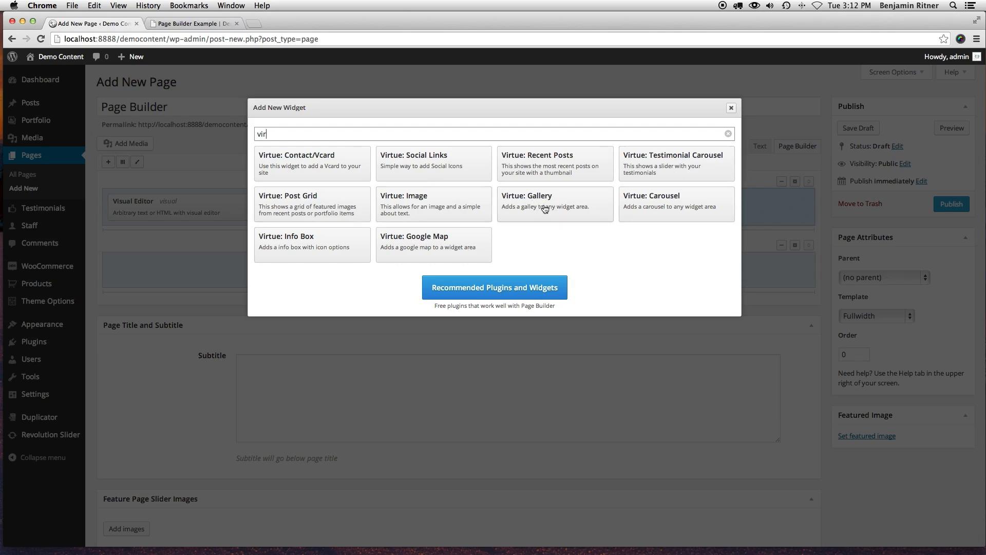
{"action": "left_click", "coordinate": [554, 203]}
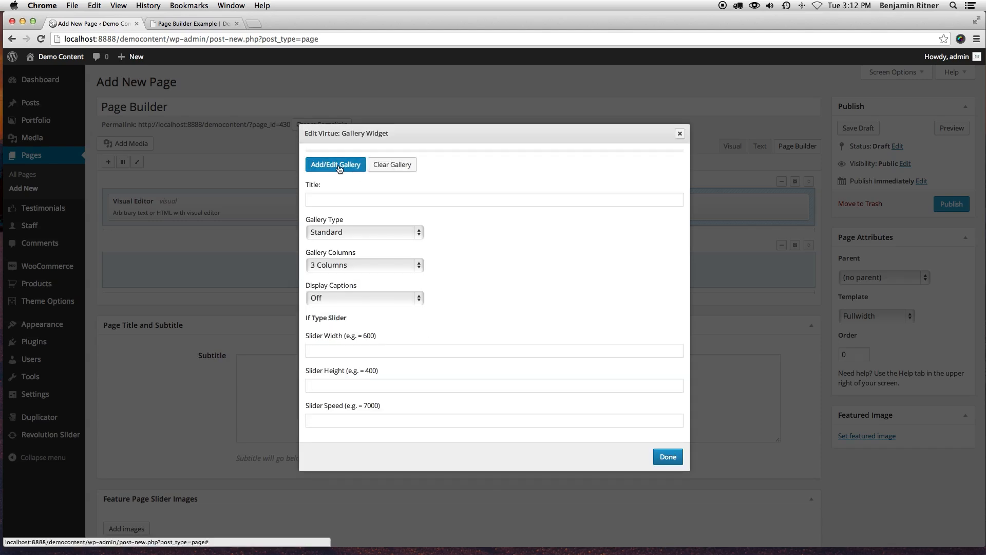
Add the monitor and phone images from the Media Library so the gallery holds four images
{"action": "left_click", "coordinate": [335, 165]}
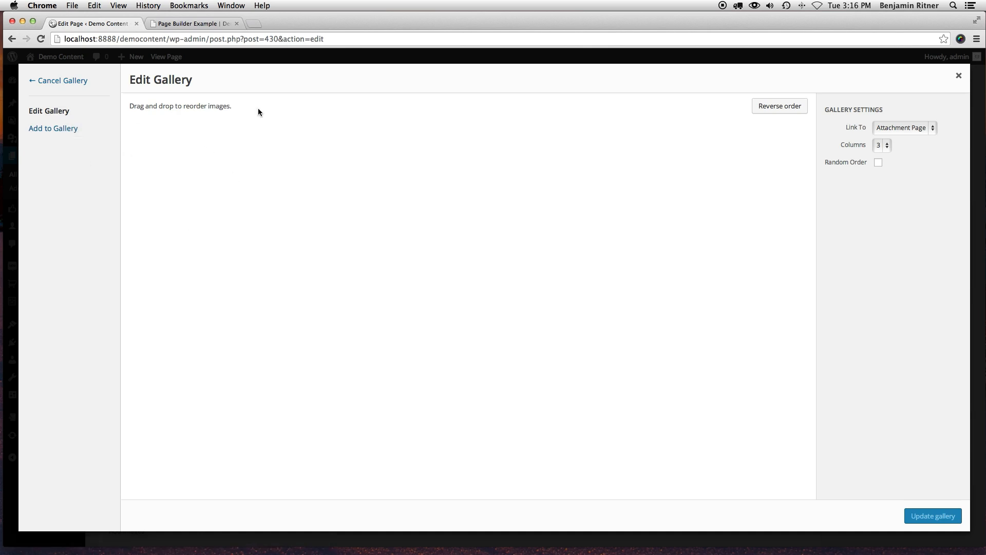
{"action": "mouse_move", "coordinate": [53, 129]}
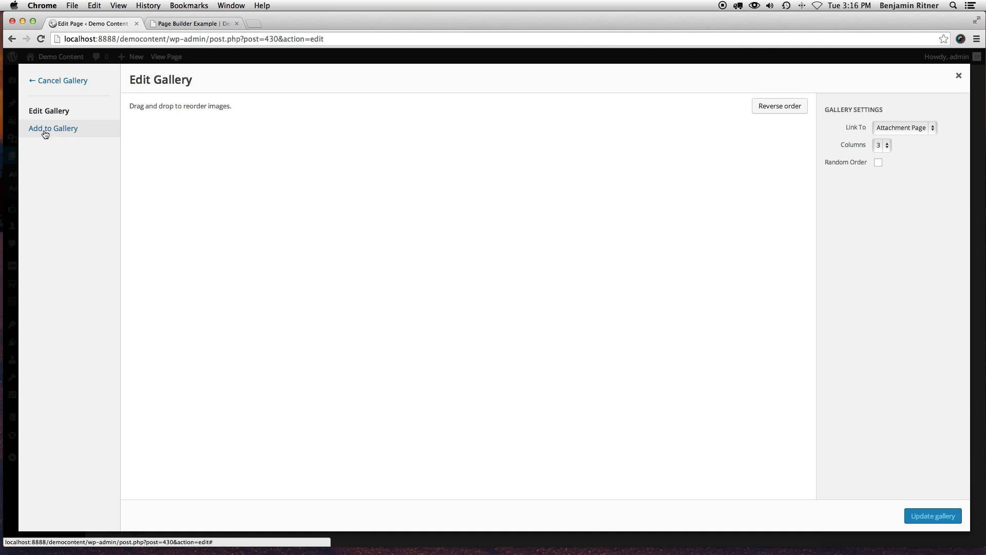
{"action": "left_click", "coordinate": [53, 129]}
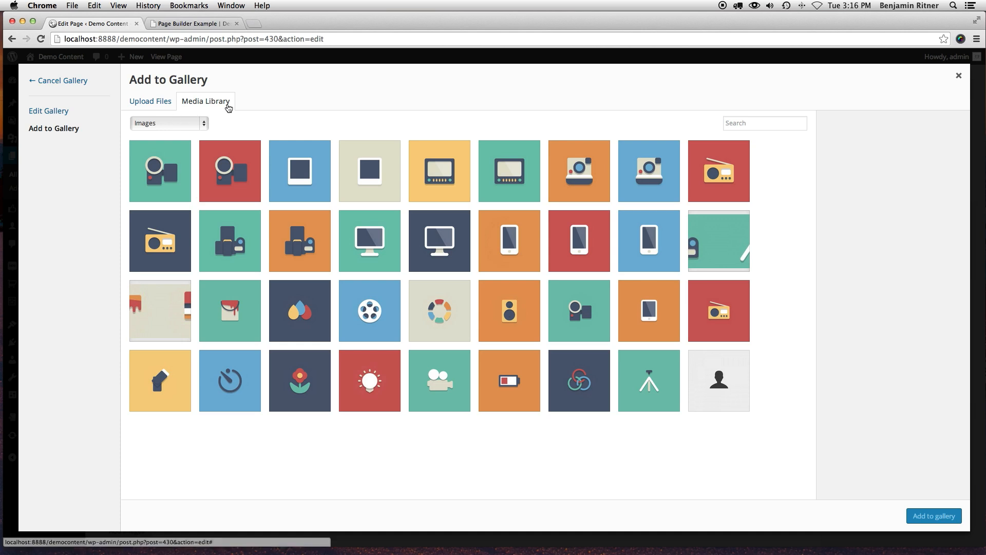
{"action": "mouse_move", "coordinate": [399, 197]}
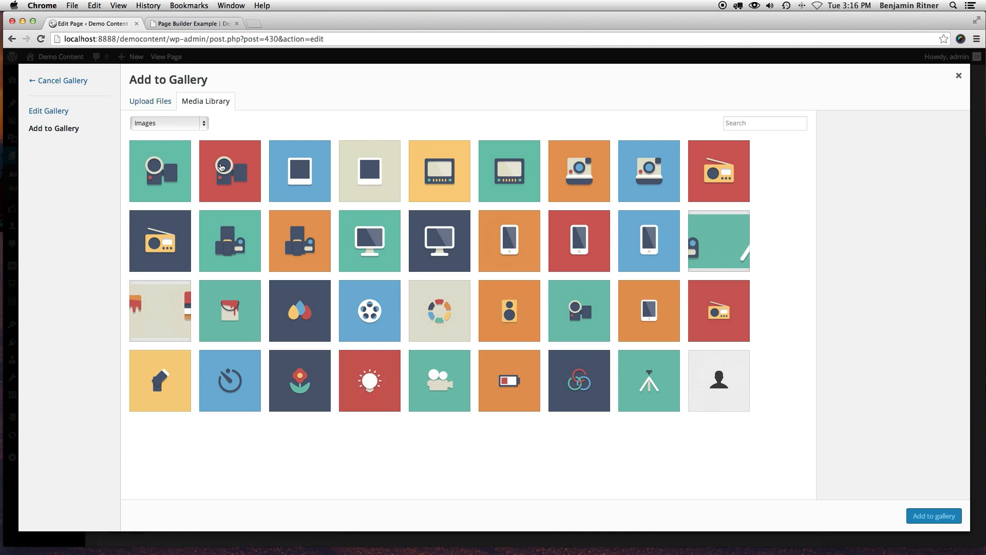
{"action": "left_click", "coordinate": [299, 240]}
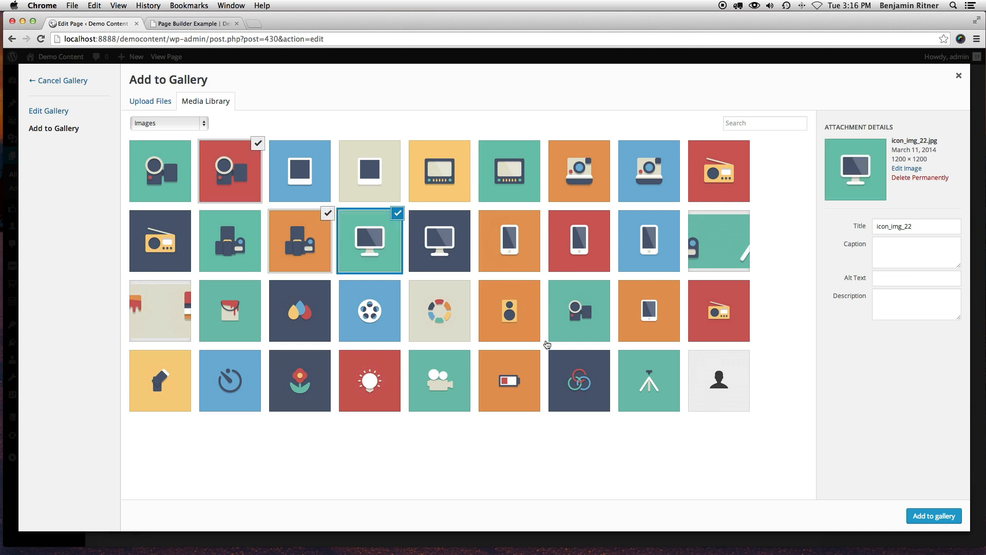
{"action": "left_click", "coordinate": [579, 241]}
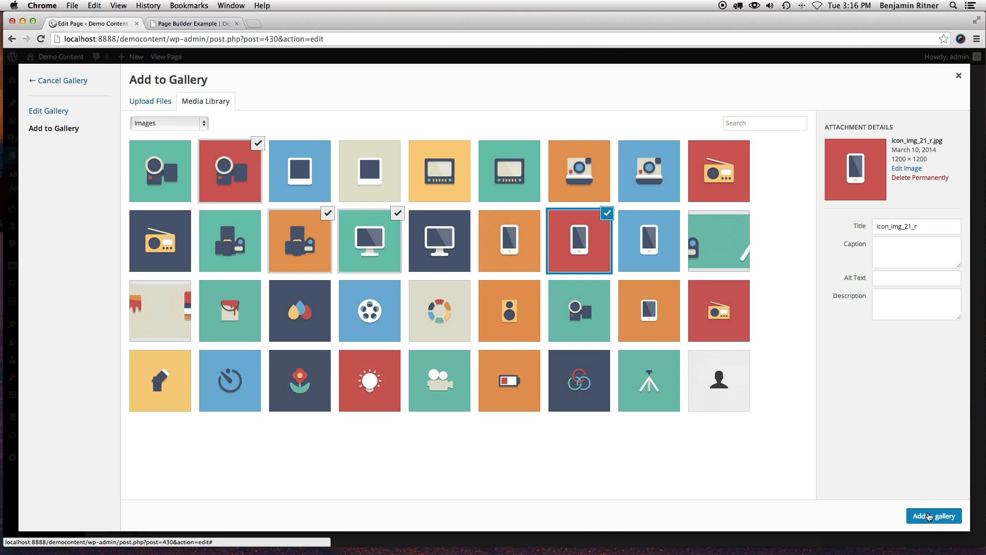
{"action": "left_click", "coordinate": [934, 516]}
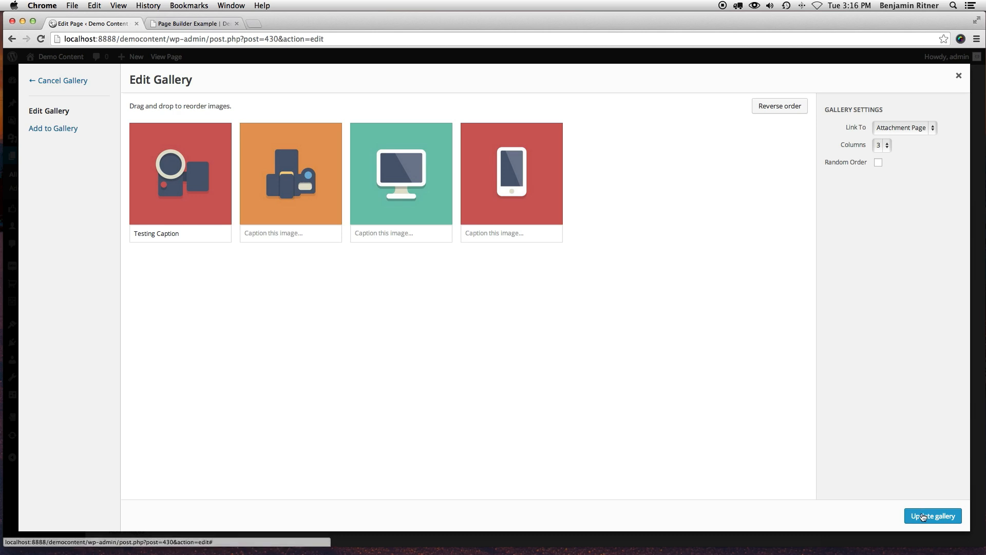
{"action": "left_click", "coordinate": [932, 516]}
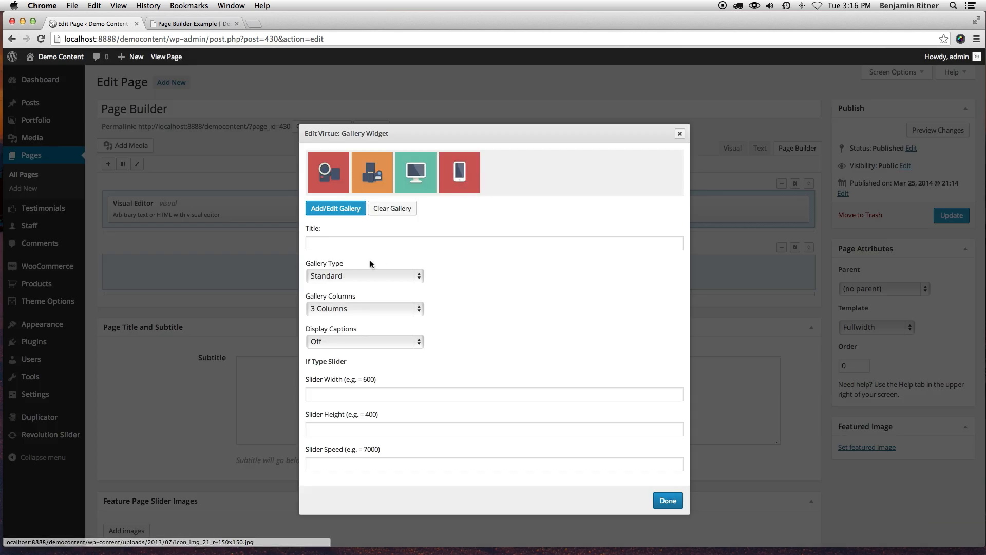
Keep the gallery Standard, set it to 2 Columns with captions off, and save the widget
{"action": "left_click", "coordinate": [364, 275]}
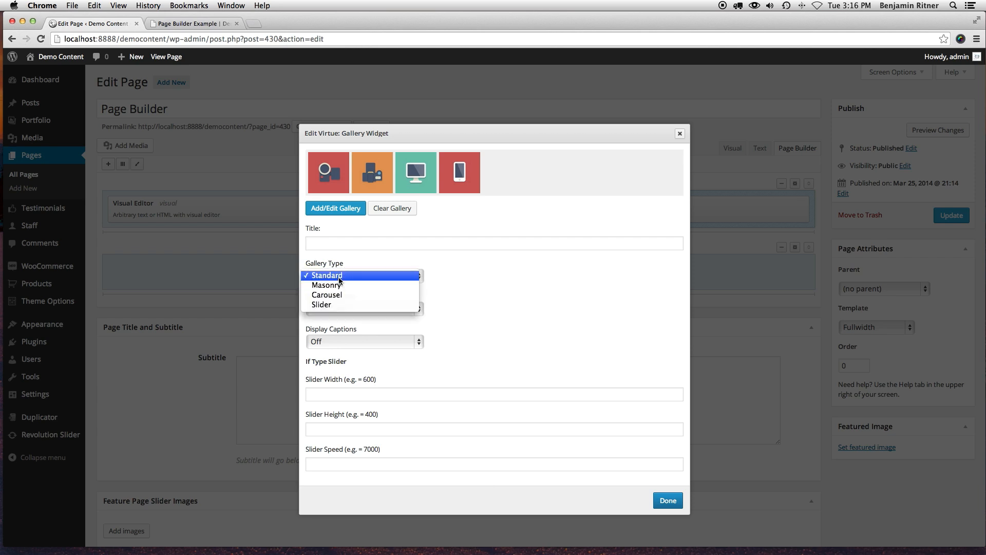
{"action": "left_click", "coordinate": [326, 275]}
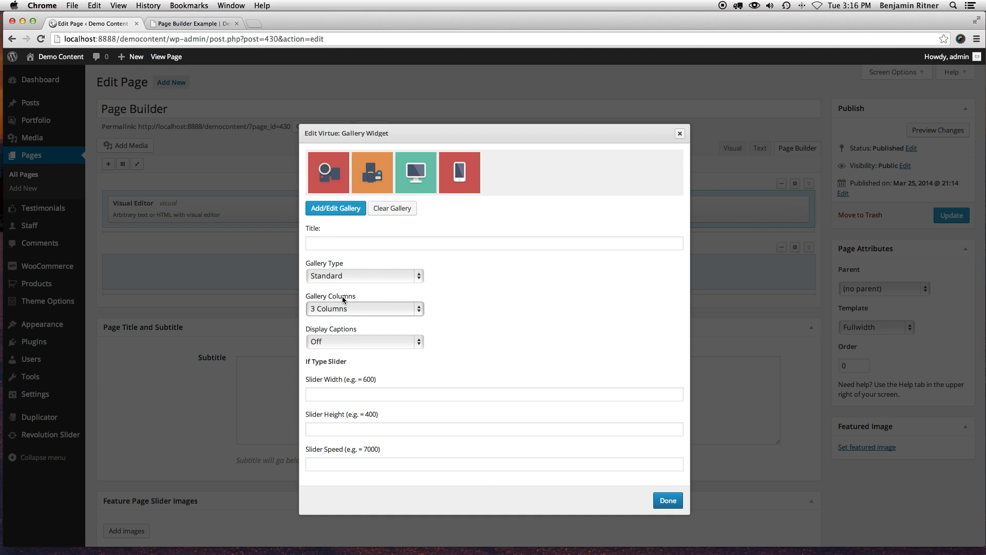
{"action": "left_click", "coordinate": [364, 308]}
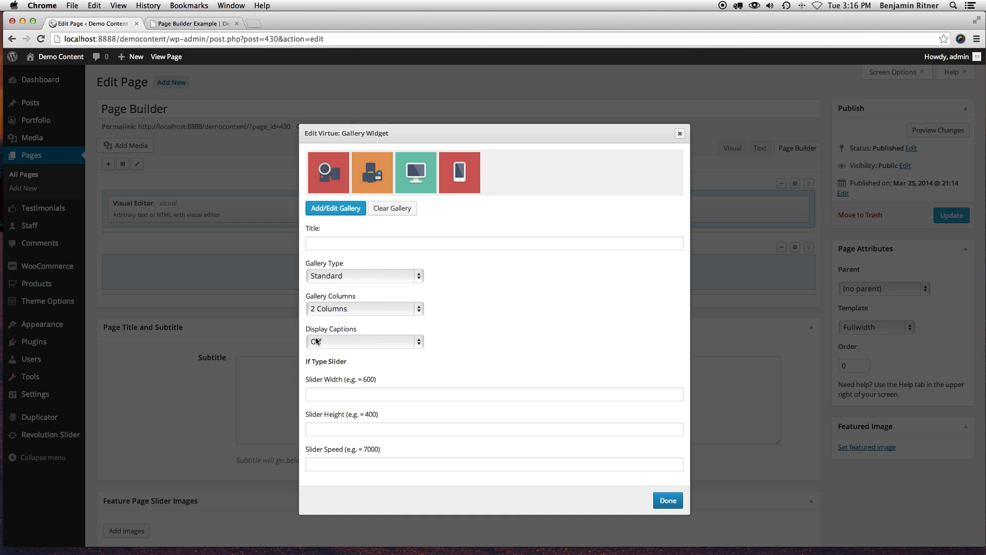
{"action": "left_click", "coordinate": [364, 341]}
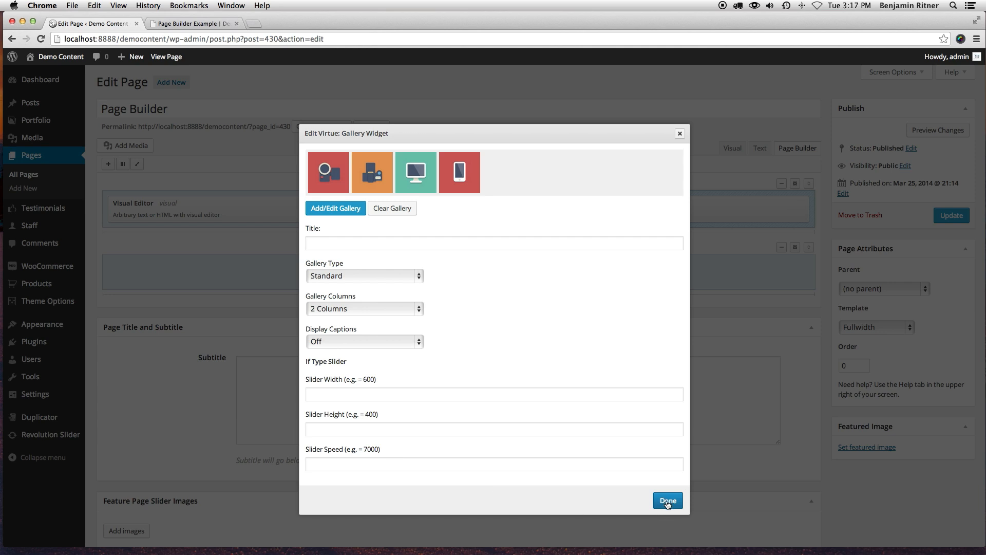
{"action": "left_click", "coordinate": [668, 500]}
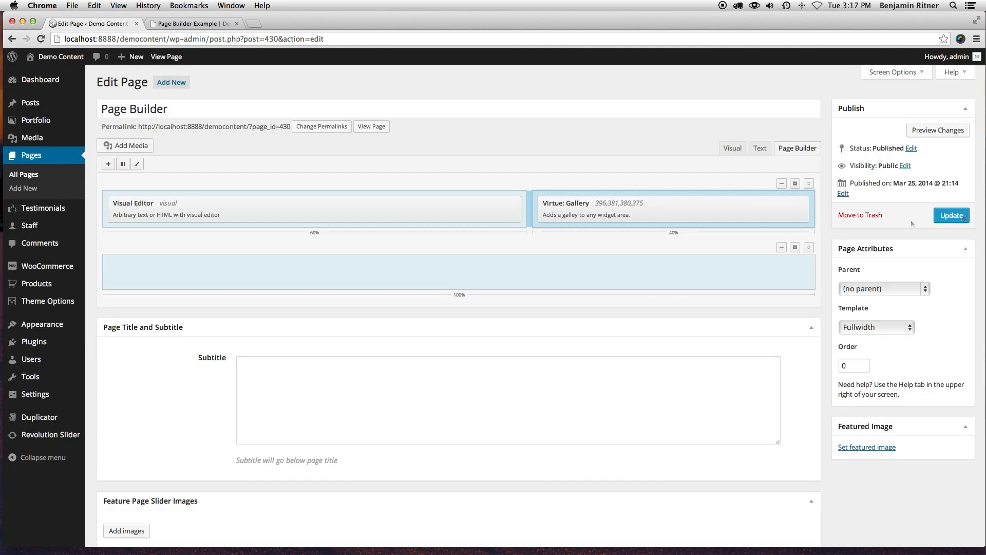
Update the page and view its published version in a new tab
{"action": "left_click", "coordinate": [951, 214]}
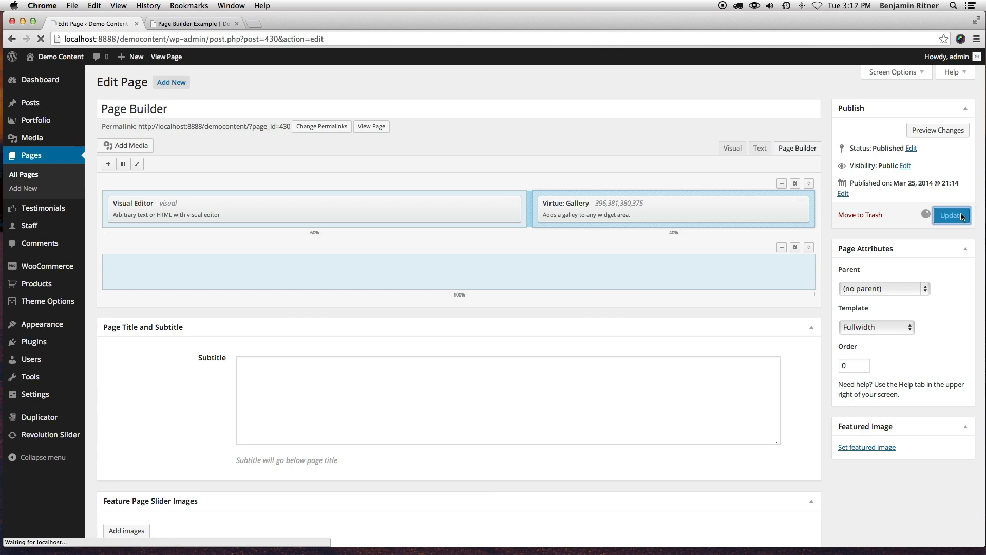
{"action": "left_click", "coordinate": [951, 215]}
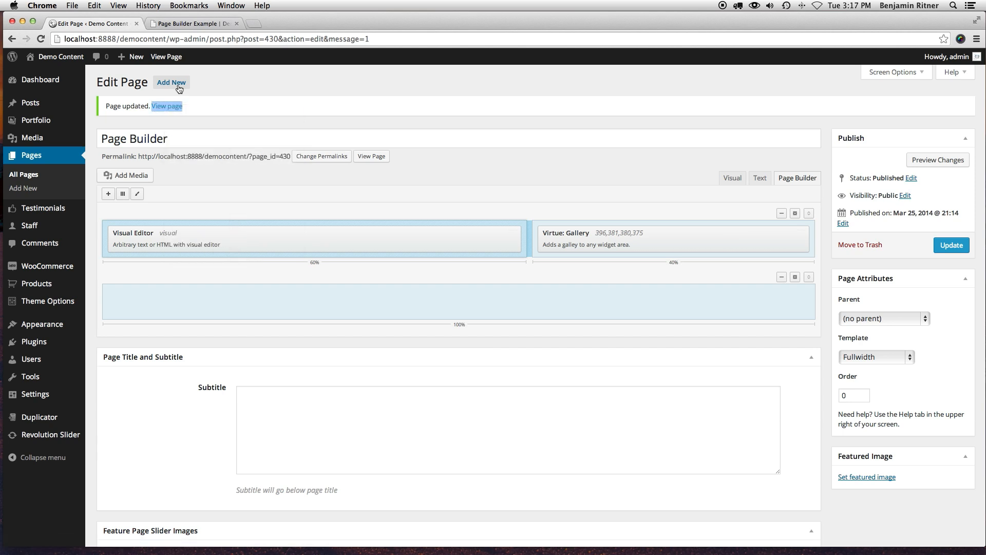
{"action": "left_click", "coordinate": [166, 106]}
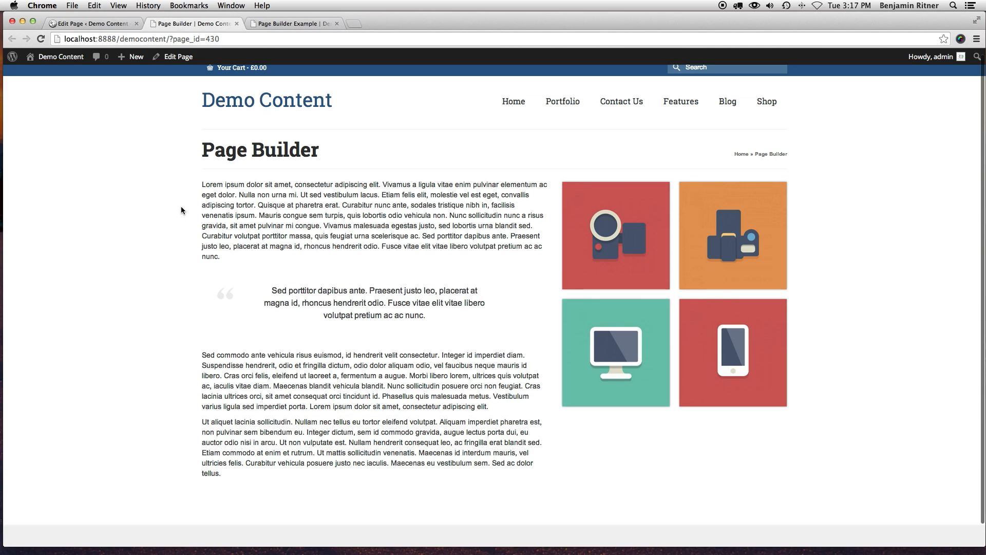
Review the live text-and-gallery row, then return to the editor to add a new row
{"action": "scroll", "scroll_direction": "down", "scroll_amount": 3}
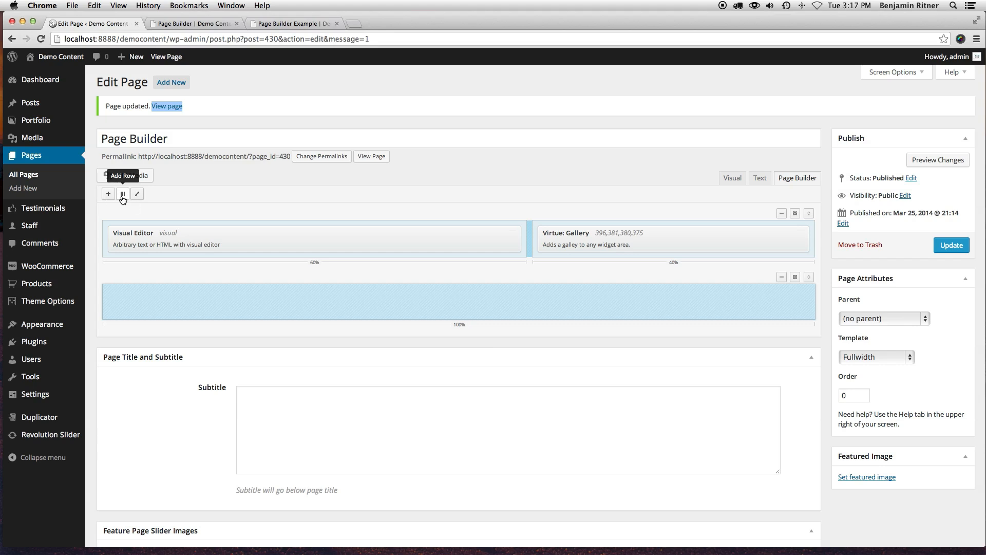
{"action": "left_click", "coordinate": [122, 194]}
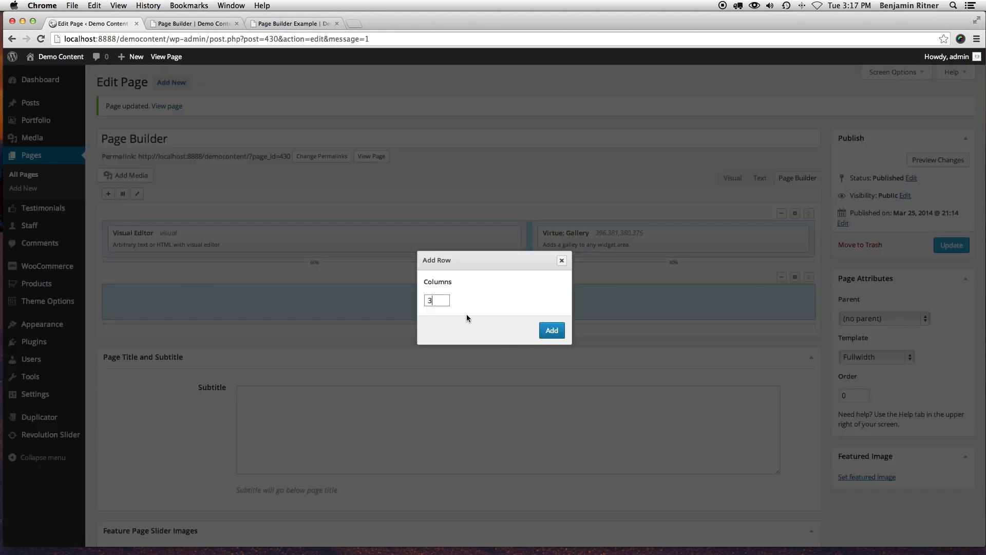
Add a three-column row and filter the widget list to 'vir' for Virtue widgets
{"action": "left_click", "coordinate": [551, 330]}
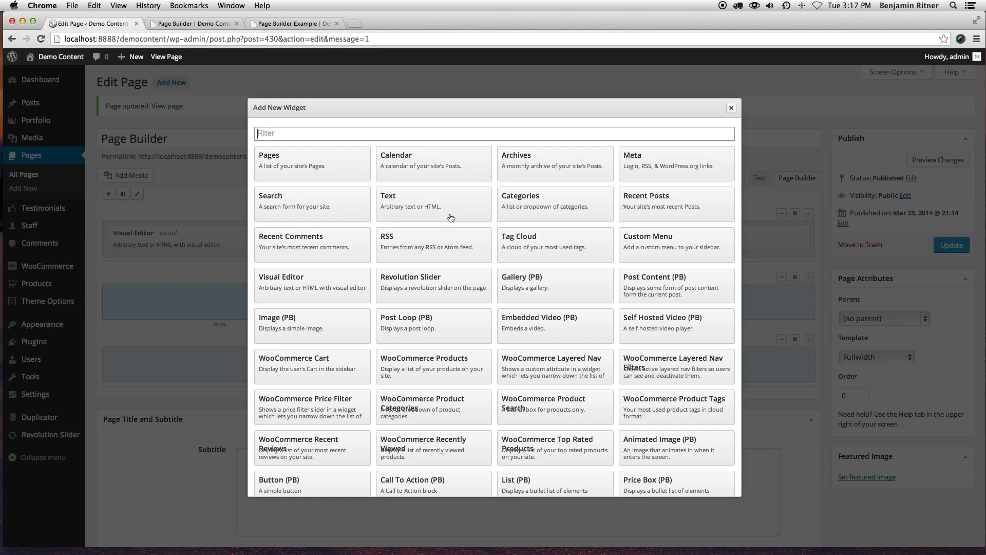
{"action": "type", "text": "vir"}
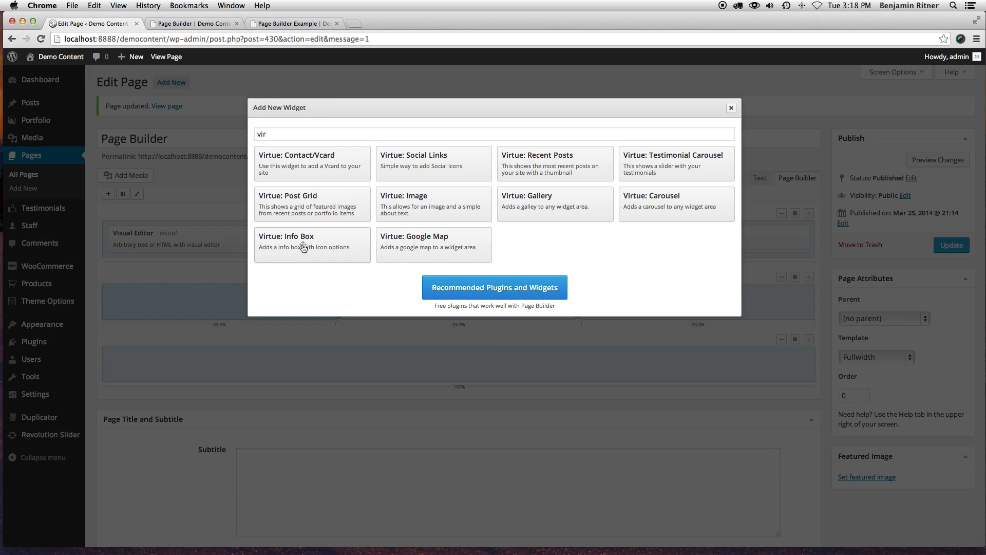
Place a Virtue Info Box in the first column with the laptop icon
{"action": "left_click", "coordinate": [313, 245]}
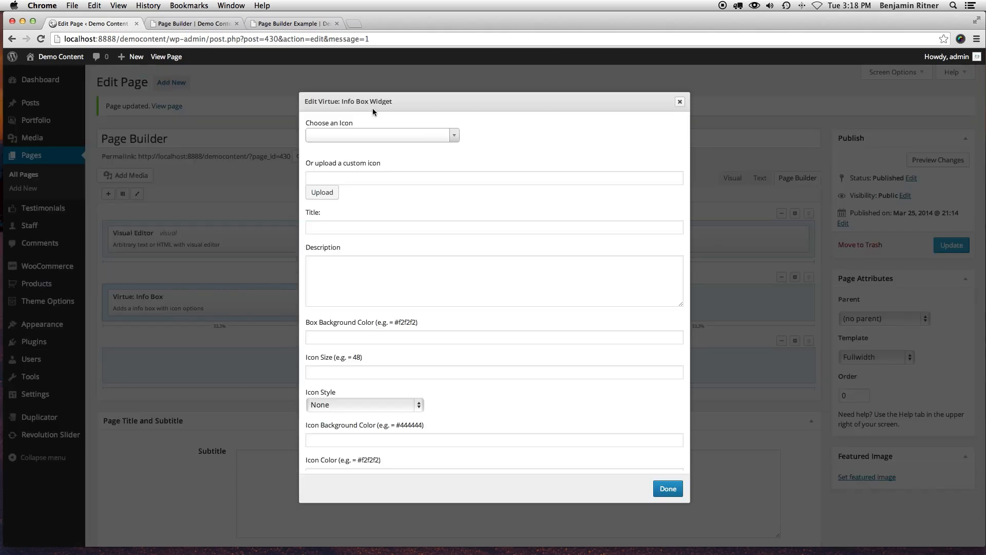
{"action": "left_click", "coordinate": [382, 135]}
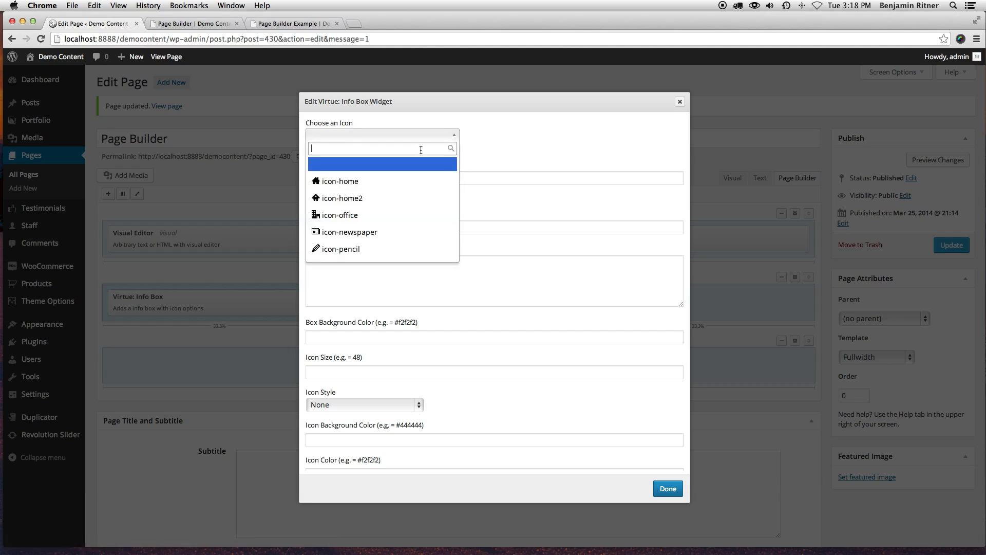
{"action": "type", "text": "la"}
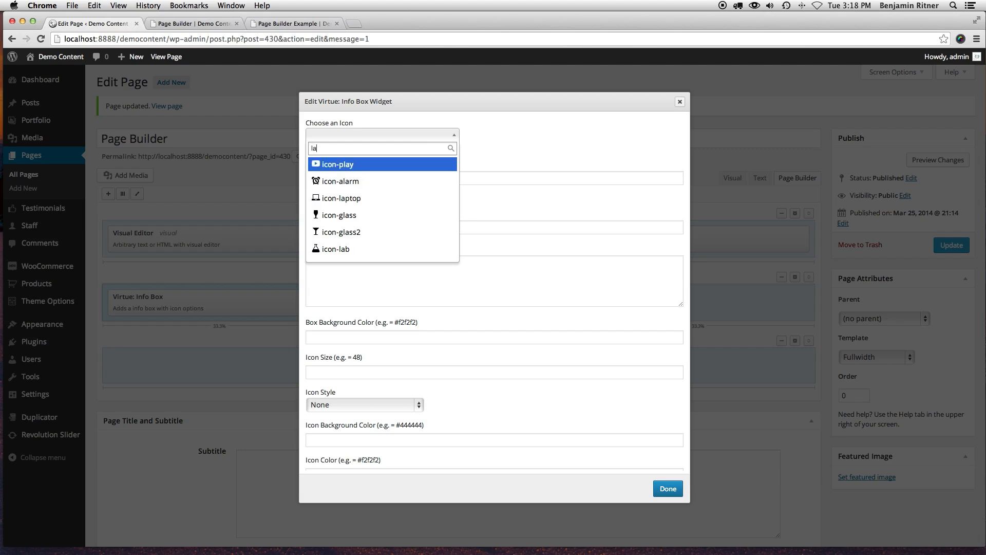
{"action": "left_click", "coordinate": [341, 198]}
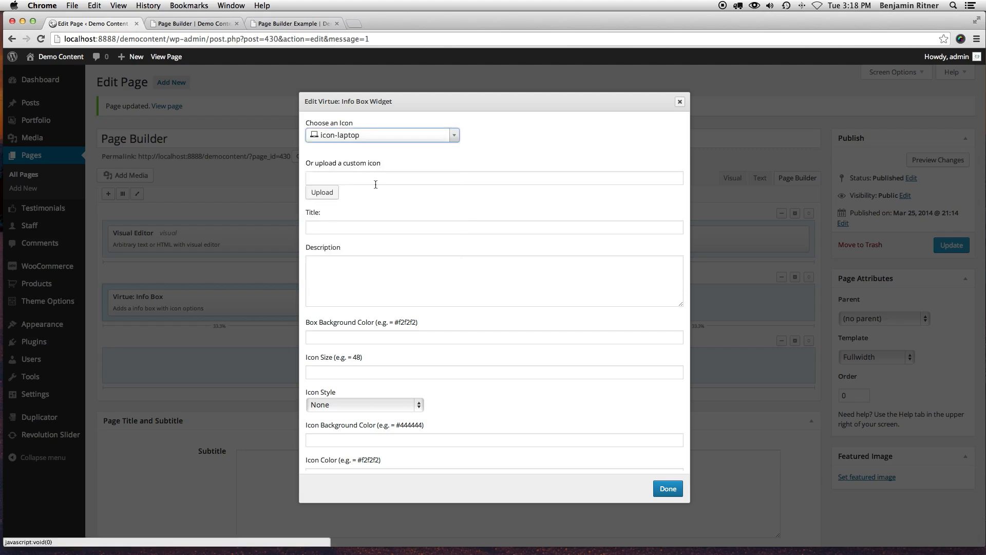
Title the info box 'Web Design' with a lorem ipsum description
{"action": "left_click", "coordinate": [494, 227]}
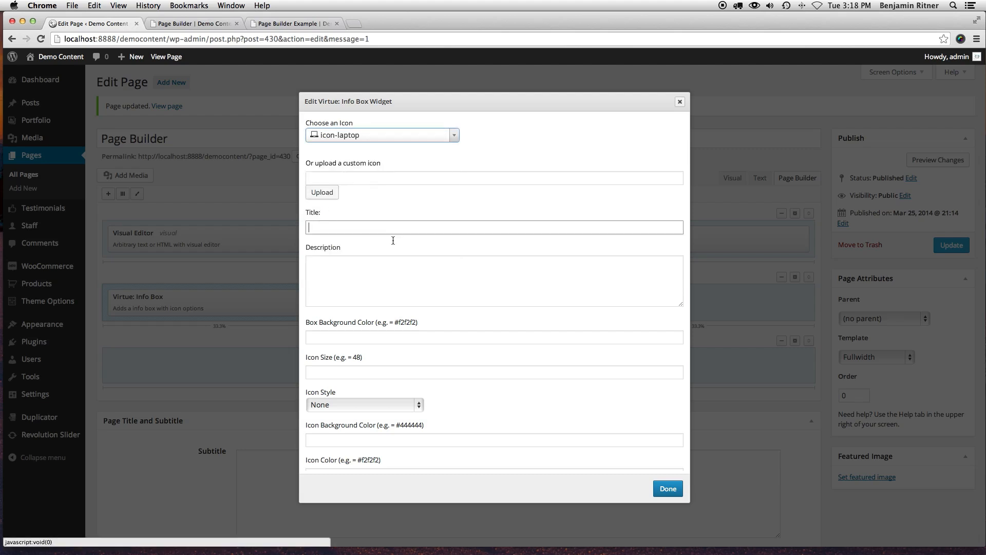
{"action": "type", "text": "Web"}
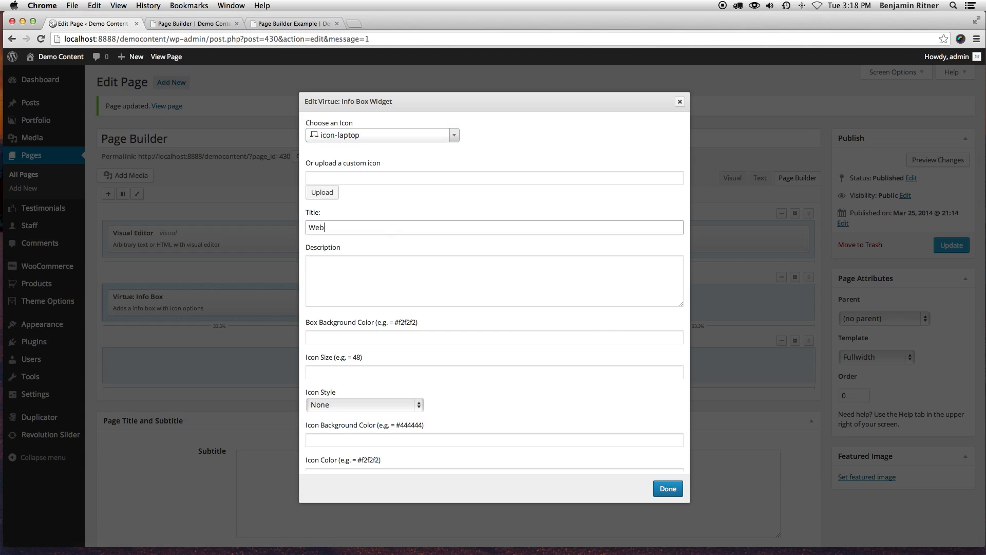
{"action": "type", "text": "Deis"}
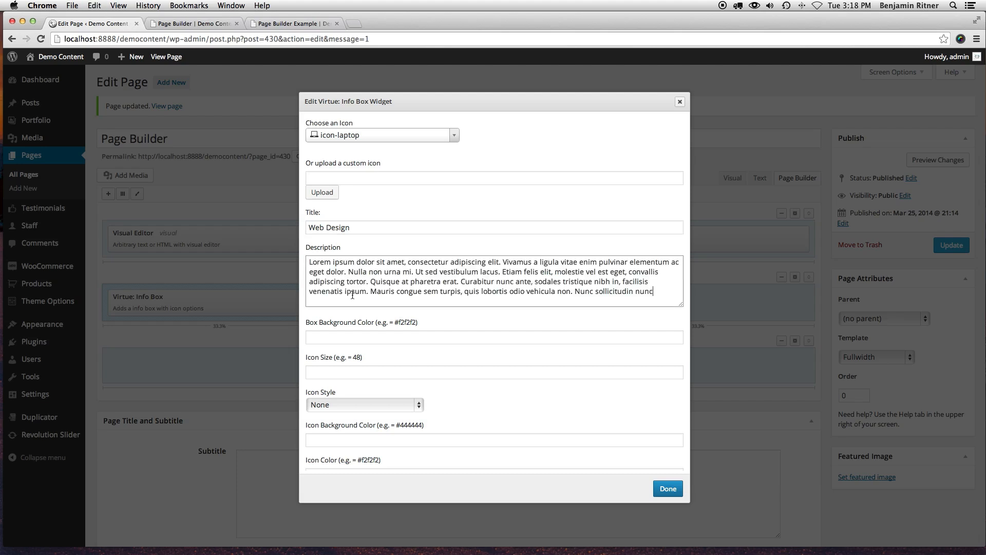
{"action": "mouse_move", "coordinate": [348, 337]}
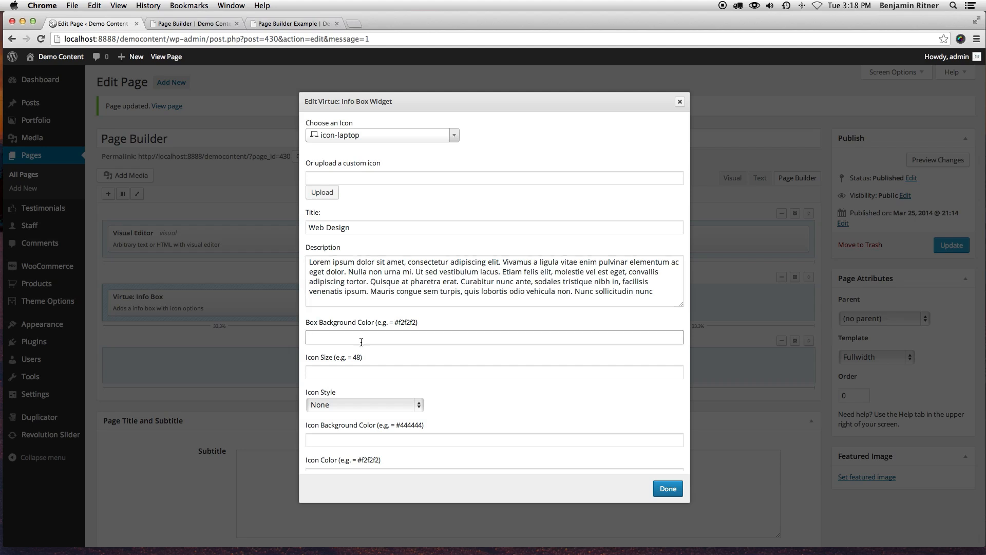
Set the box background #f6f6f6, icon size 50 and Circle icon style
{"action": "type", "text": "#f"}
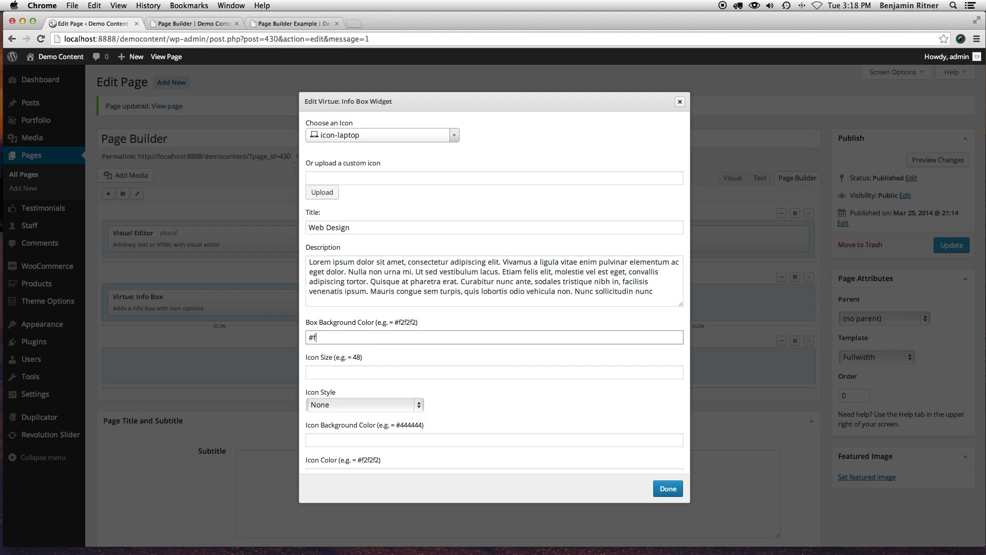
{"action": "type", "text": "f6f6f"}
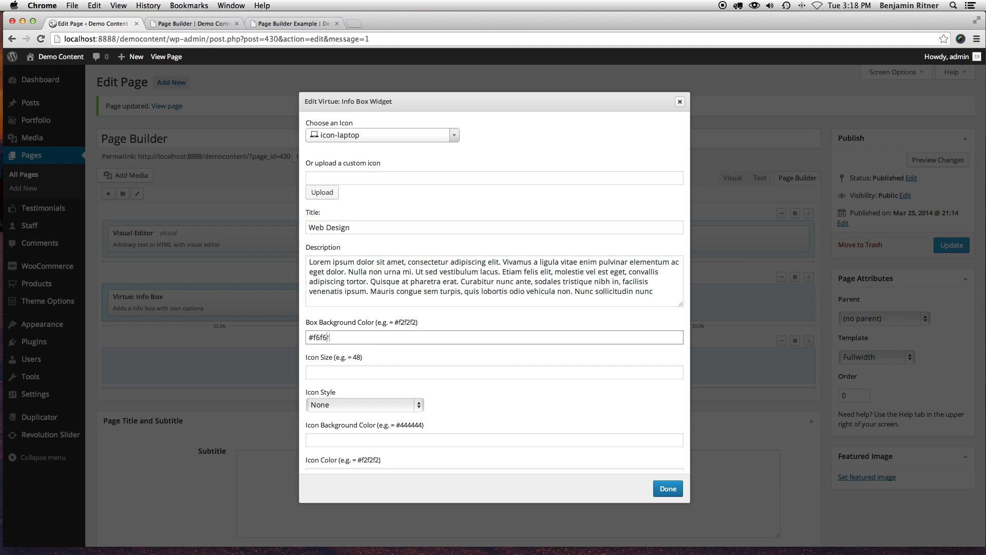
{"action": "left_click", "coordinate": [493, 372]}
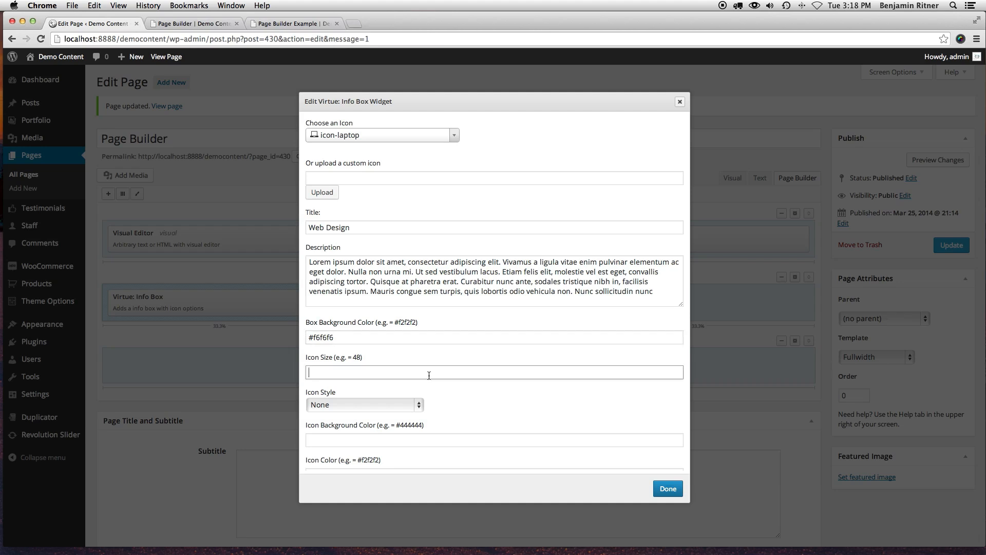
{"action": "type", "text": "50"}
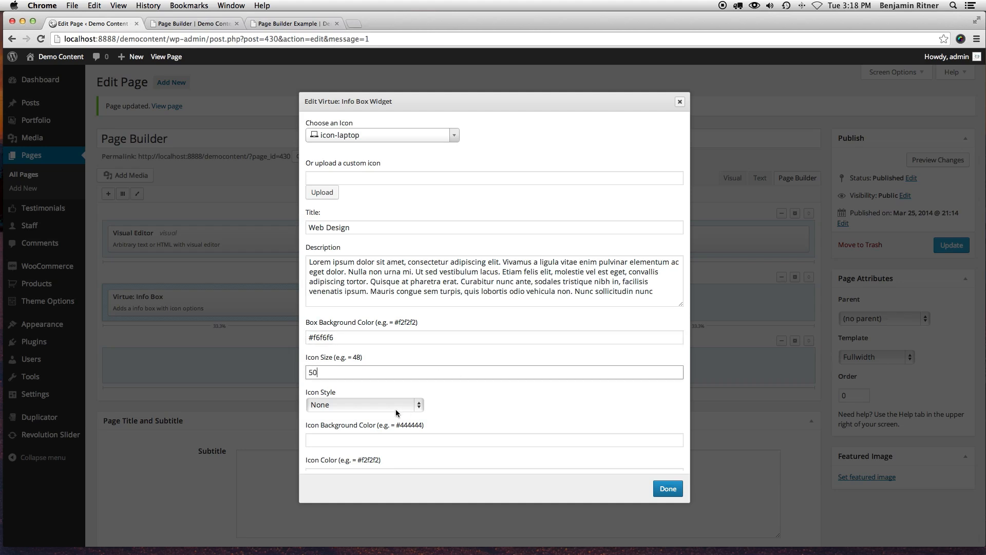
{"action": "left_click", "coordinate": [363, 403]}
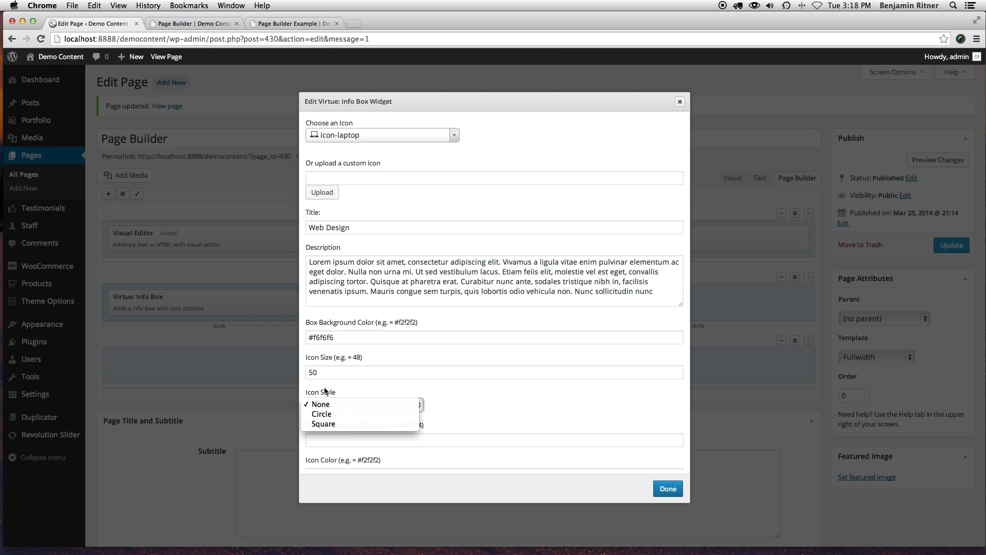
{"action": "left_click", "coordinate": [321, 413]}
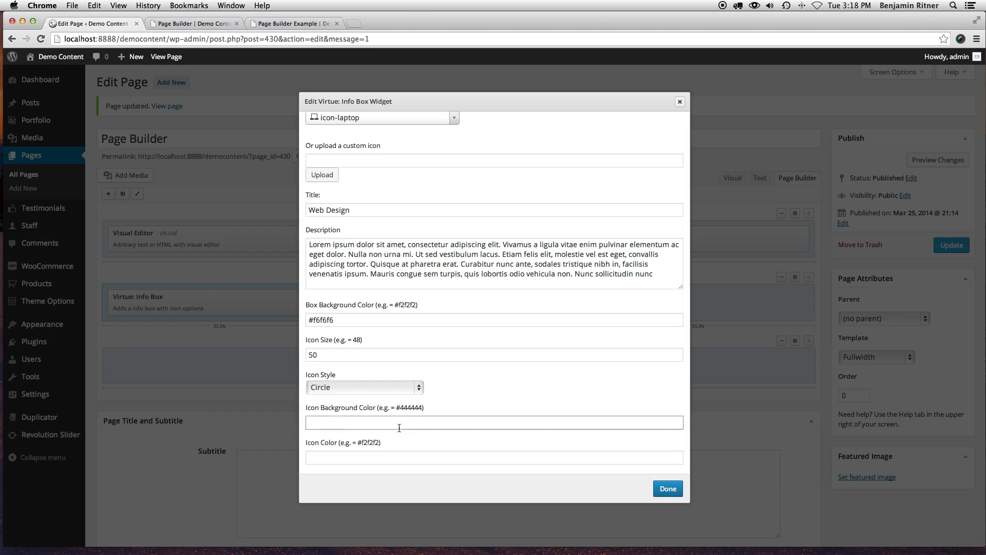
Set the icon background colour to #444 and icon colour to #f6f6f6
{"action": "type", "text": "#444"}
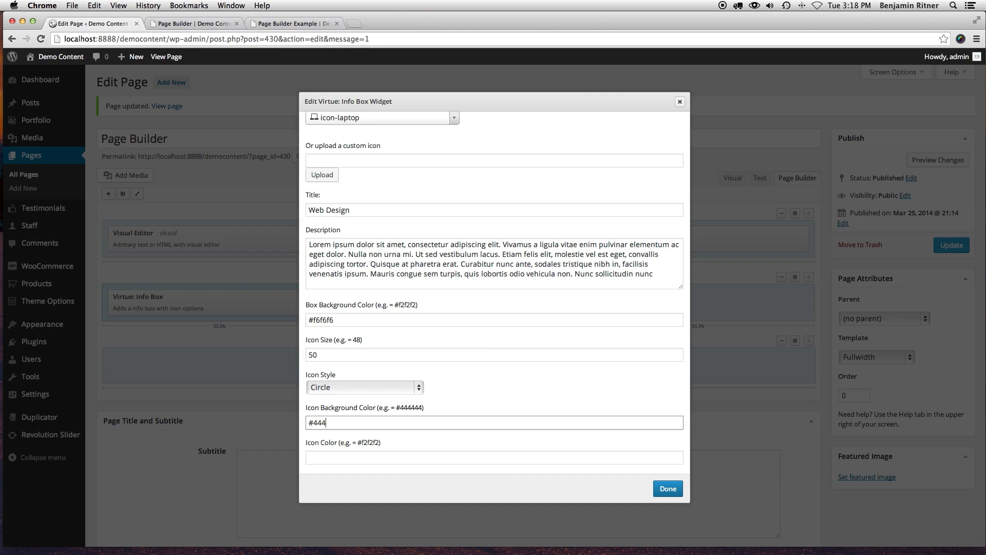
{"action": "left_click", "coordinate": [494, 457]}
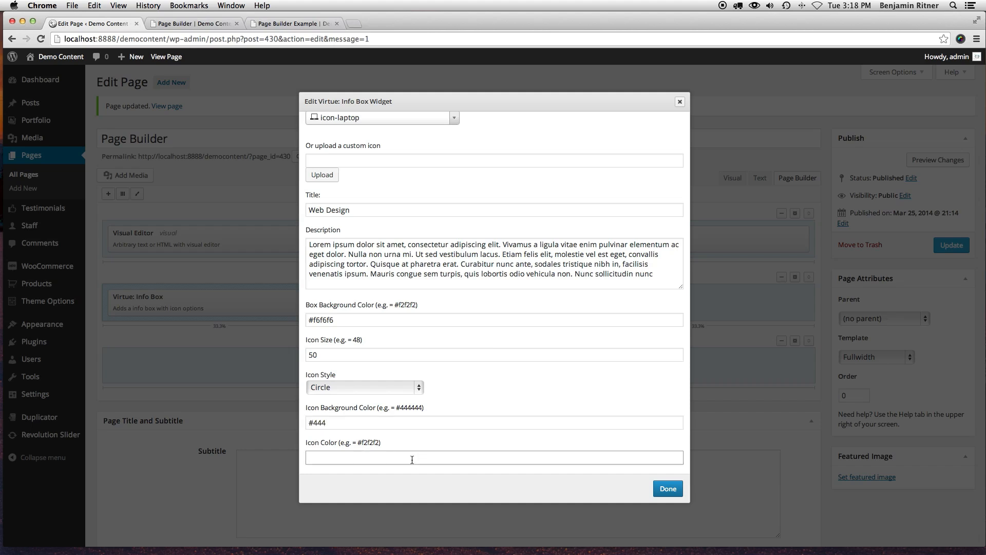
{"action": "type", "text": "#f6f6f6"}
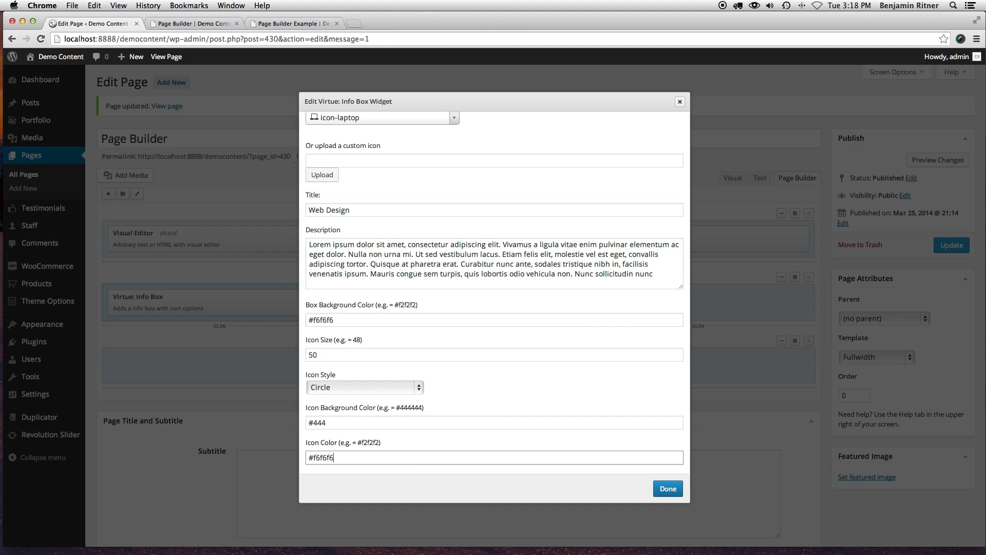
{"action": "scroll", "scroll_direction": "up", "scroll_amount": 3}
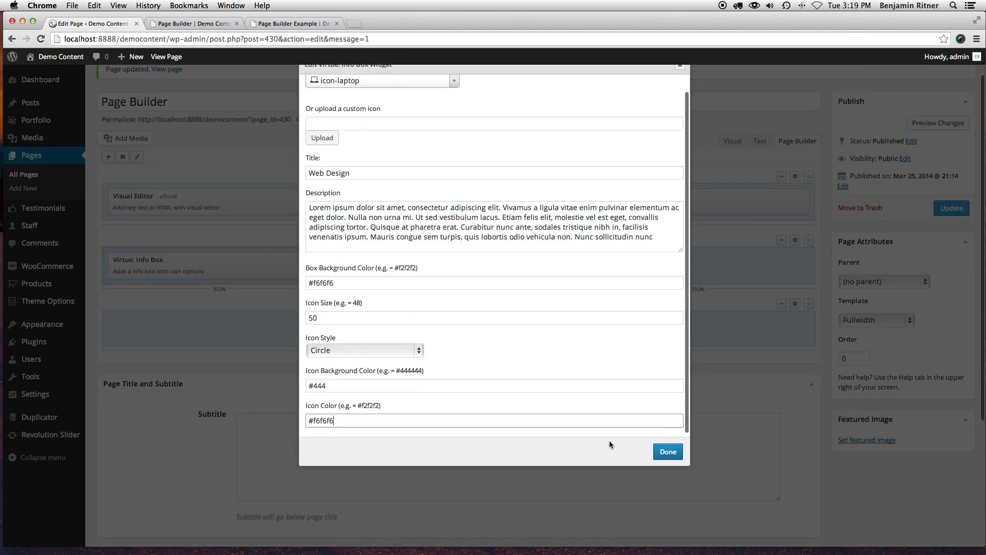
Save the Web Design info box and duplicate it to fill the three columns
{"action": "left_click", "coordinate": [667, 450]}
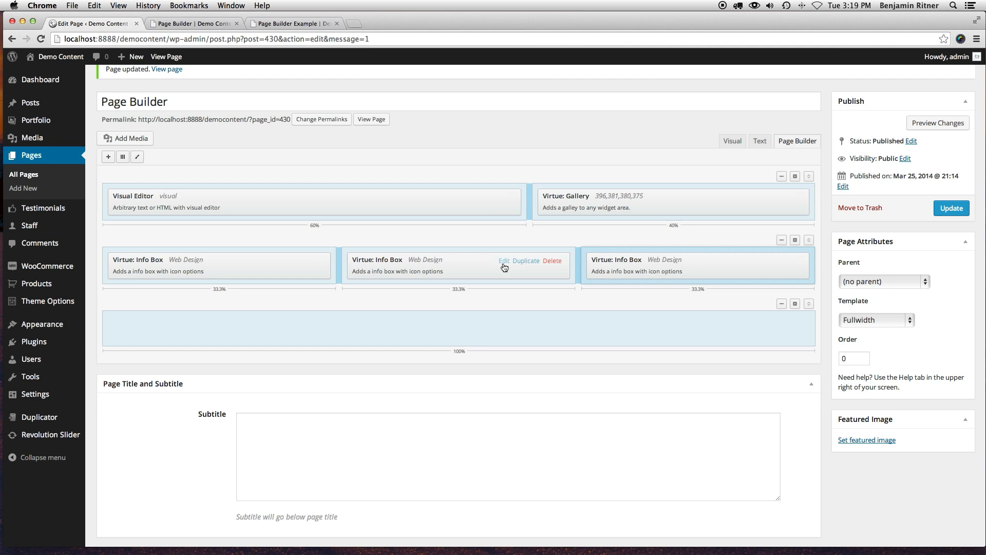
Give the middle info box the cogs icon, retitle it 'Web Development' and save
{"action": "left_click", "coordinate": [503, 260]}
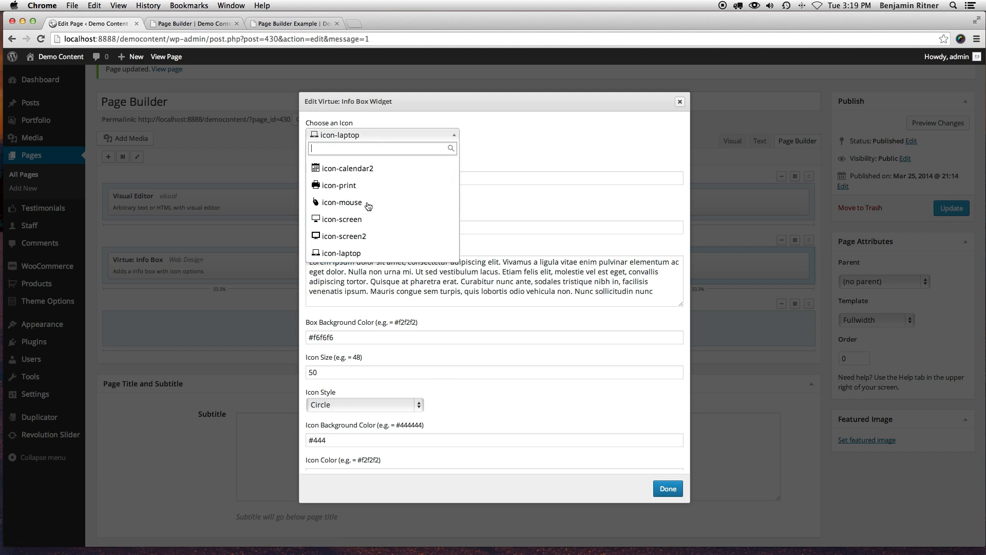
{"action": "mouse_move", "coordinate": [347, 167]}
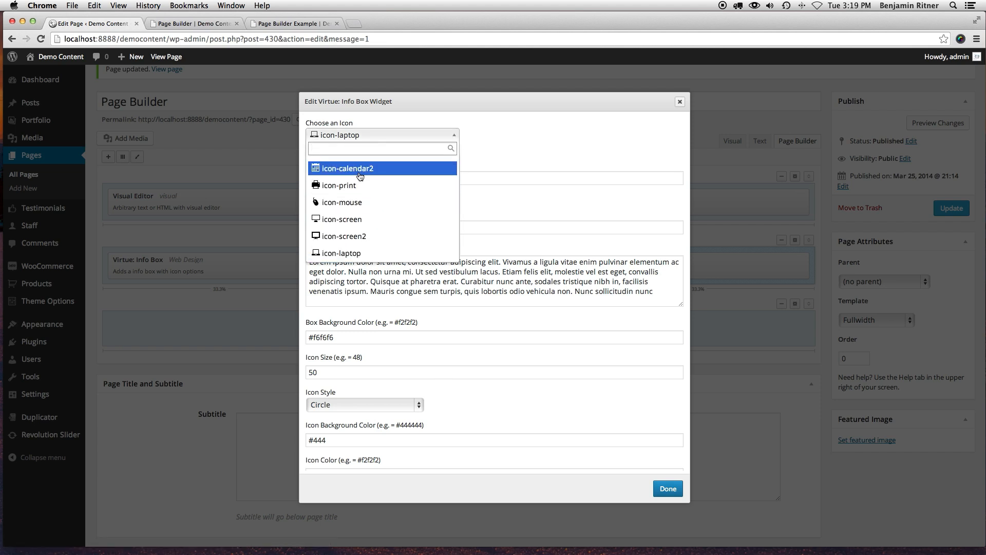
{"action": "type", "text": "co"}
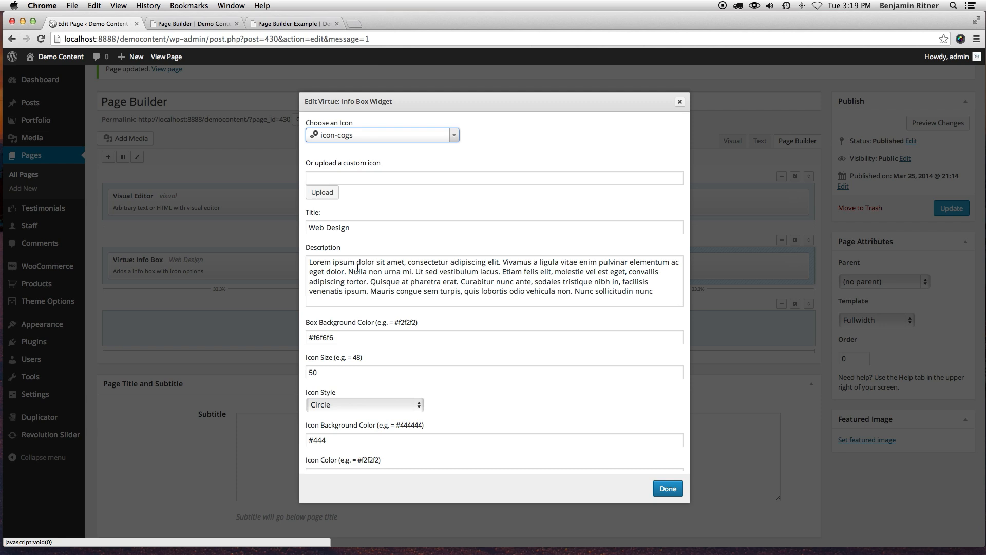
{"action": "double_click", "coordinate": [340, 227]}
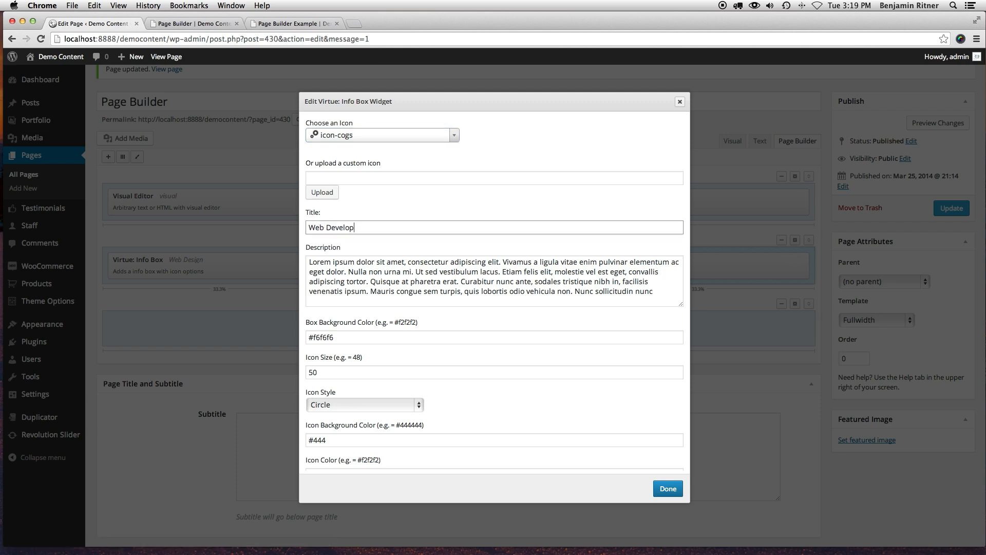
{"action": "type", "text": "ment"}
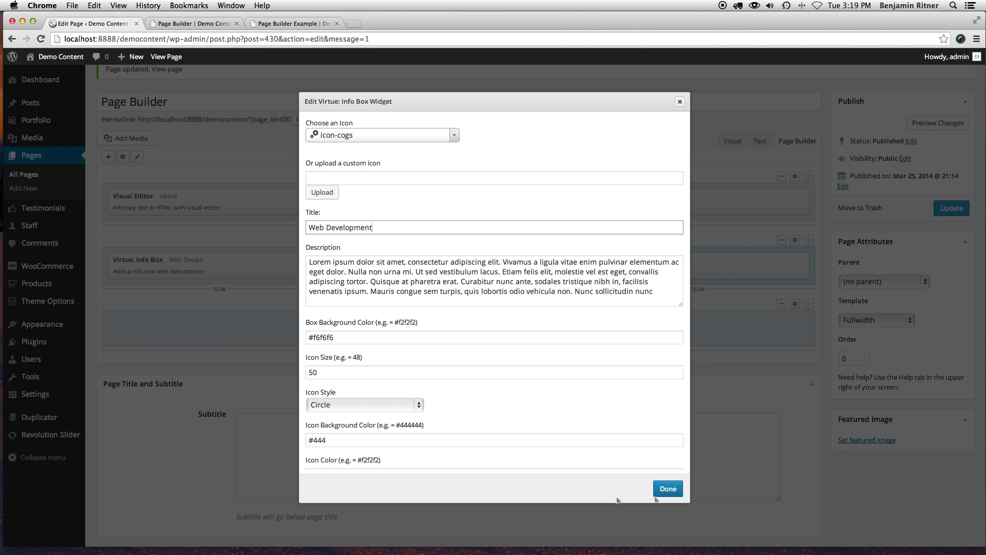
{"action": "left_click", "coordinate": [667, 489]}
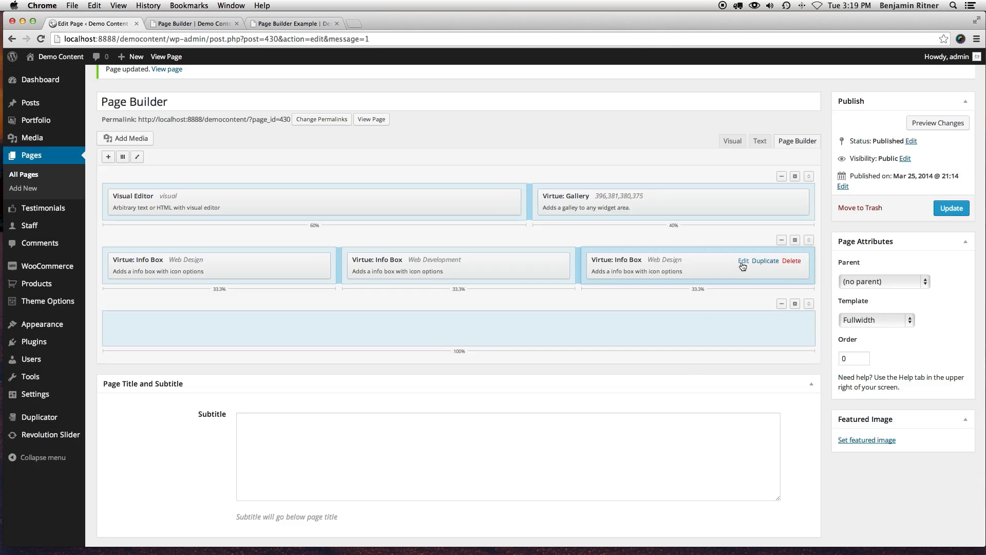
Give the third info box the trophy icon, retitle it 'Web Branding' and save
{"action": "left_click", "coordinate": [744, 259]}
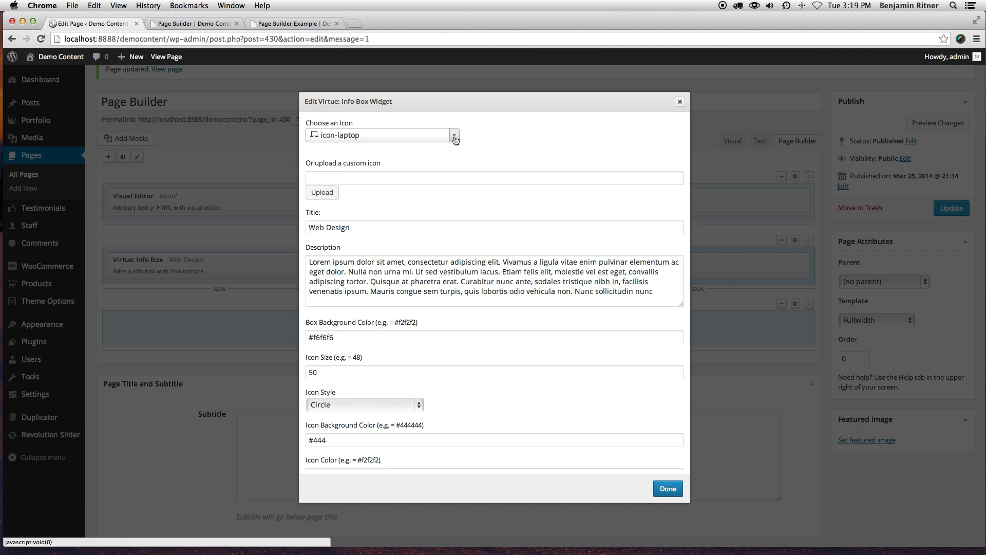
{"action": "left_click", "coordinate": [455, 135]}
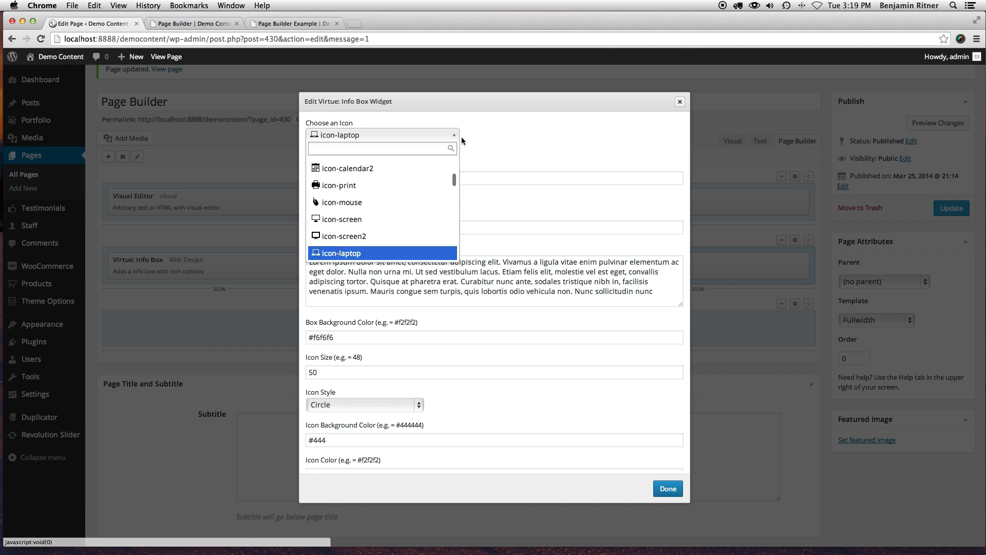
{"action": "type", "text": "troph"}
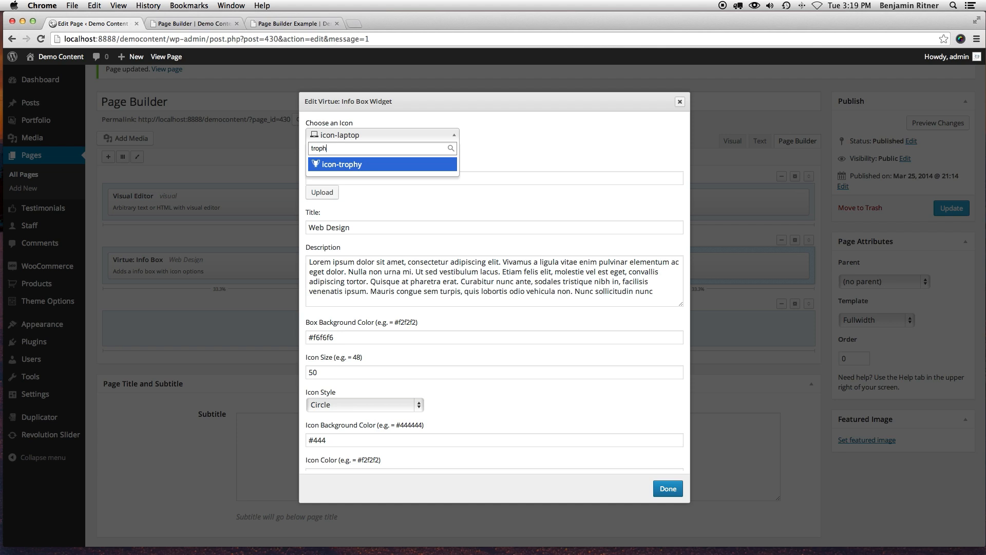
{"action": "left_click", "coordinate": [341, 163]}
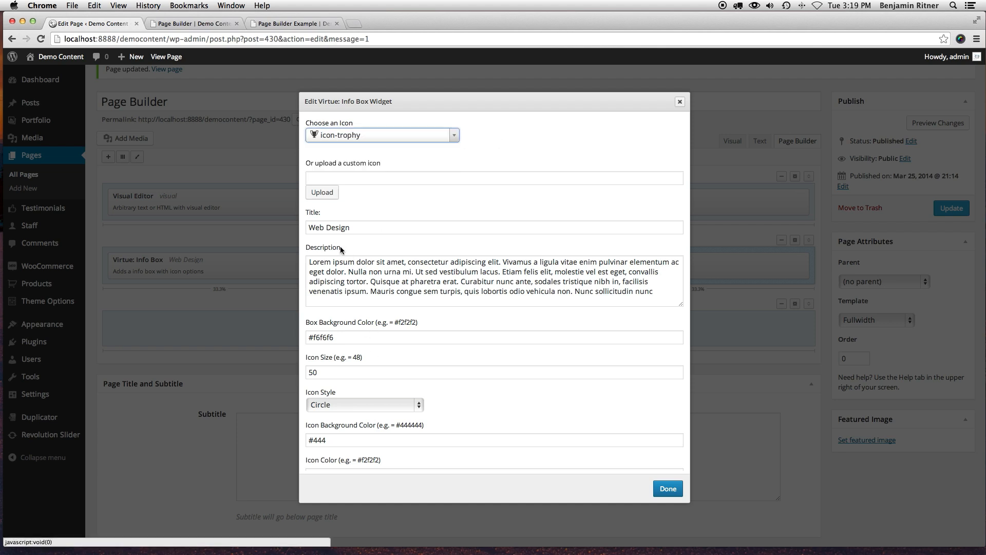
{"action": "double_click", "coordinate": [340, 227]}
{"action": "type", "text": "Brandin"}
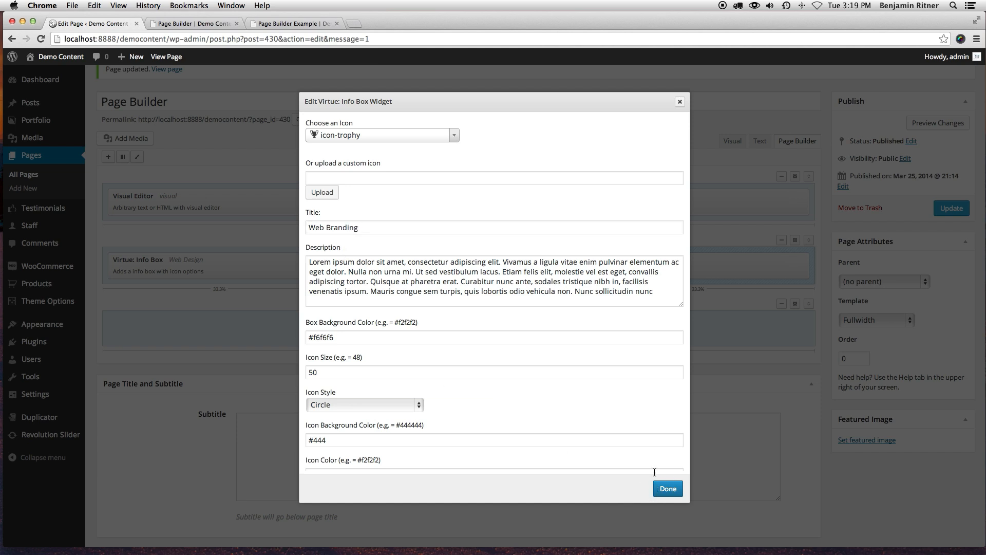
{"action": "left_click", "coordinate": [667, 487]}
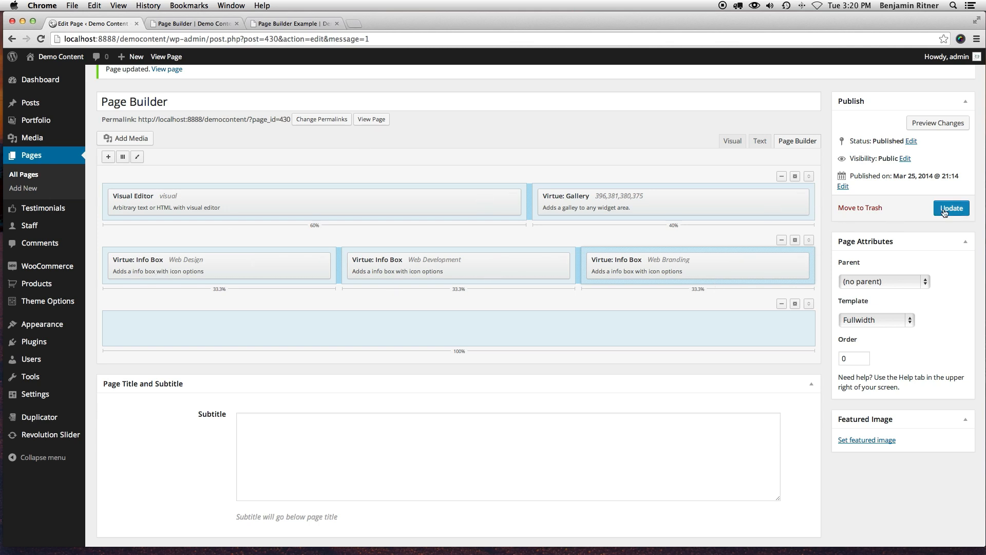
Update the page, inspect the three info boxes live, then return to the editor
{"action": "left_click", "coordinate": [951, 208]}
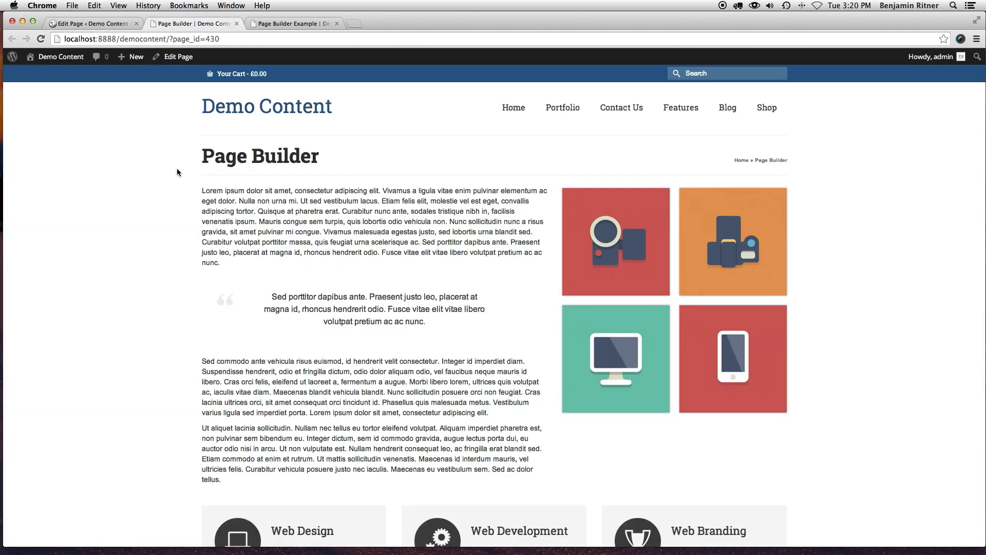
{"action": "scroll", "scroll_direction": "down", "scroll_amount": 3}
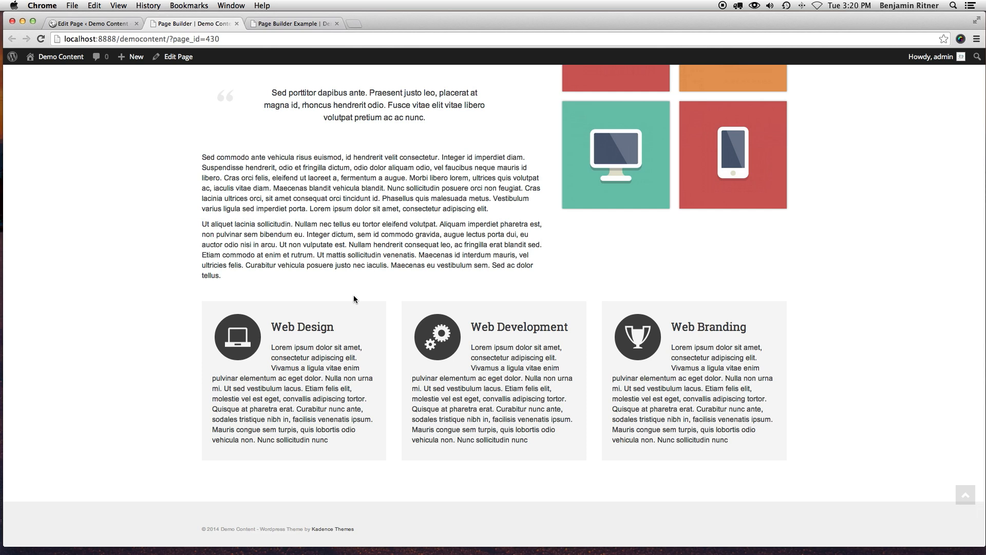
{"action": "mouse_move", "coordinate": [300, 380]}
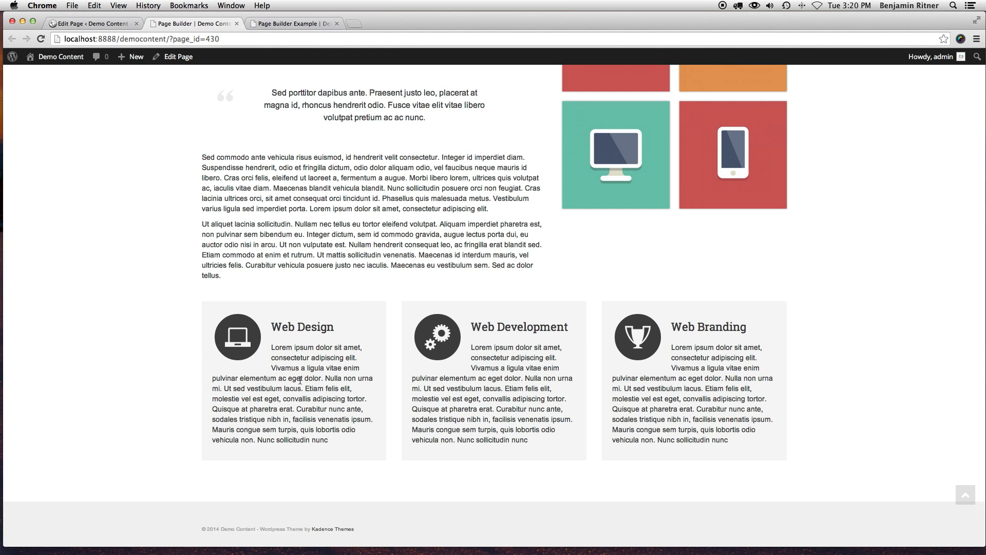
{"action": "mouse_move", "coordinate": [396, 354]}
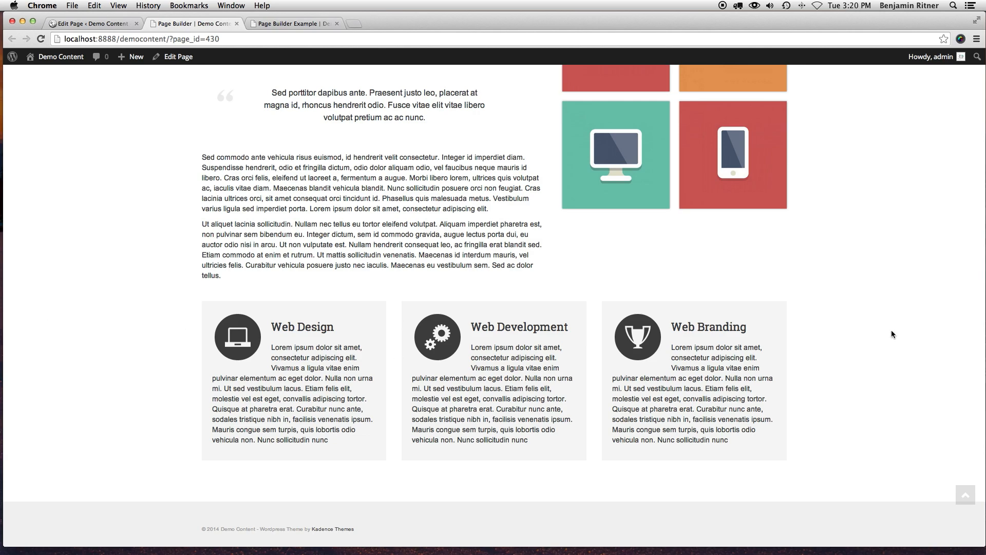
{"action": "scroll", "scroll_direction": "up", "scroll_amount": 3}
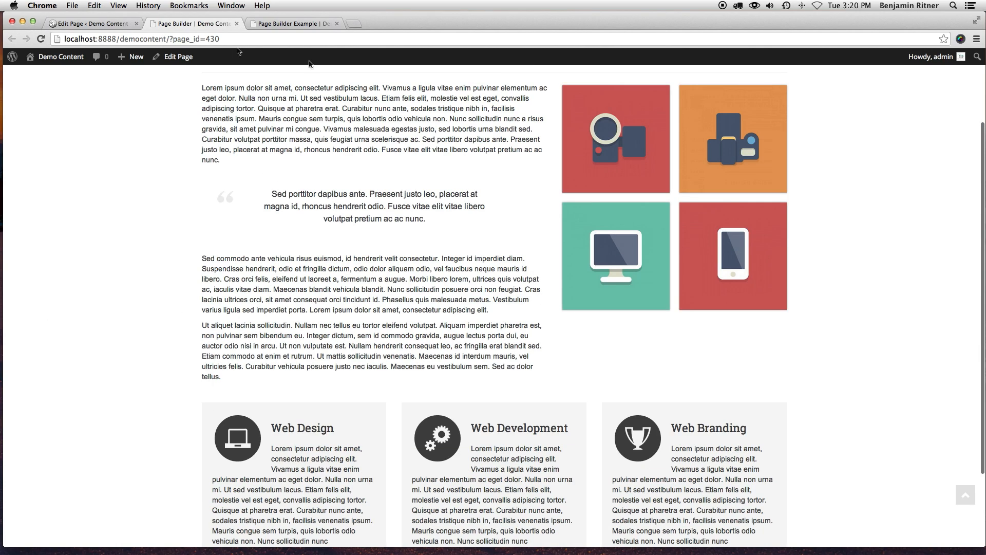
{"action": "left_click", "coordinate": [95, 23]}
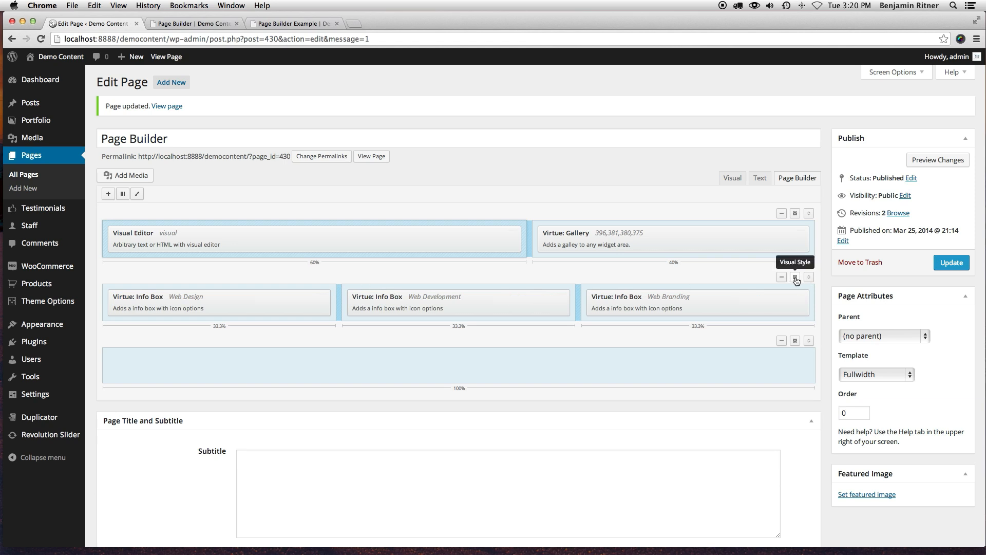
Apply the Wide Grey class to the info box row and update the page
{"action": "left_click", "coordinate": [795, 278]}
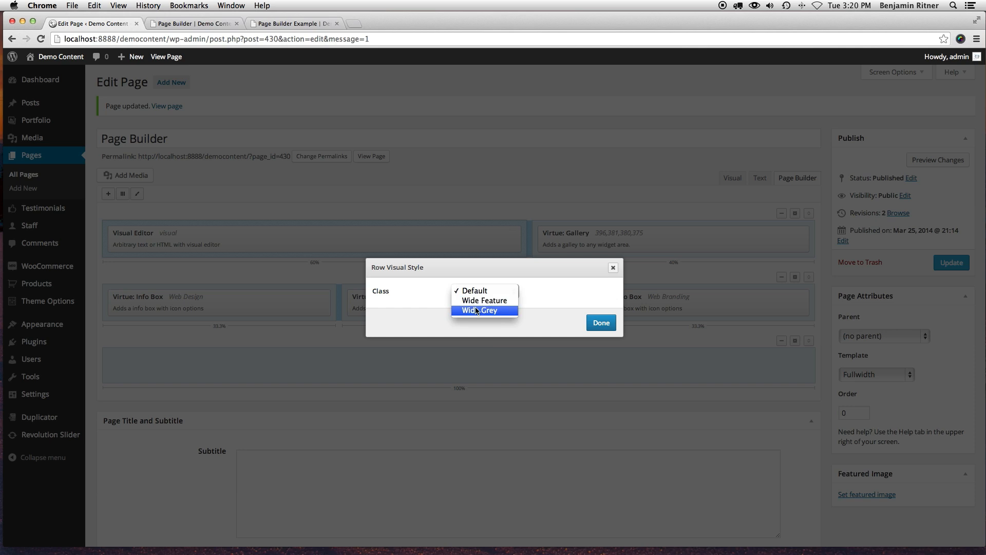
{"action": "mouse_move", "coordinate": [479, 309]}
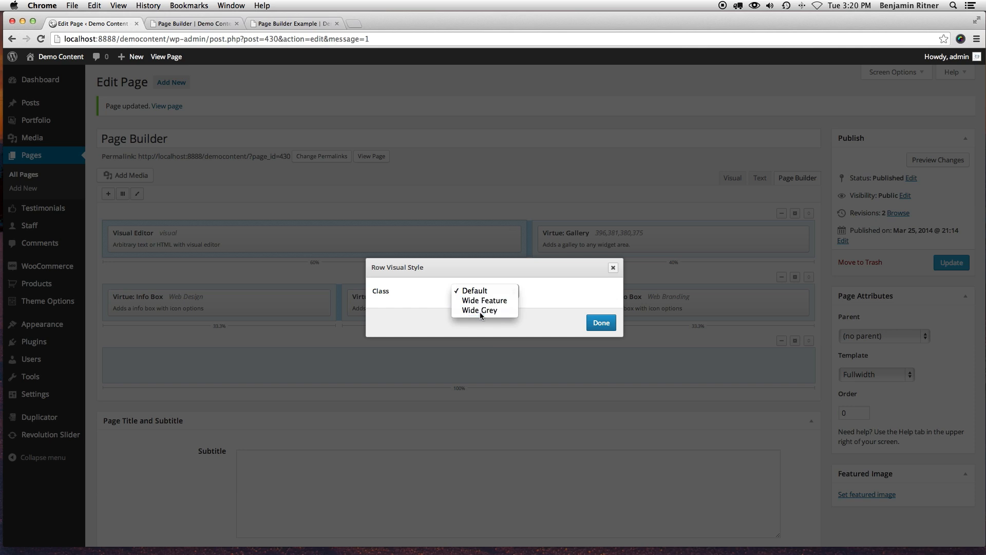
{"action": "left_click", "coordinate": [599, 322]}
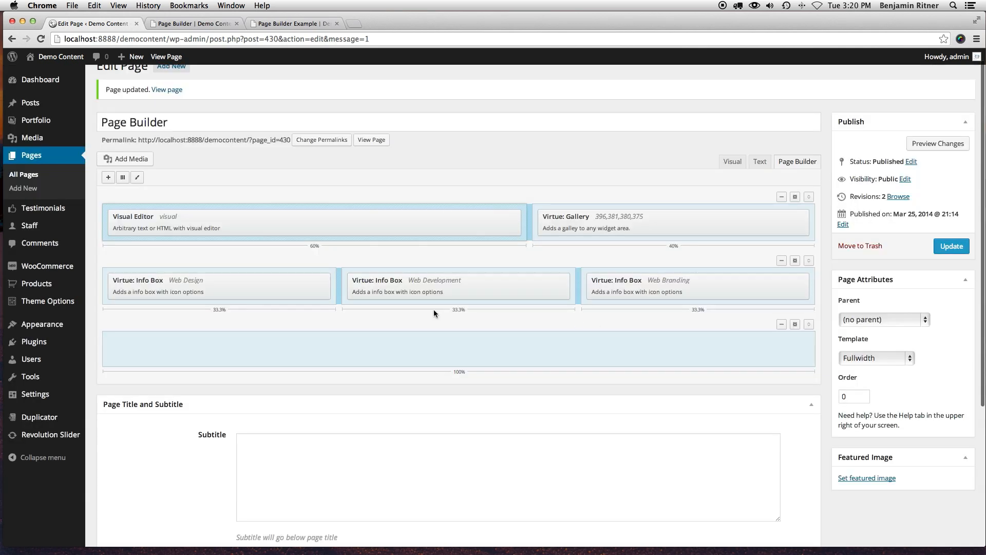
{"action": "left_click", "coordinate": [950, 245]}
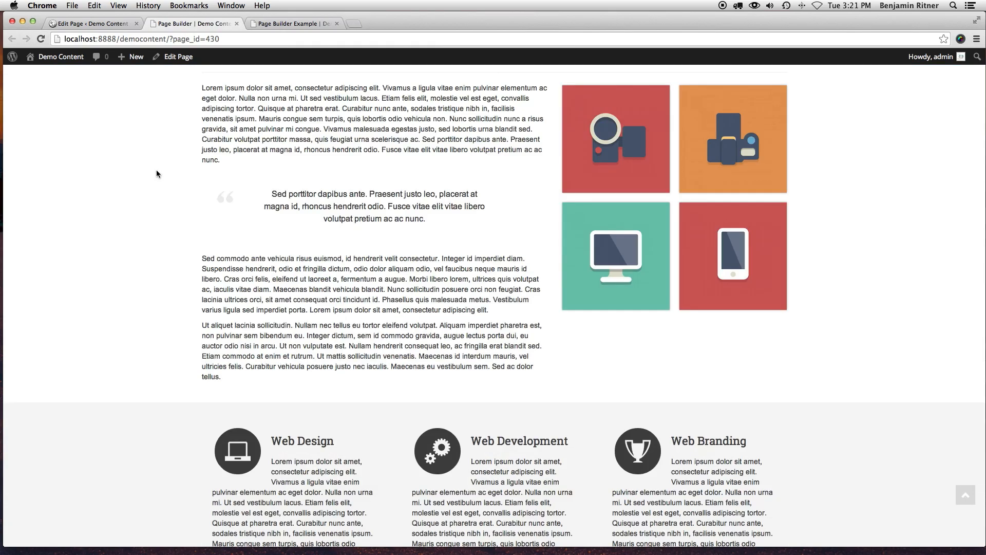
Inspect the grey info box band on the live page, then return to the editor
{"action": "scroll", "scroll_direction": "down", "scroll_amount": 3}
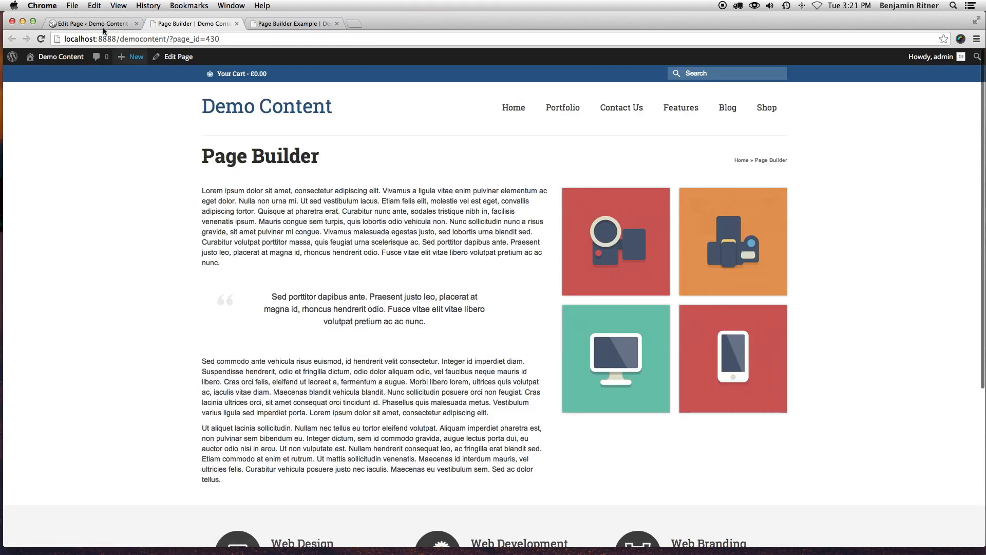
{"action": "left_click", "coordinate": [95, 24]}
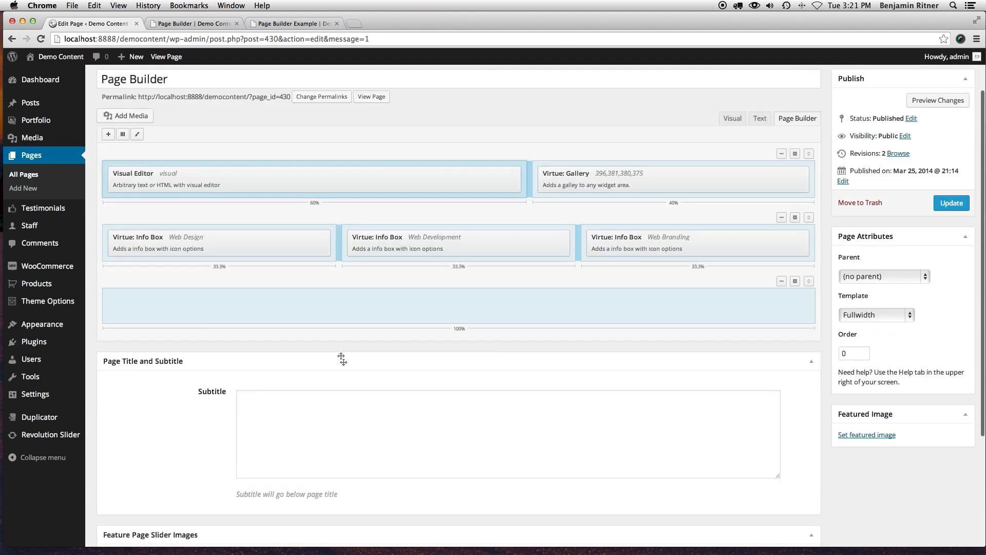
Add a Virtue Carousel to the empty row showing Portfolio Posts in 4 columns
{"action": "left_click", "coordinate": [811, 361]}
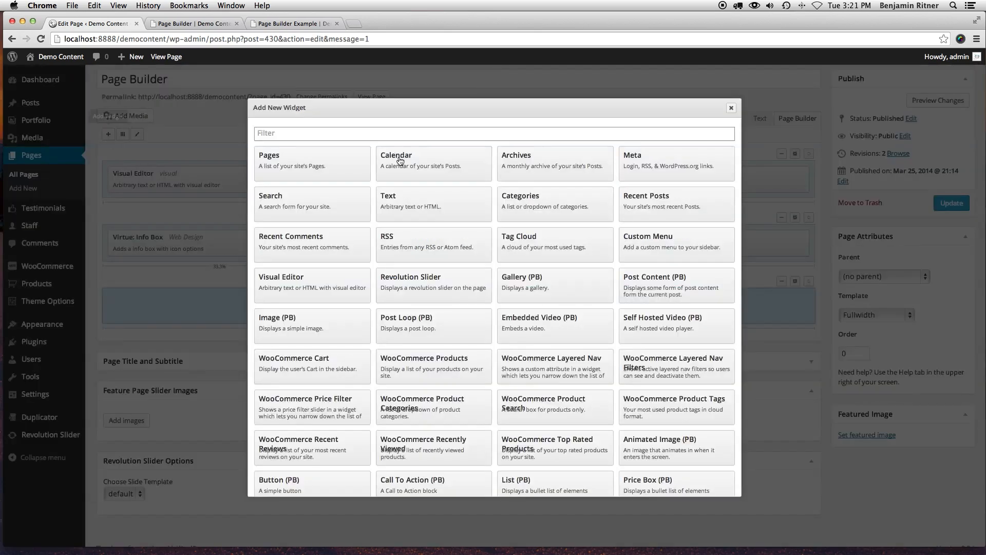
{"action": "type", "text": "v"}
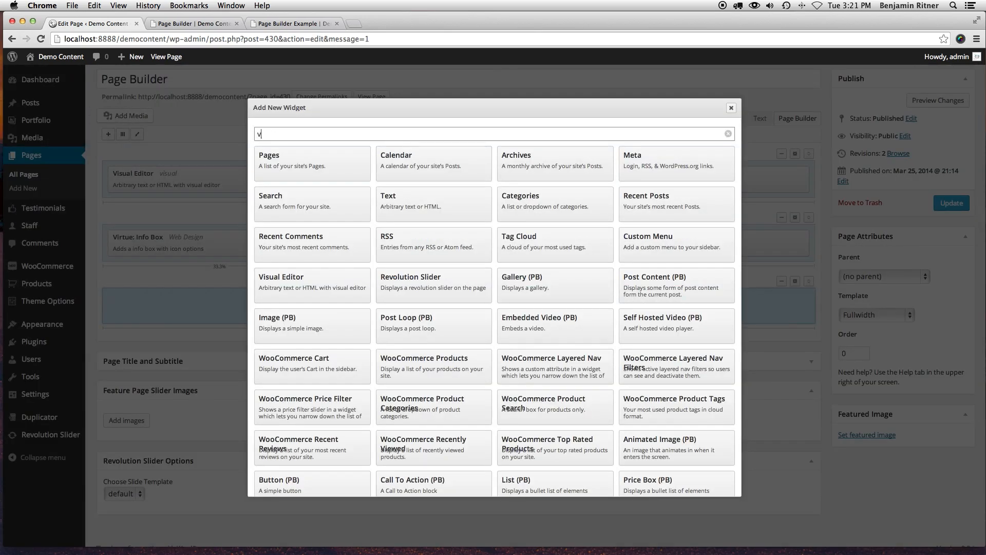
{"action": "type", "text": "ir"}
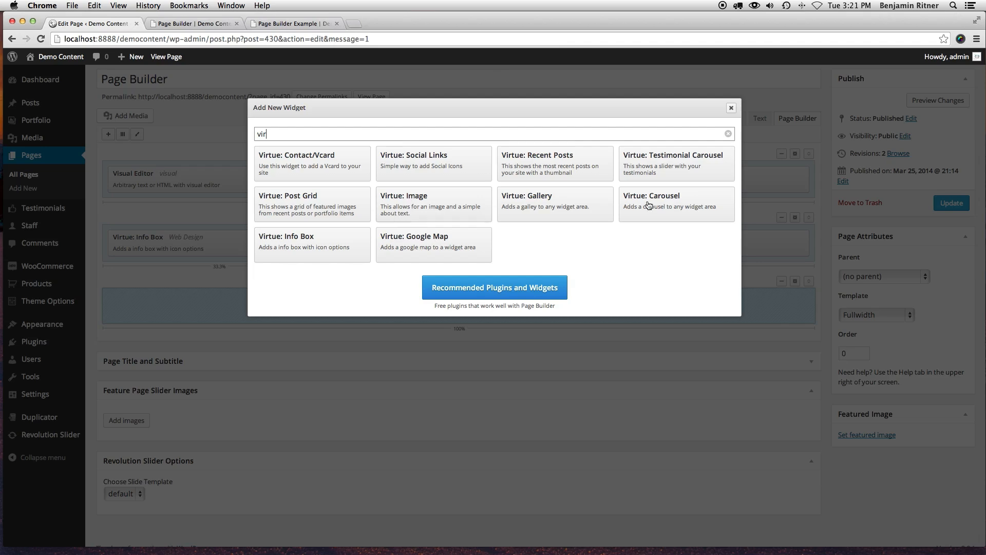
{"action": "left_click", "coordinate": [651, 201]}
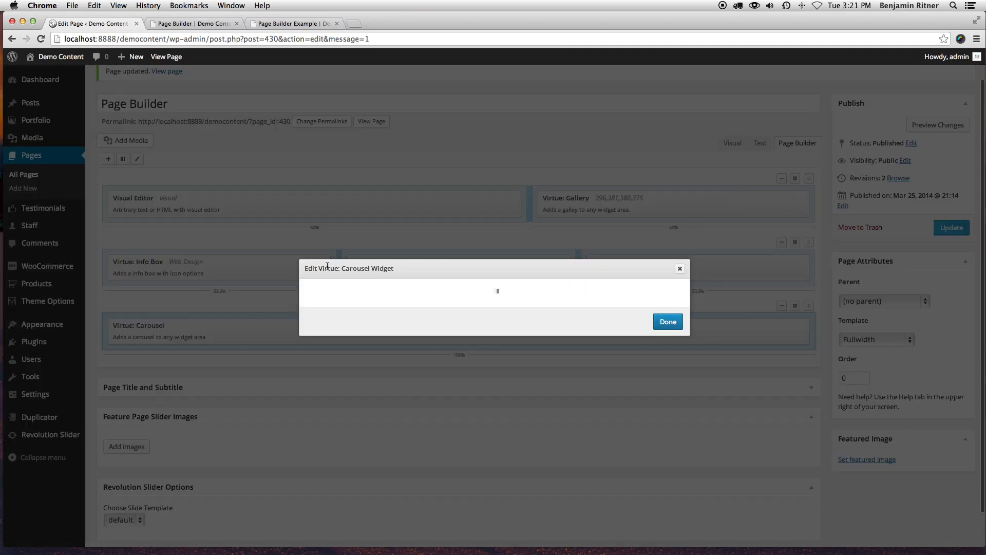
{"action": "left_click", "coordinate": [361, 228]}
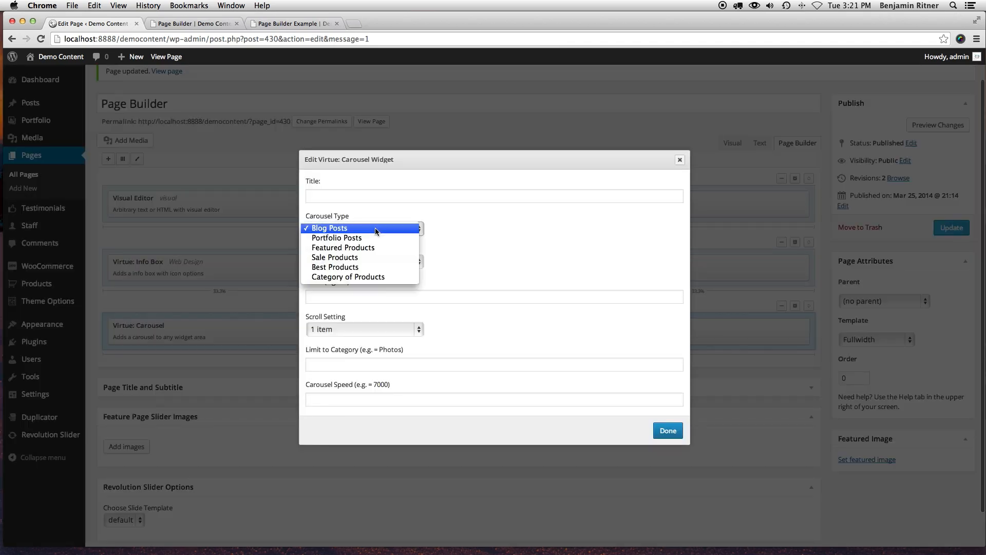
{"action": "left_click", "coordinate": [337, 237]}
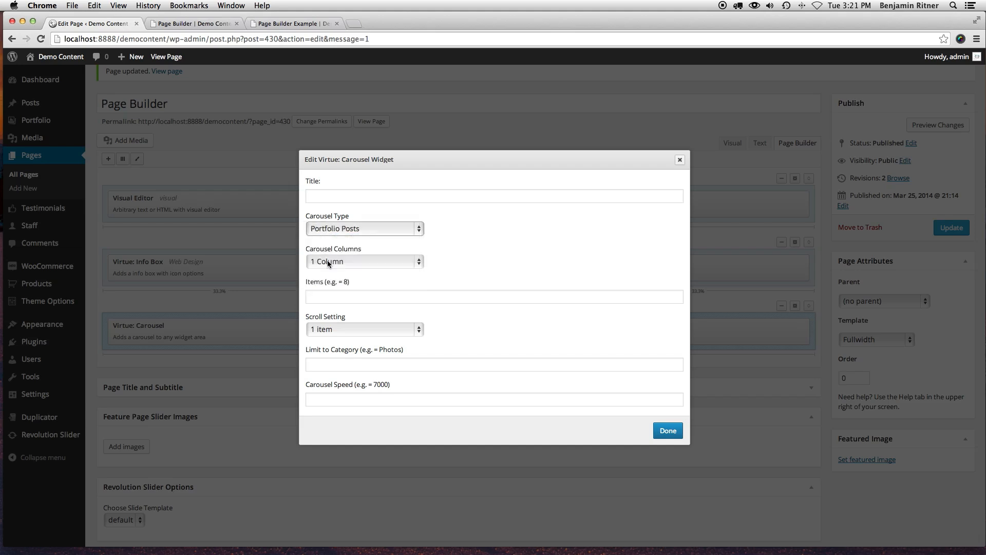
{"action": "left_click", "coordinate": [364, 261]}
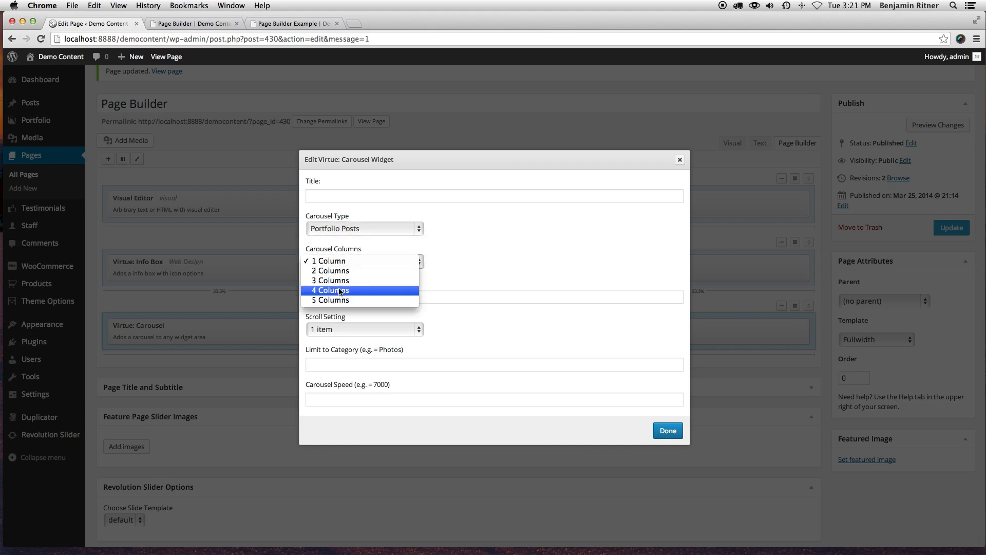
{"action": "left_click", "coordinate": [331, 289]}
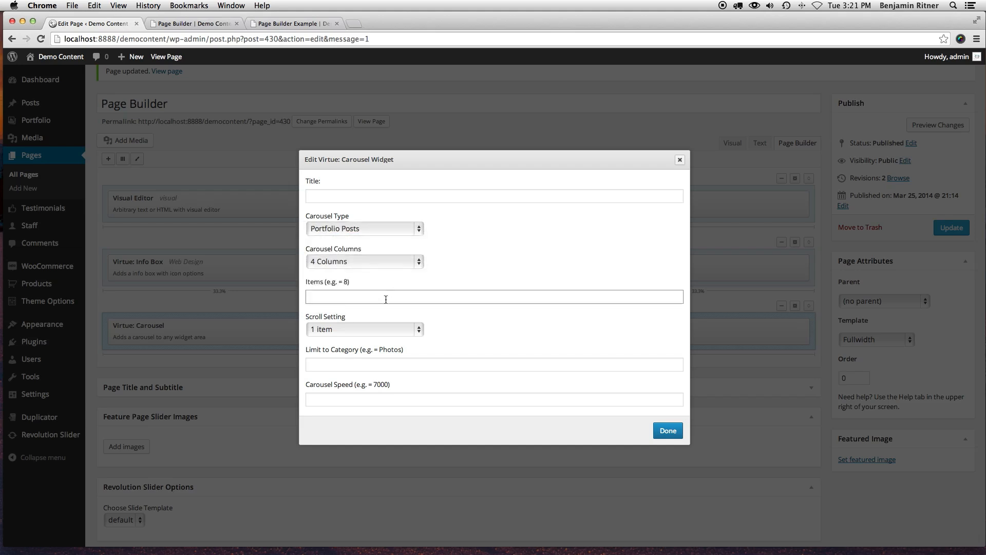
Set 8 items and the title 'Recent Work', confirm the carousel and update the page
{"action": "left_click", "coordinate": [363, 328]}
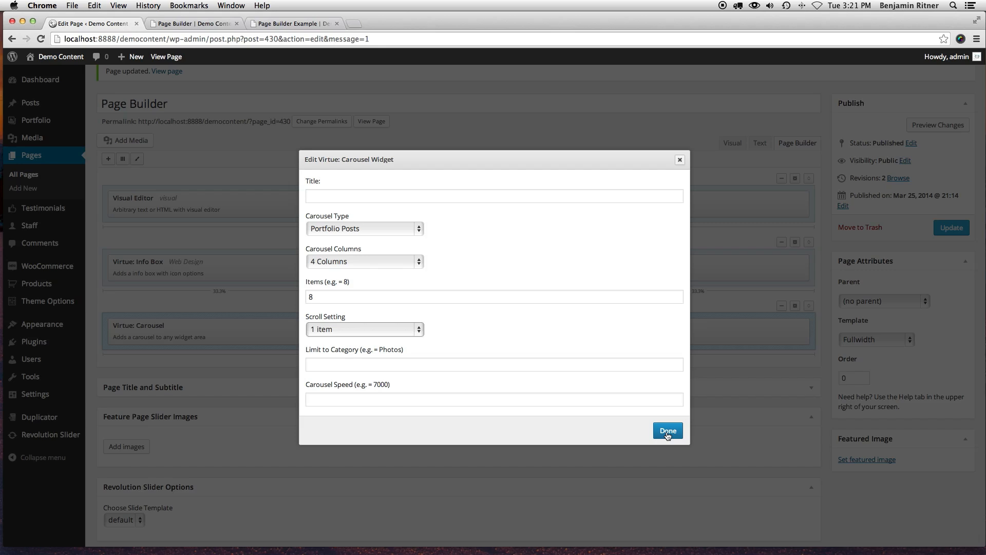
{"action": "type", "text": "R"}
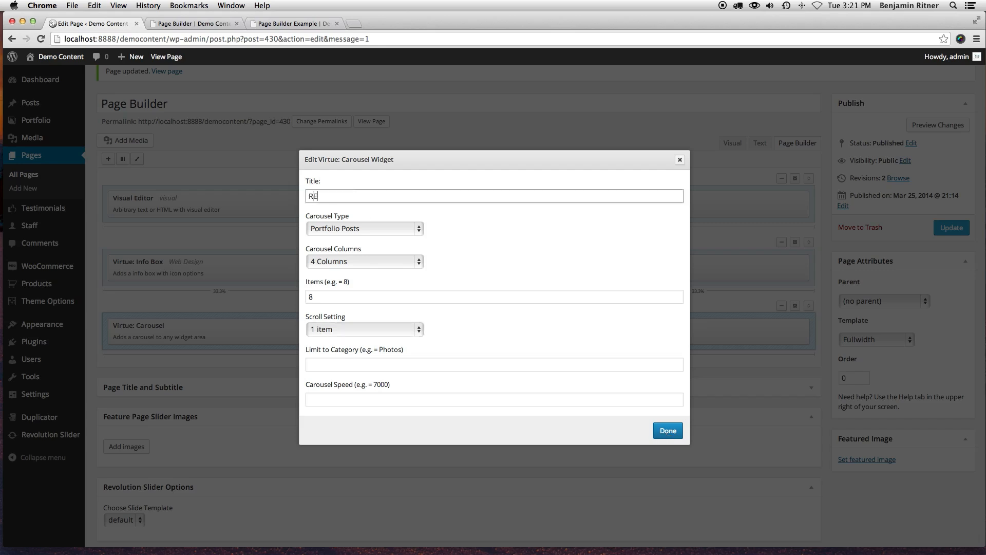
{"action": "type", "text": "ecent Work"}
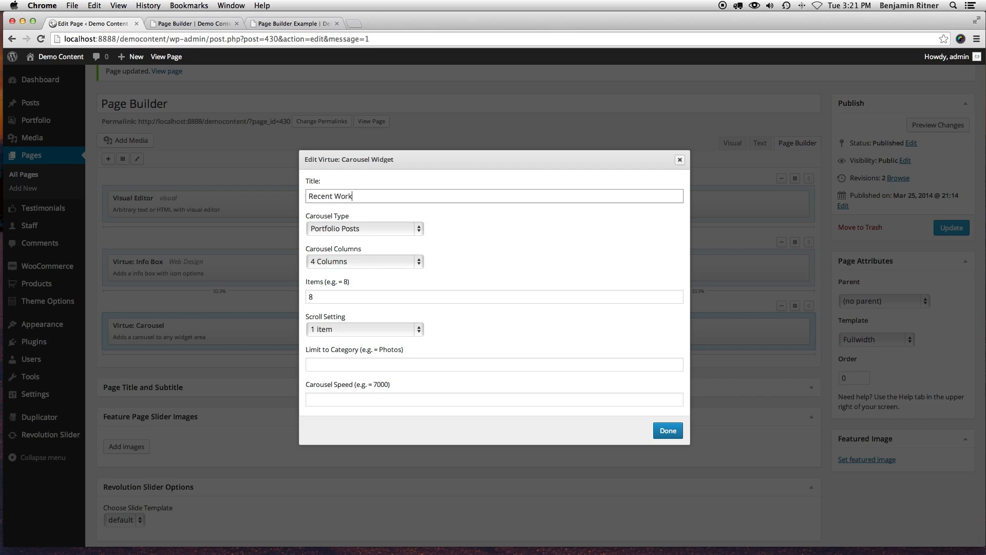
{"action": "left_click", "coordinate": [666, 431]}
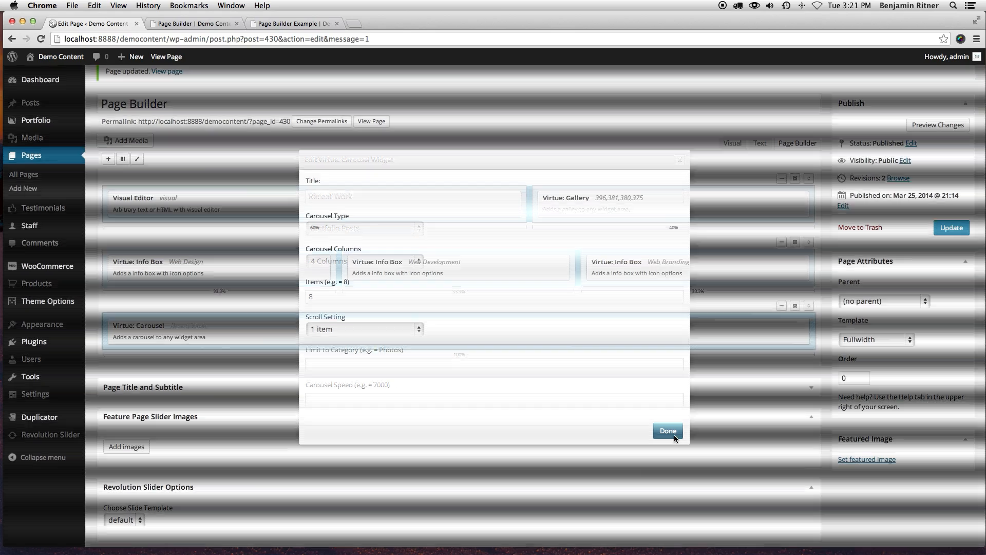
{"action": "left_click", "coordinate": [667, 430]}
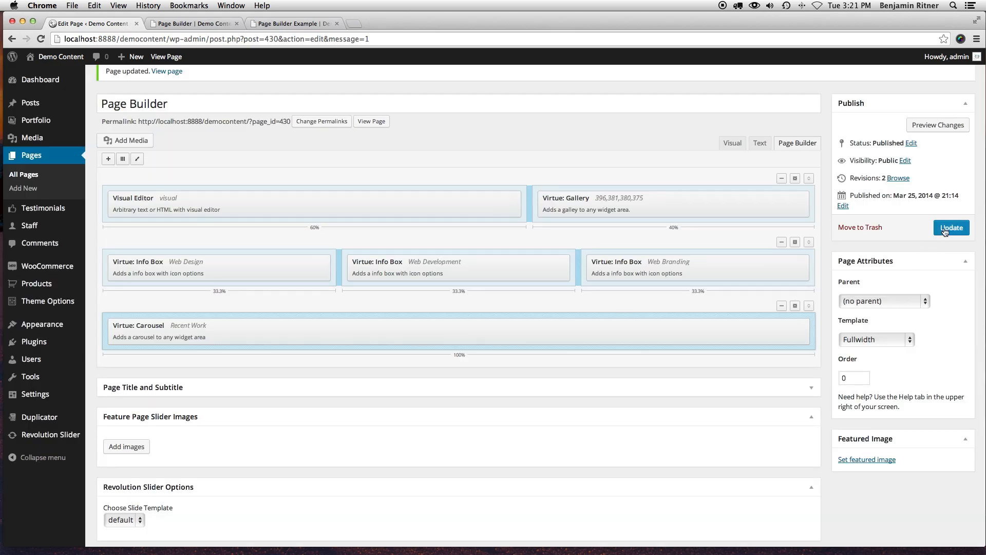
{"action": "left_click", "coordinate": [950, 228]}
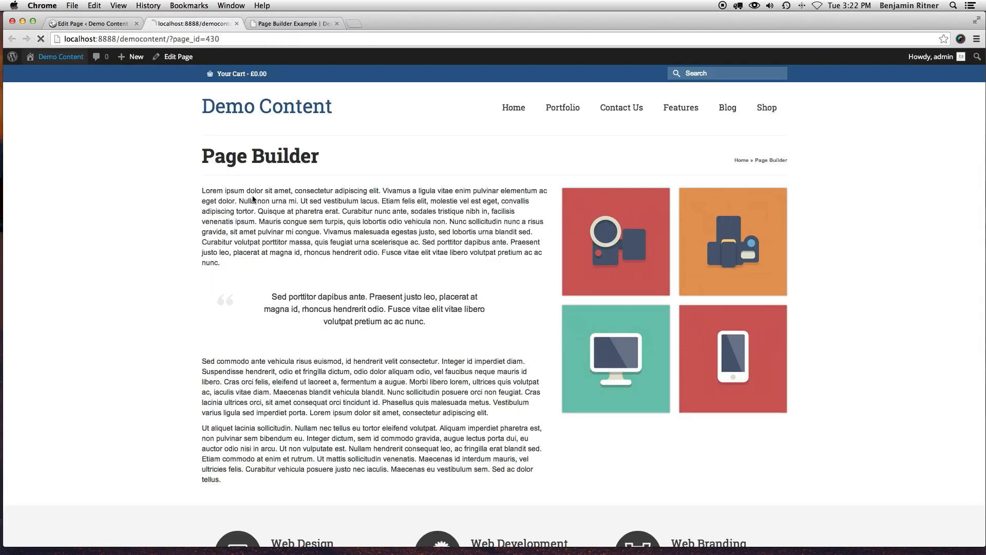
Advance the Recent Work carousel one portfolio item with its right arrow while reviewing the live page
{"action": "scroll", "scroll_direction": "down", "scroll_amount": 3}
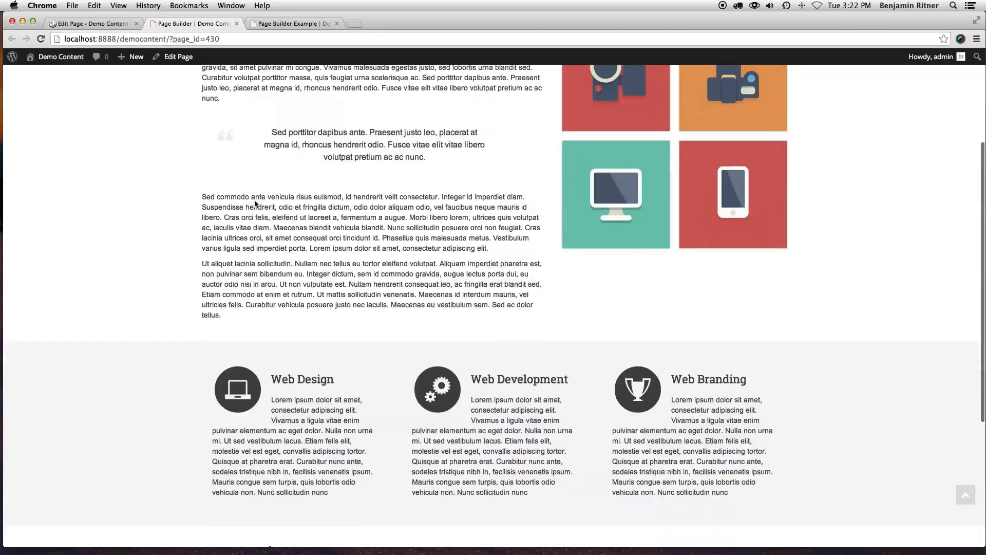
{"action": "scroll", "scroll_direction": "down", "scroll_amount": 3}
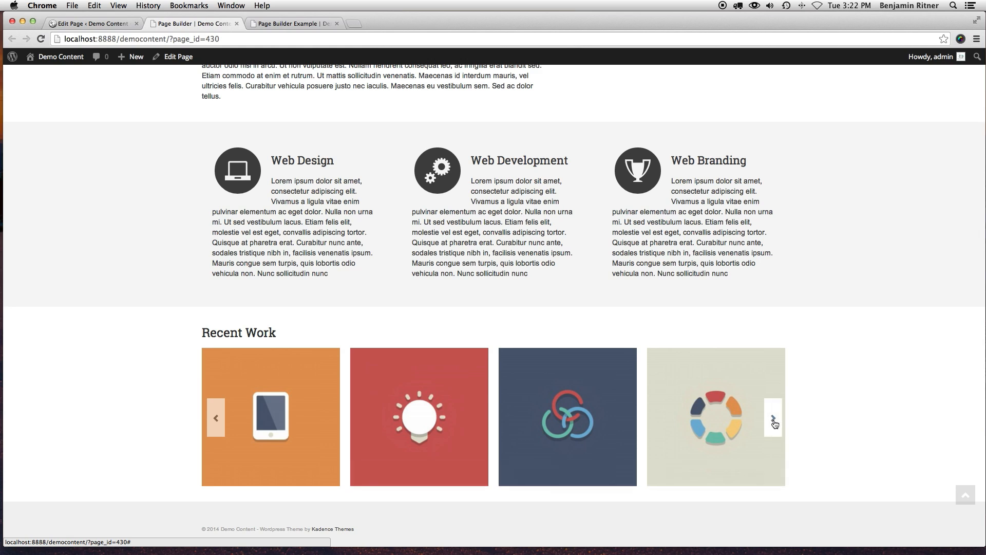
{"action": "left_click", "coordinate": [773, 418]}
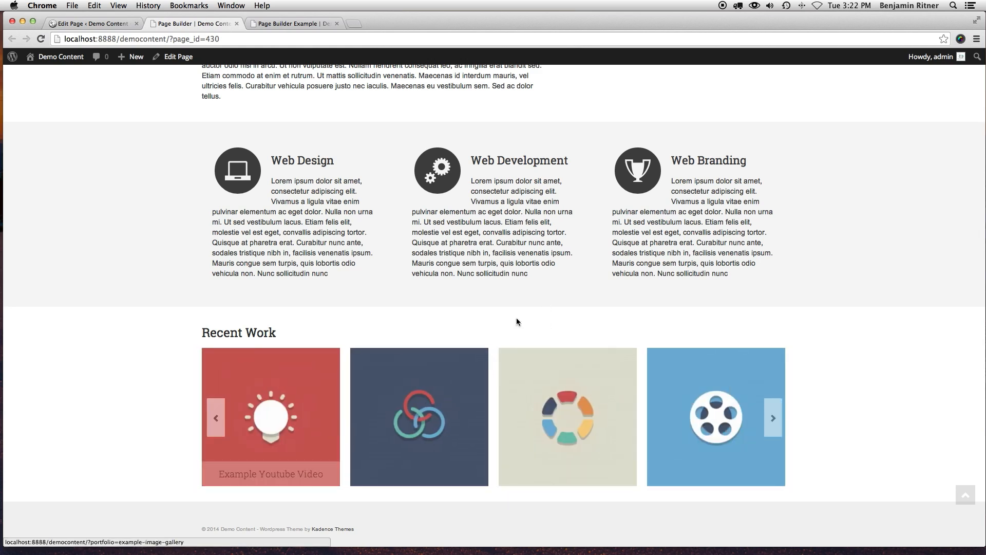
{"action": "scroll", "scroll_direction": "up", "scroll_amount": 3}
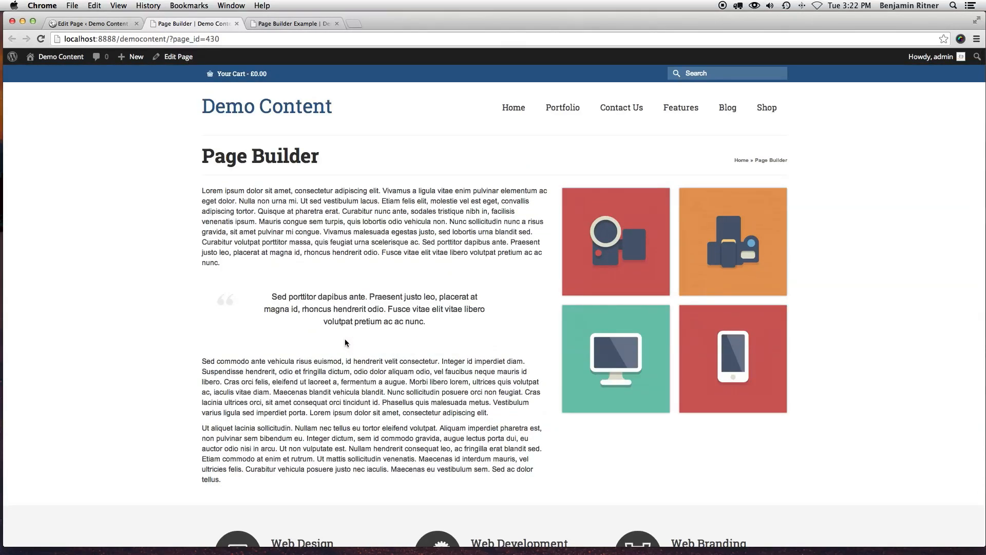
{"action": "scroll", "scroll_direction": "down", "scroll_amount": 3}
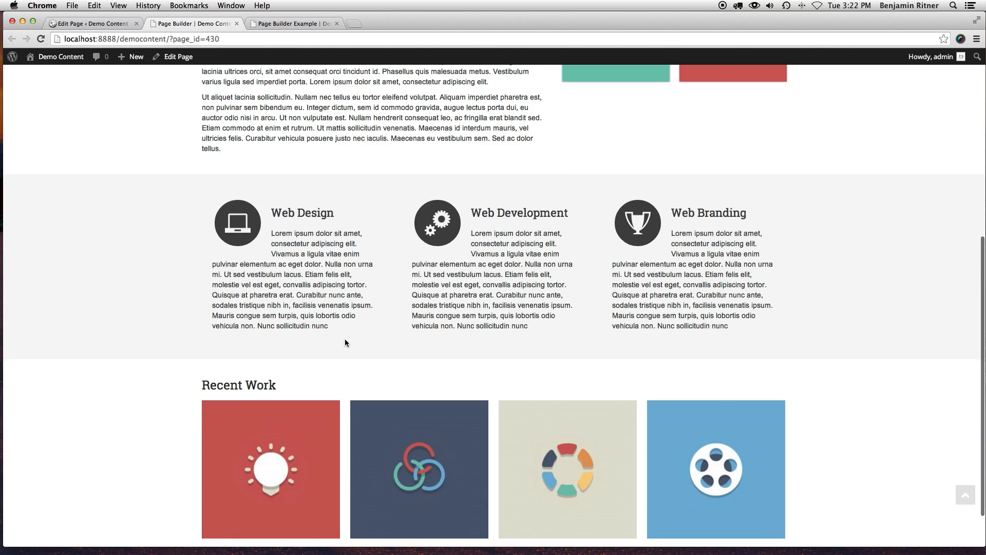